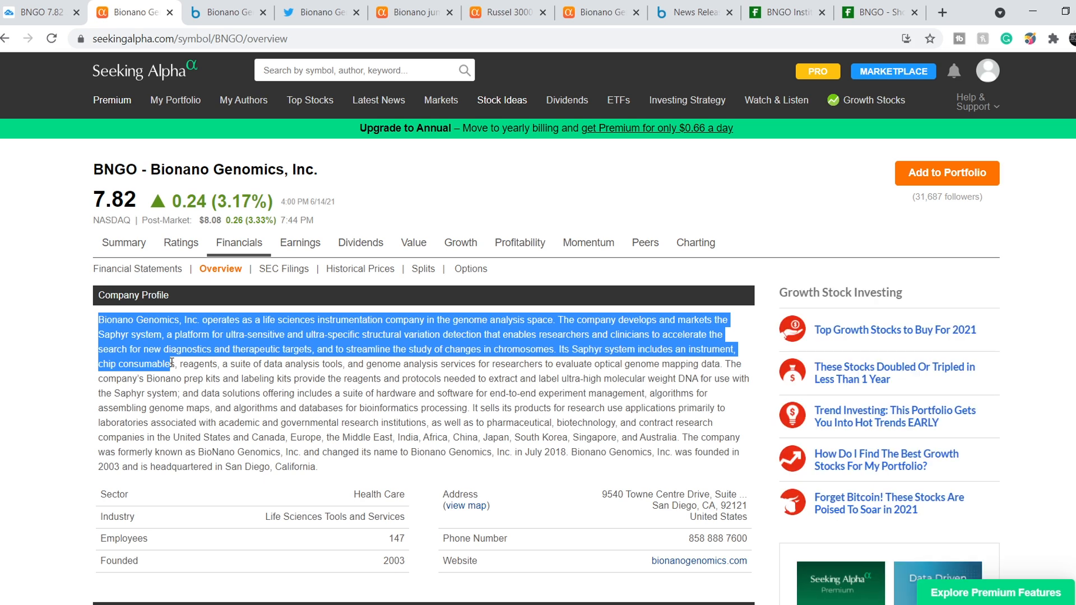
- Scroll the BNGO financials and highlight revenue 10.53M and net income -40.54M
scroll(down, 3)
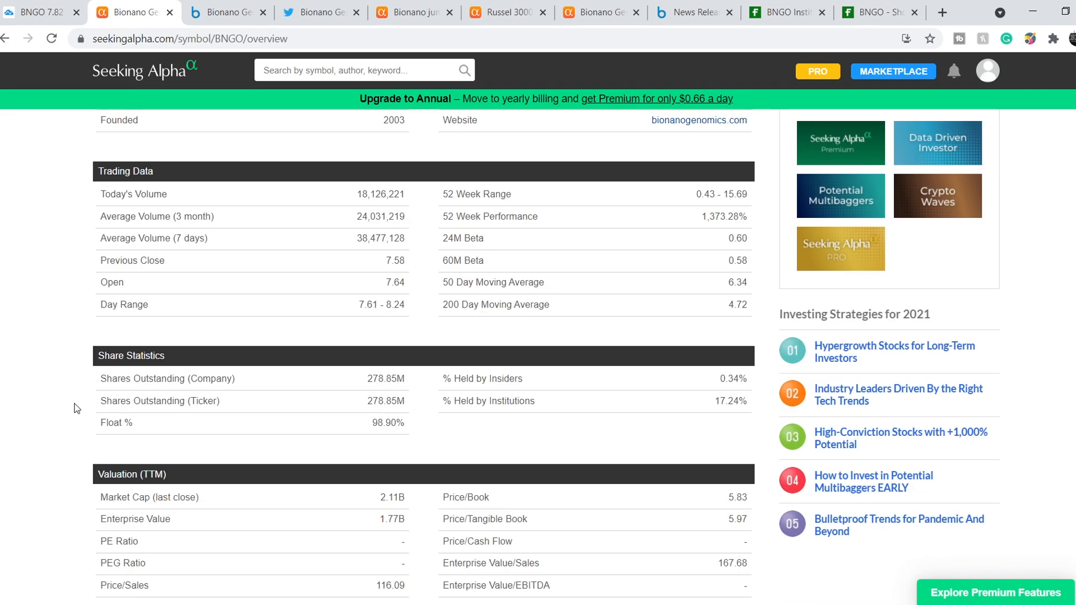
scroll(down, 3)
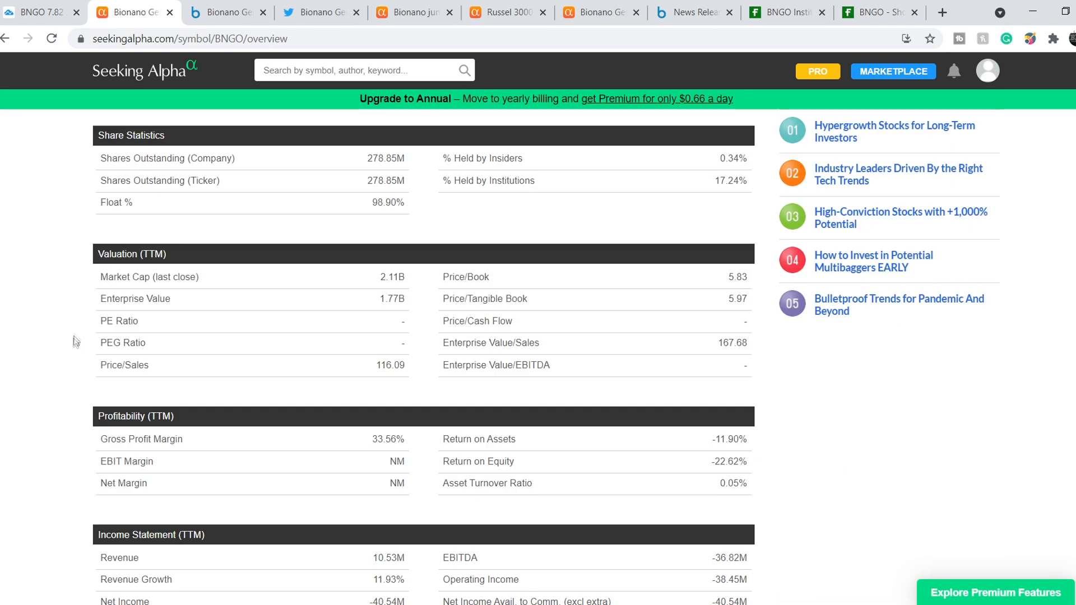
mouse_move(382, 277)
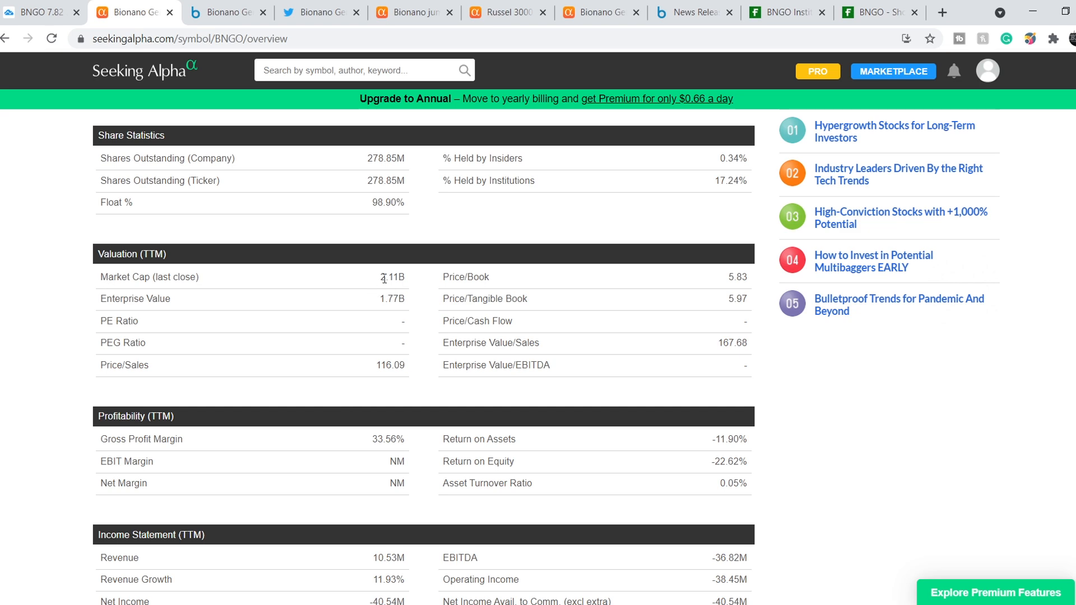
scroll(down, 3)
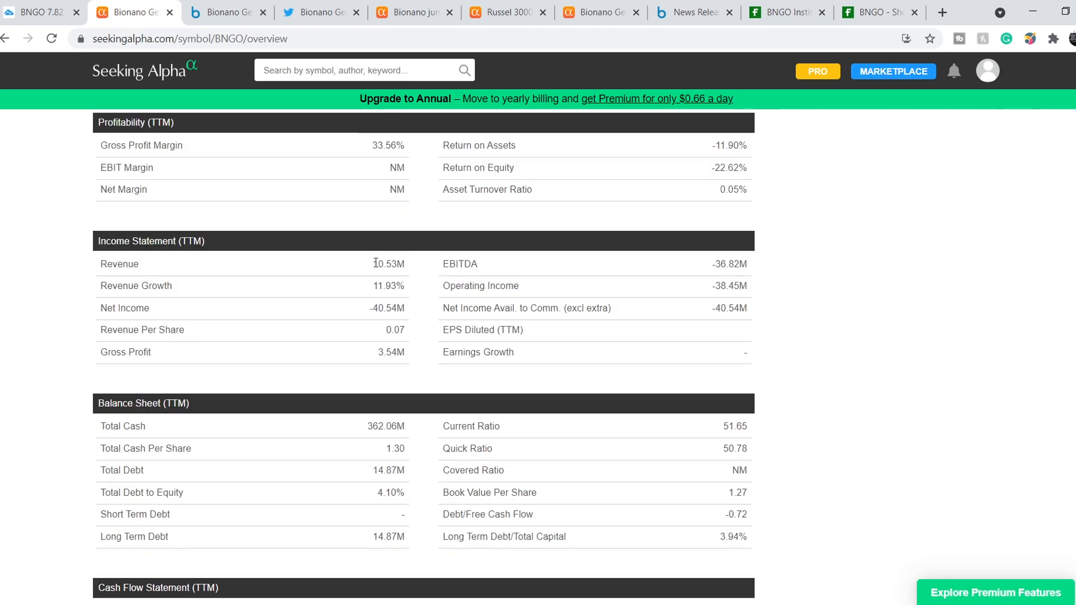
double_click(388, 265)
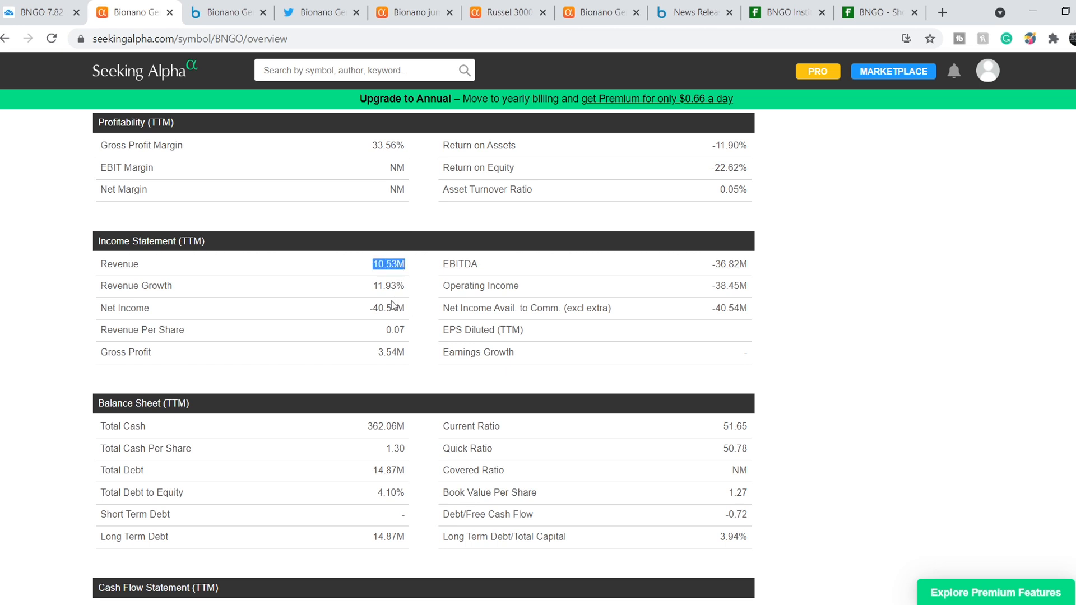
mouse_move(372, 307)
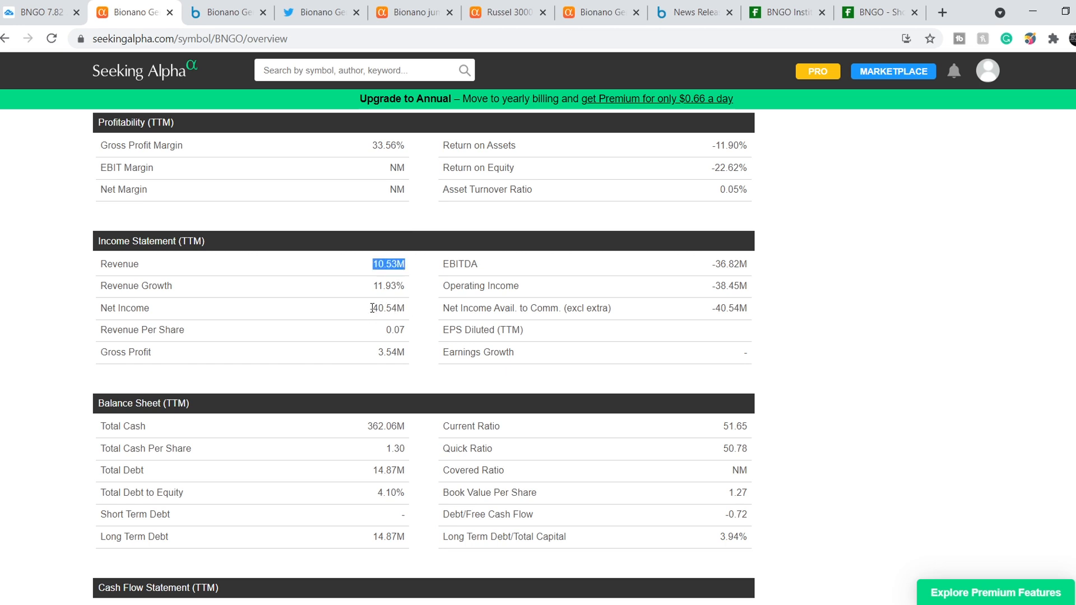
double_click(387, 308)
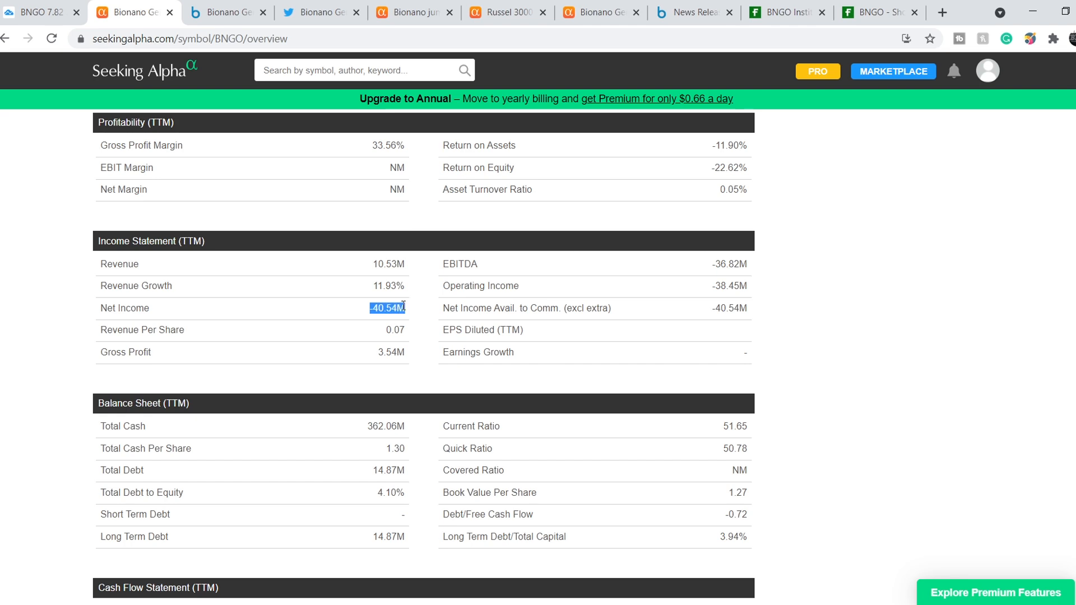
scroll(down, 3)
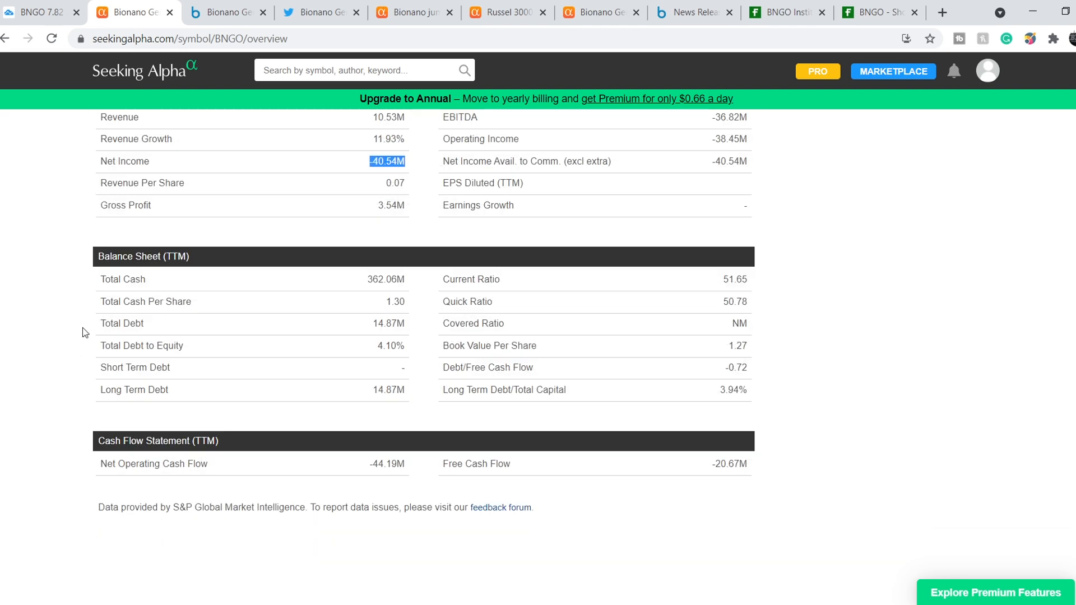
mouse_move(369, 288)
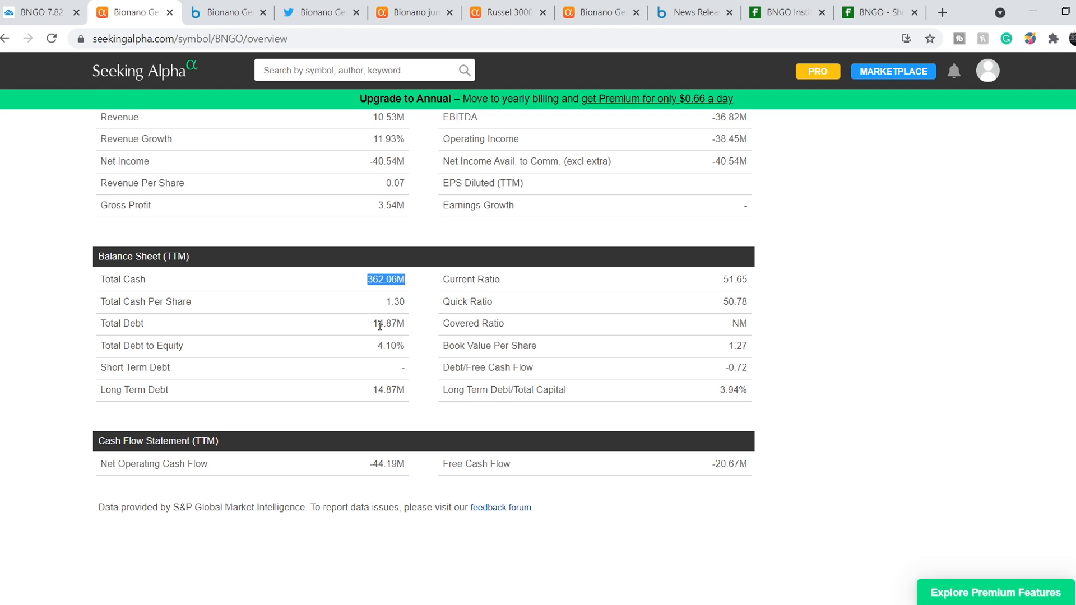
- Highlight Total Debt and the 51.65 current ratio, then bring up the Bionano Genomics website
double_click(121, 323)
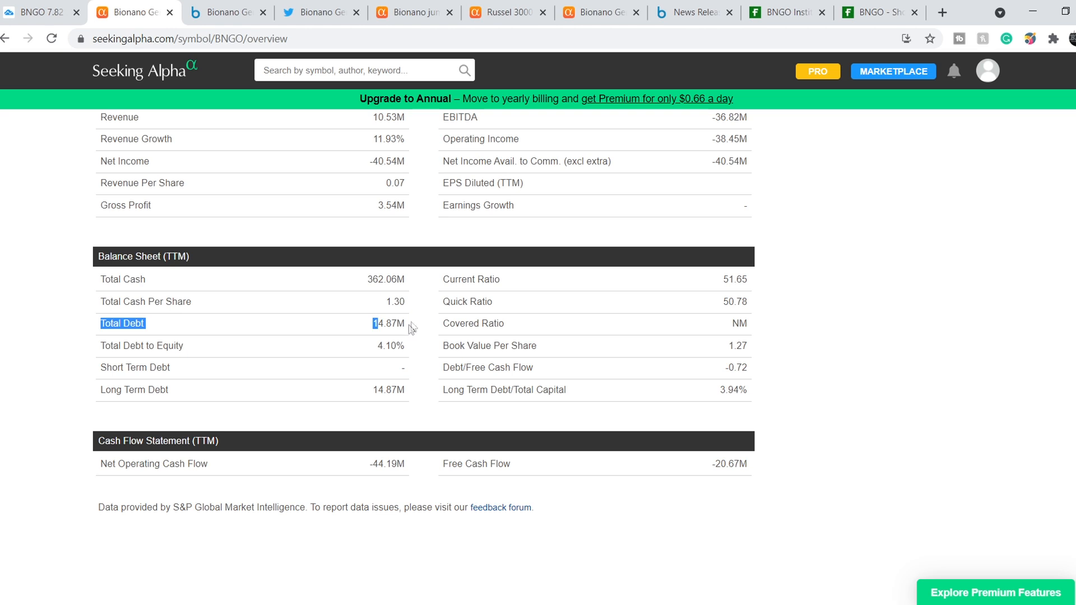
mouse_move(741, 281)
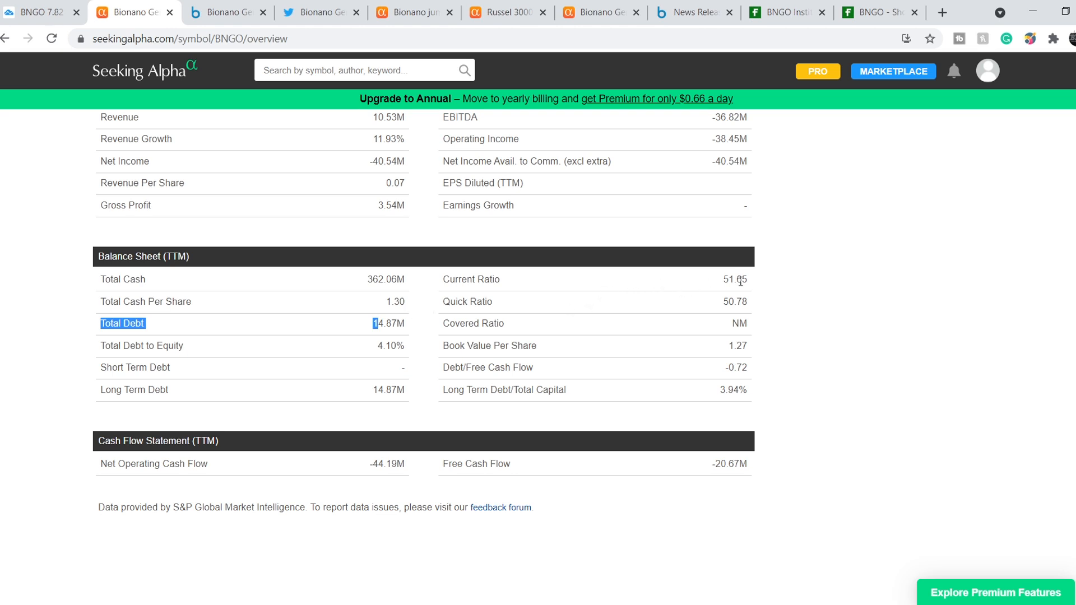
mouse_move(725, 281)
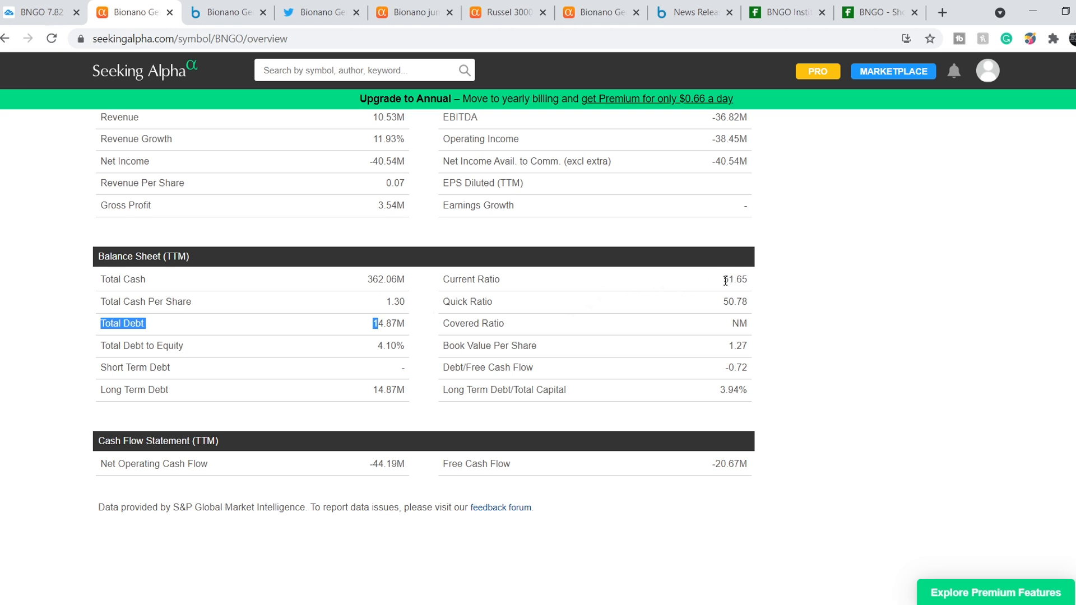
double_click(470, 279)
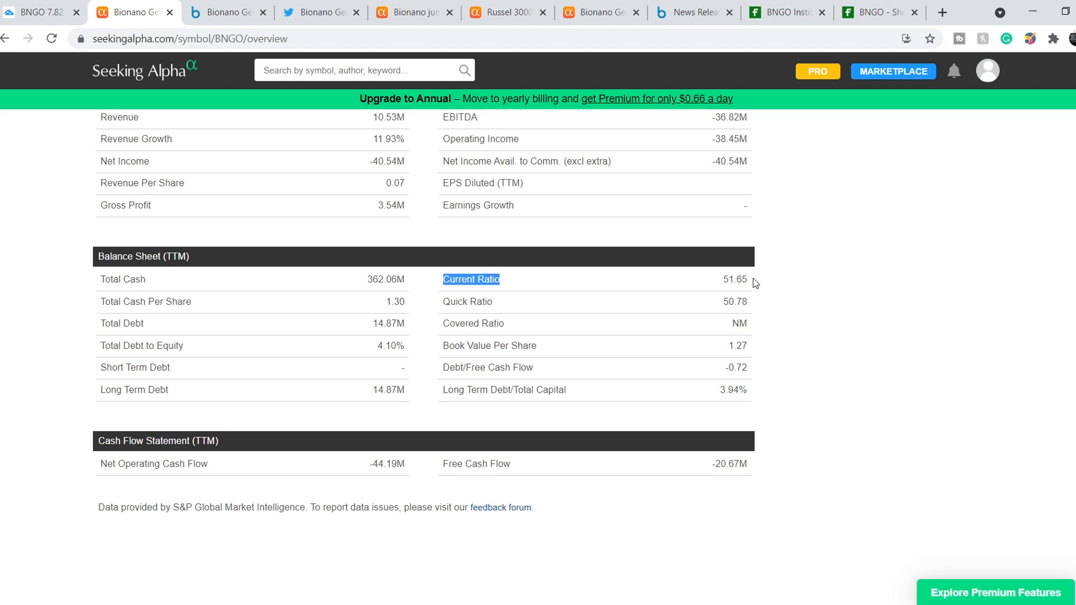
double_click(733, 279)
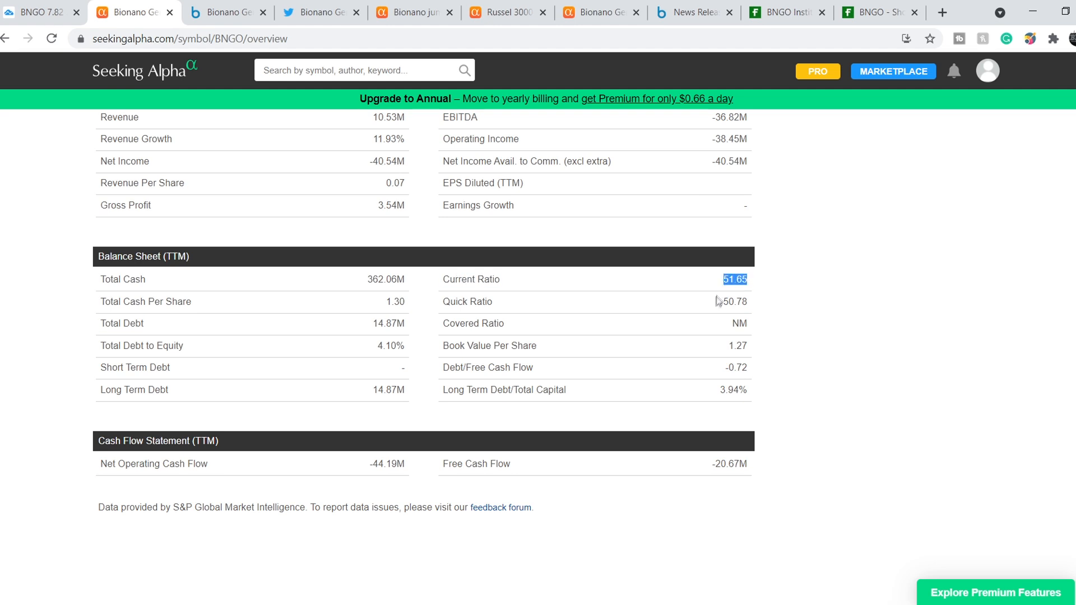
mouse_move(62, 329)
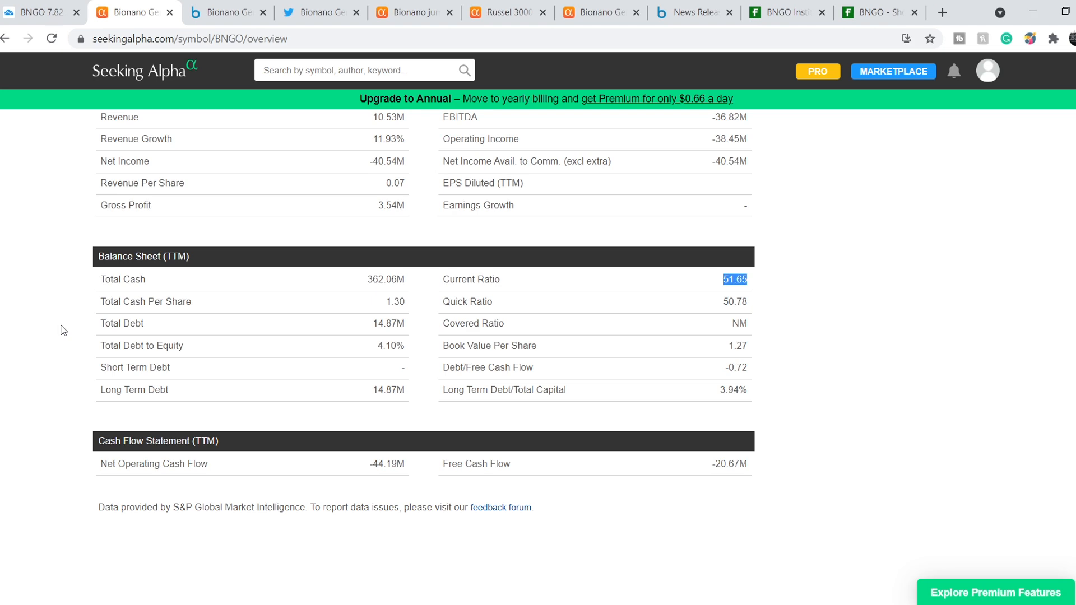
mouse_move(225, 13)
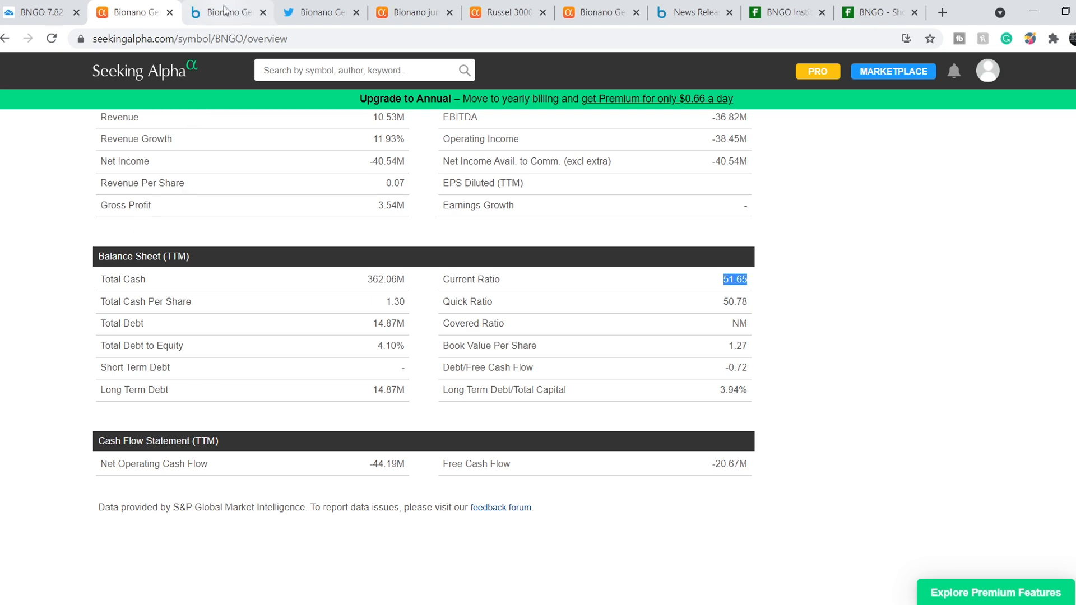
click(226, 11)
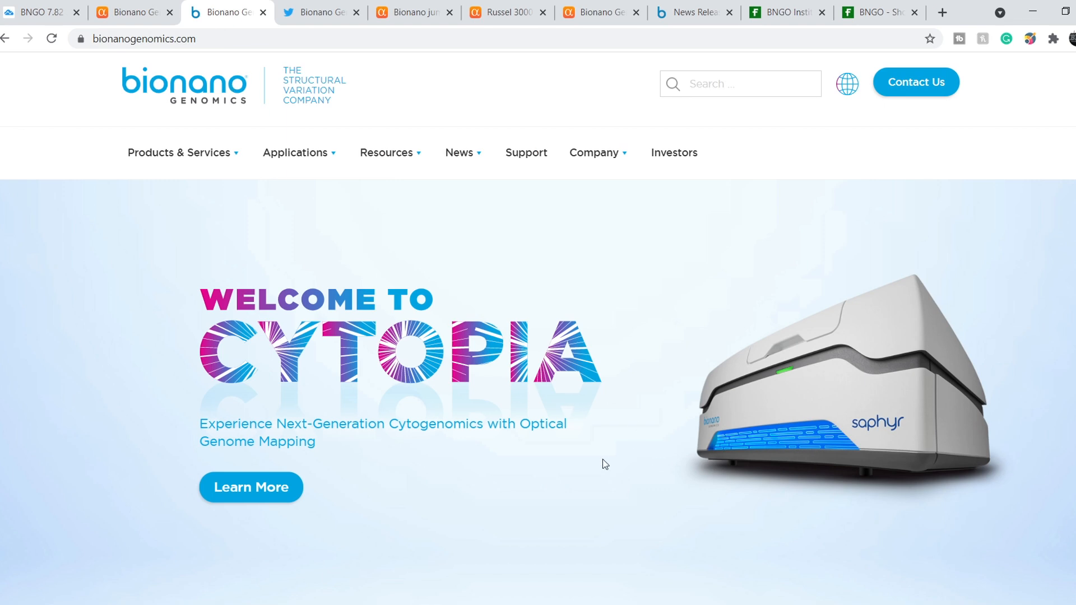
mouse_move(549, 521)
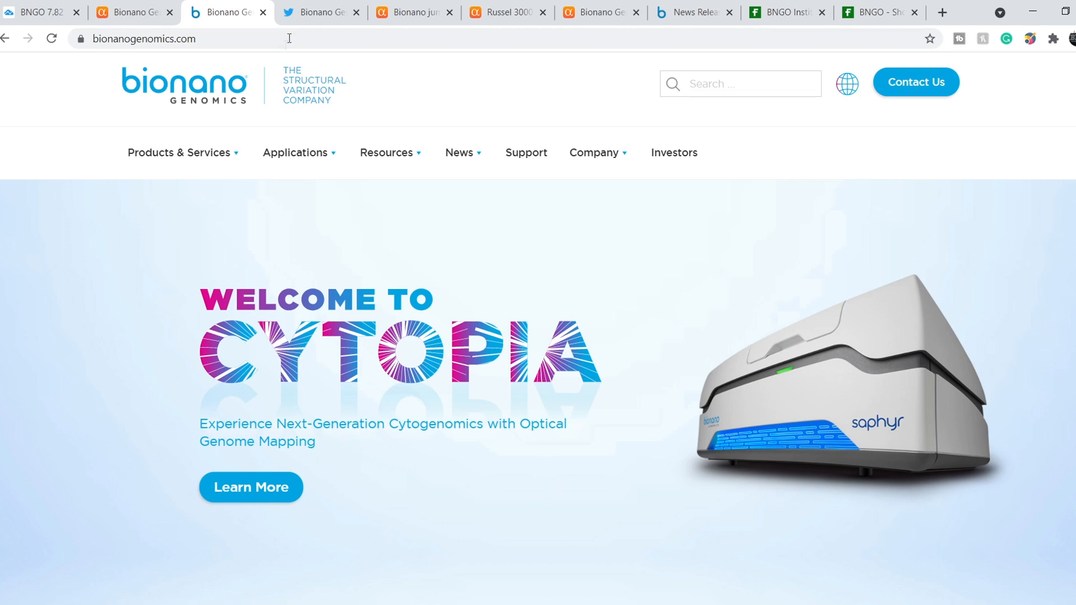
click(319, 12)
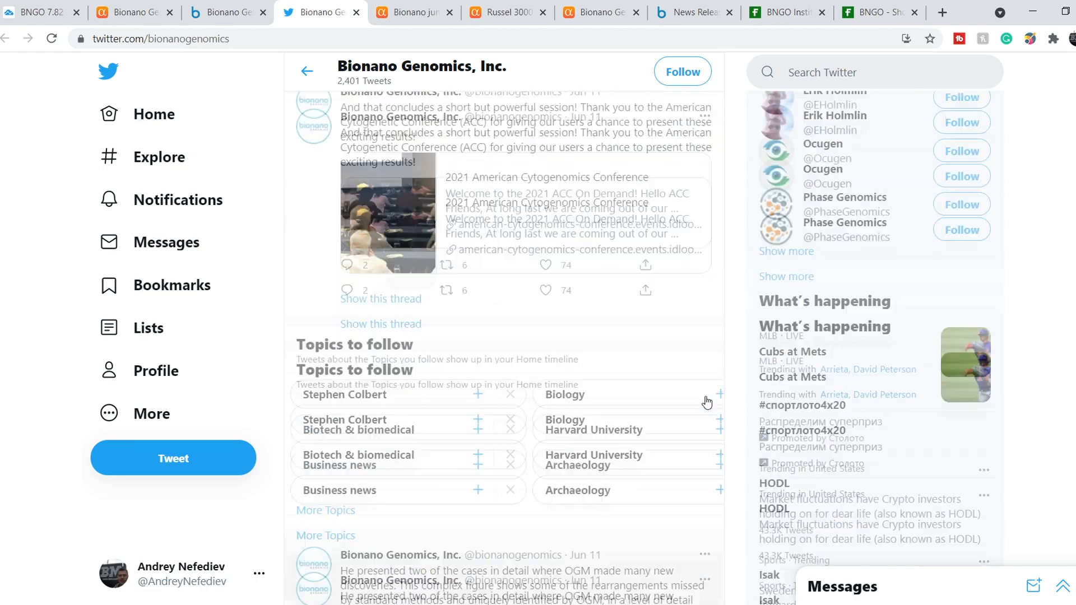
scroll(up, 3)
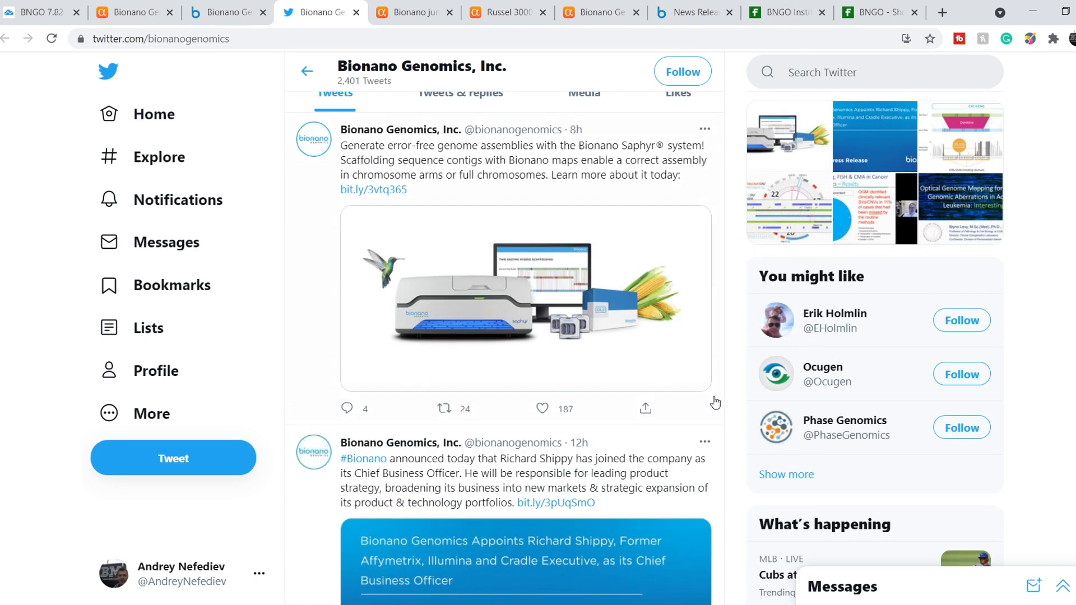
scroll(up, 3)
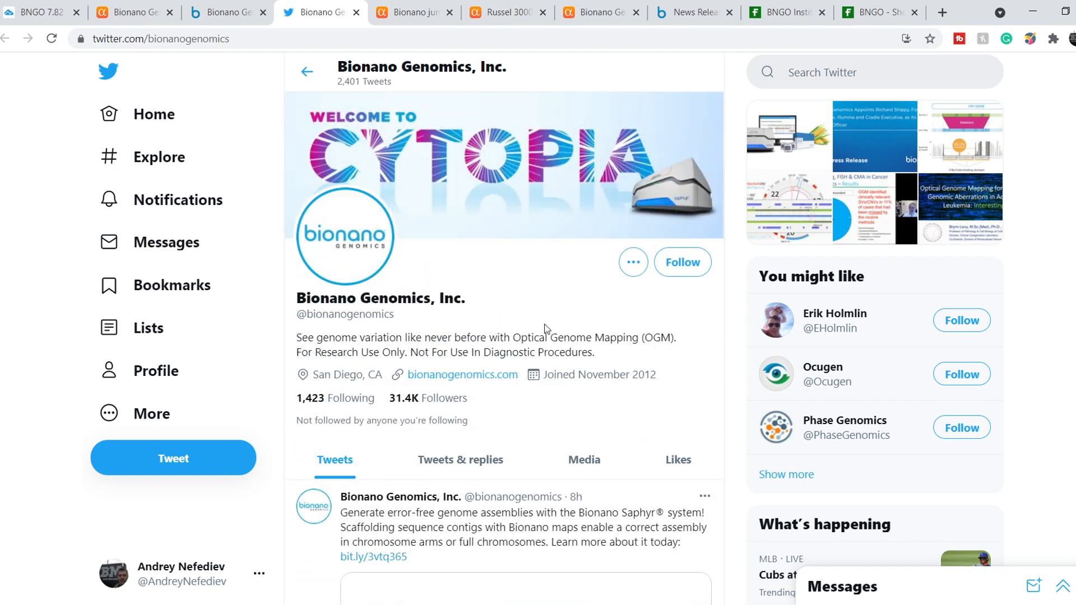
scroll(down, 3)
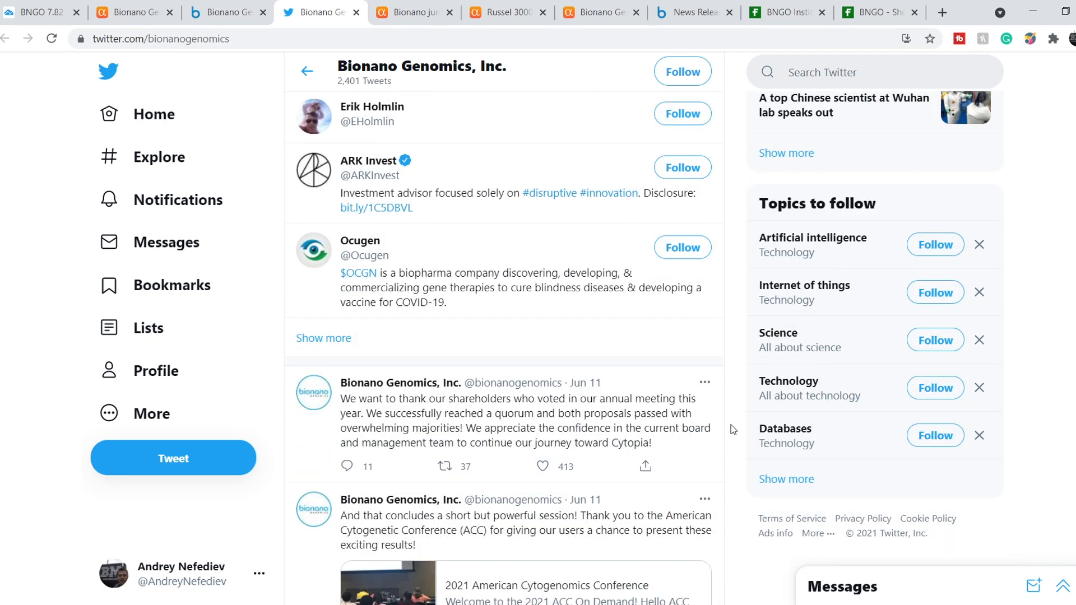
scroll(down, 3)
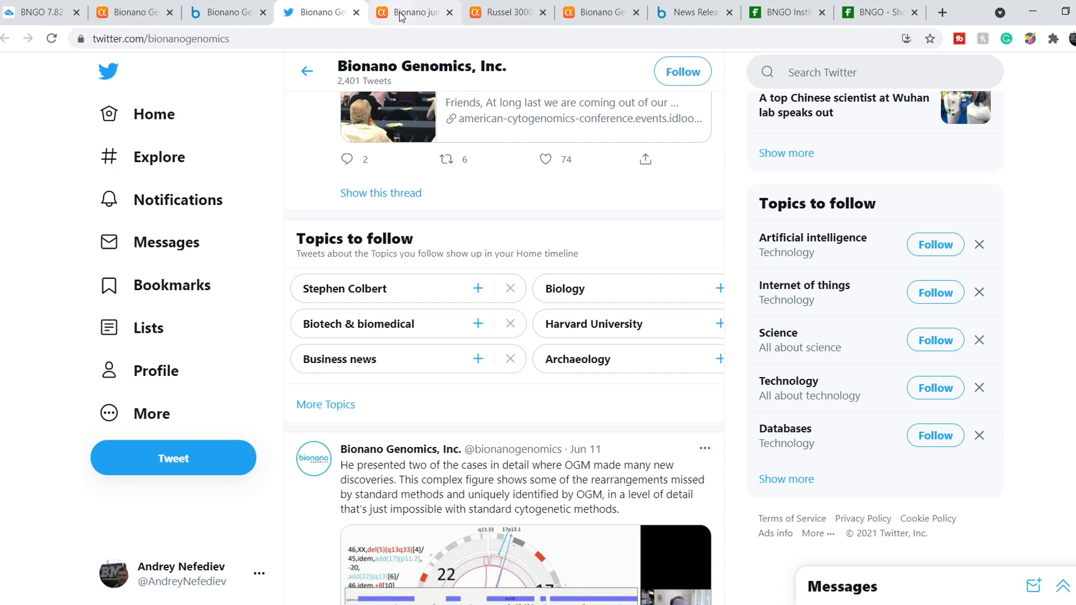
- Switch to the Seeking Alpha article on Bionano jumping after its Q1 revenue beat
click(411, 12)
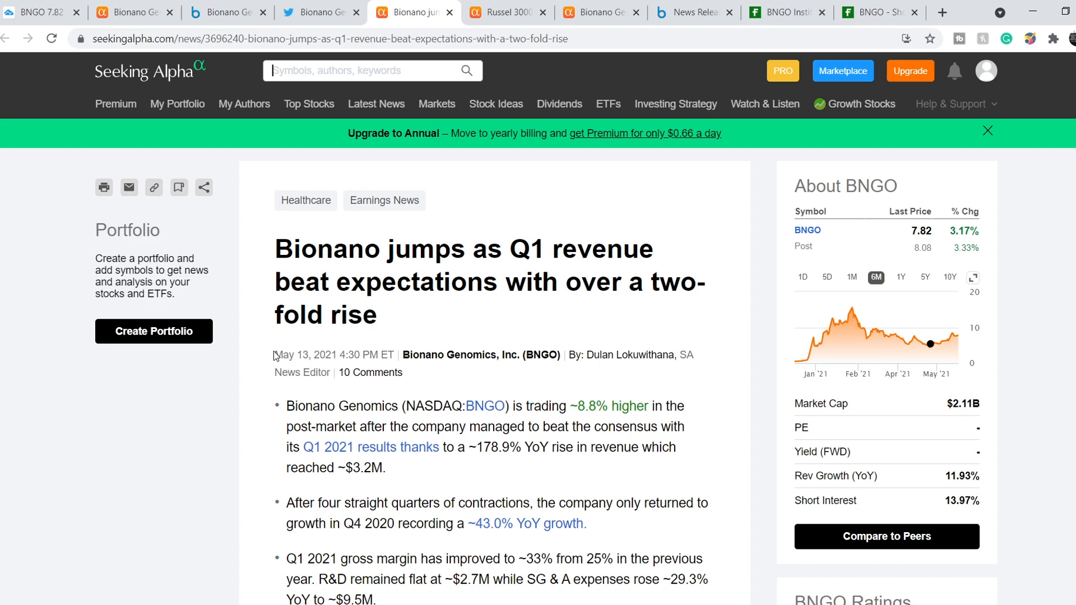
double_click(291, 355)
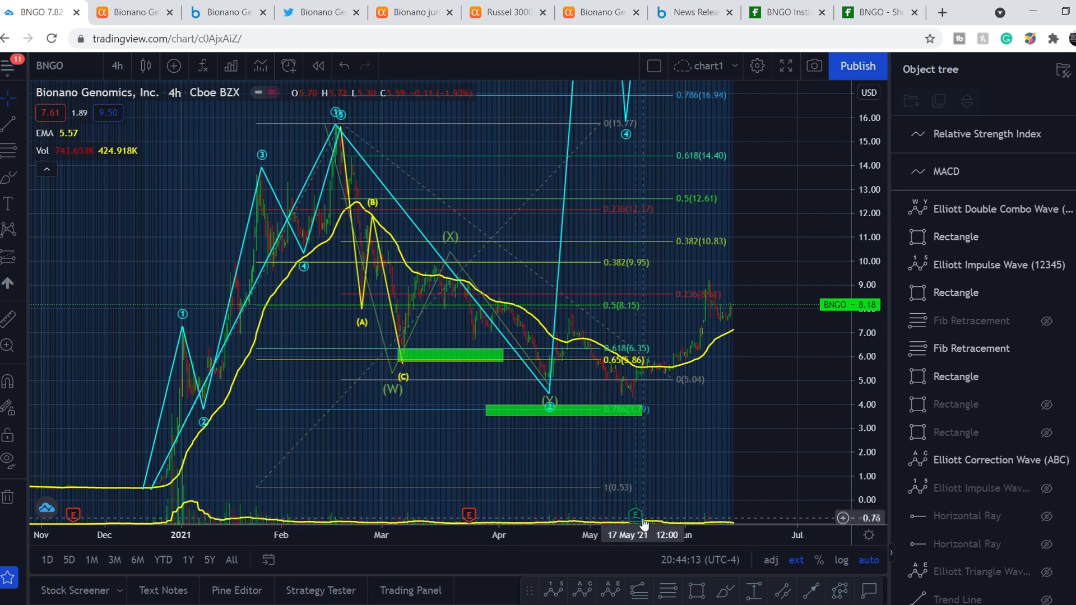
mouse_move(635, 516)
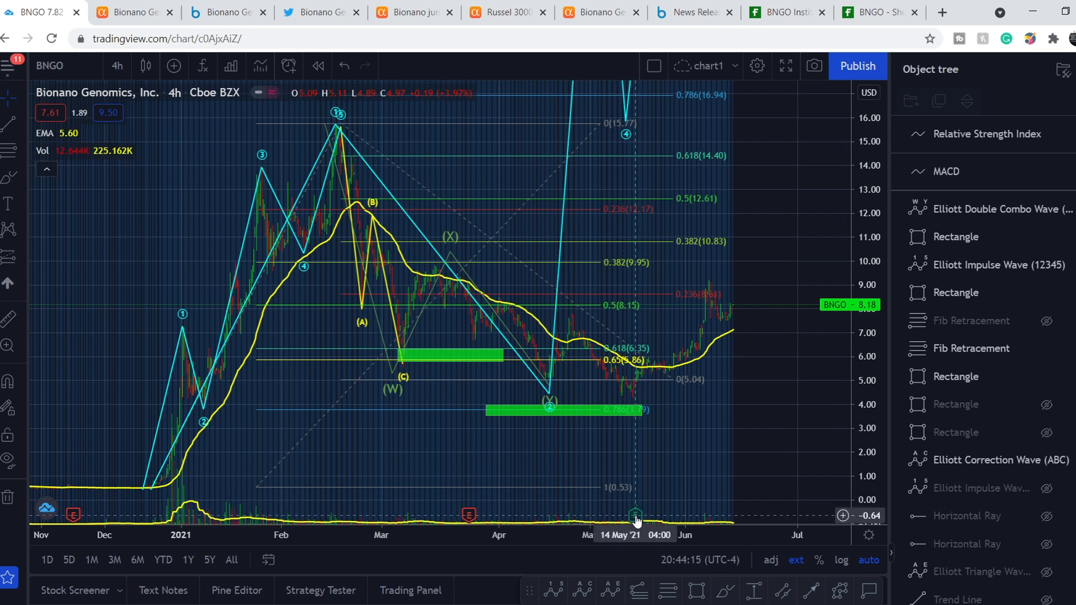
mouse_move(641, 388)
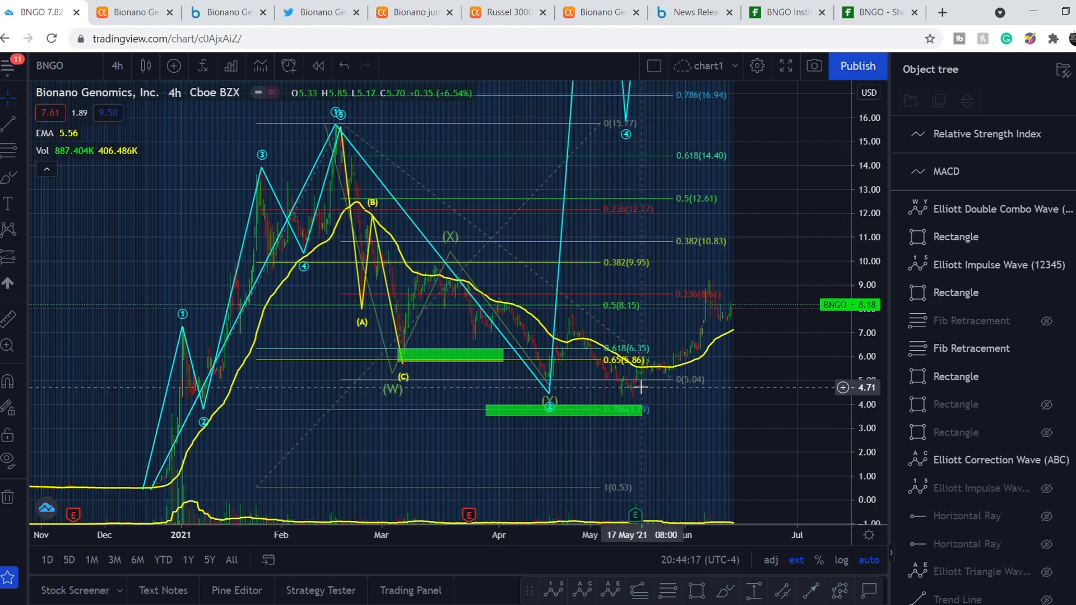
mouse_move(646, 395)
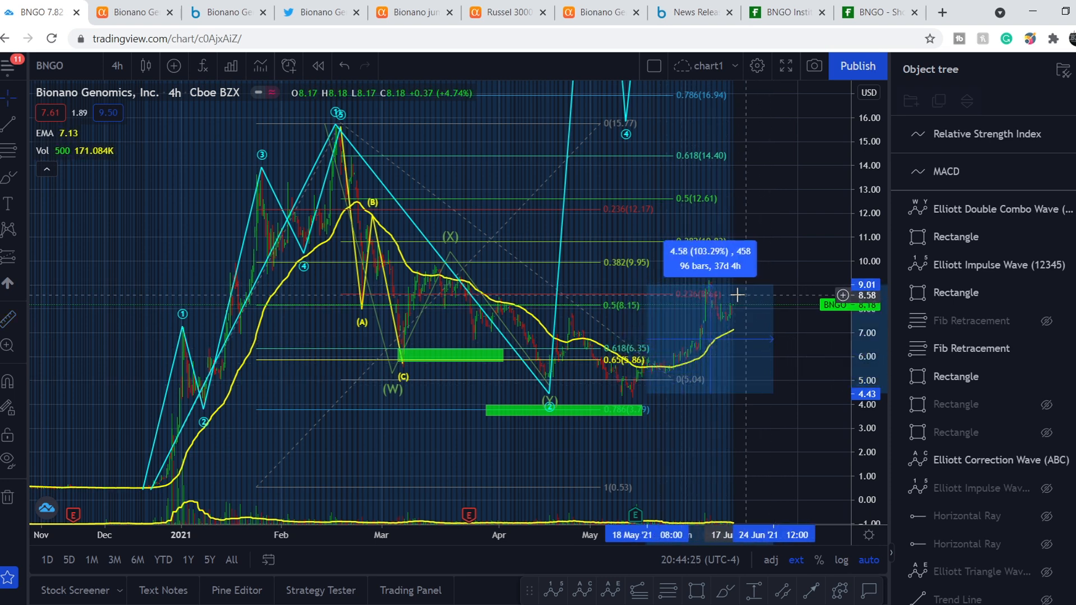
mouse_move(779, 375)
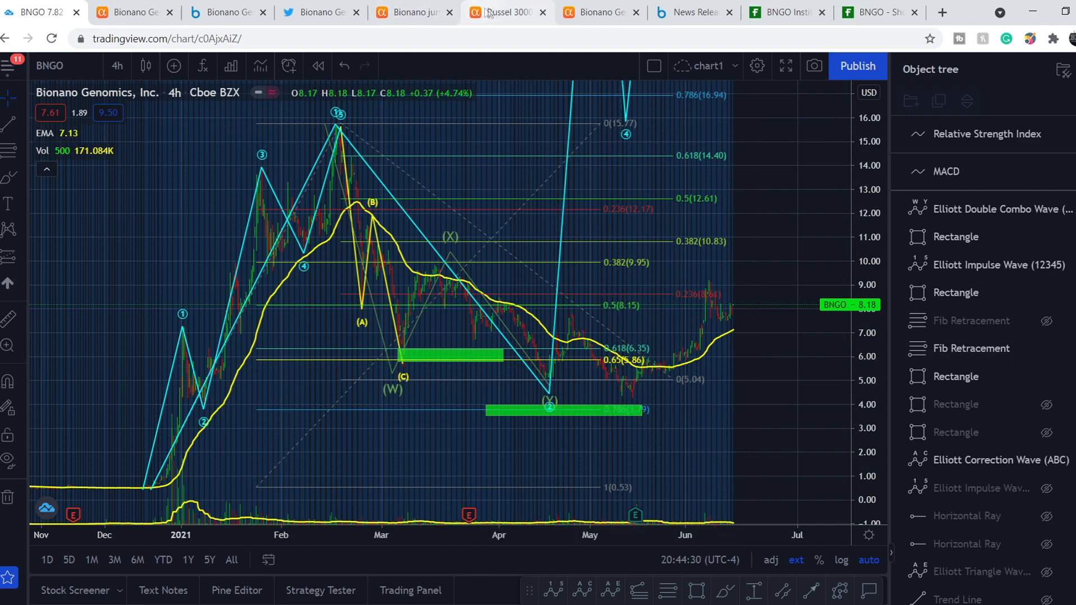
- Read the Seeking Alpha article on Bionano joining the Russell 3000
click(507, 13)
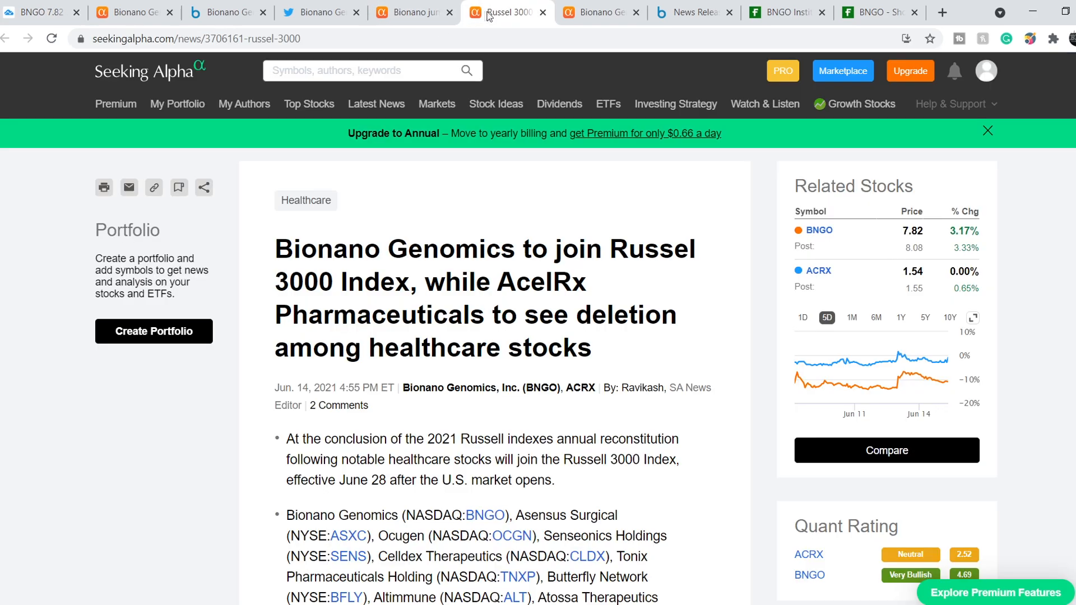
mouse_move(266, 423)
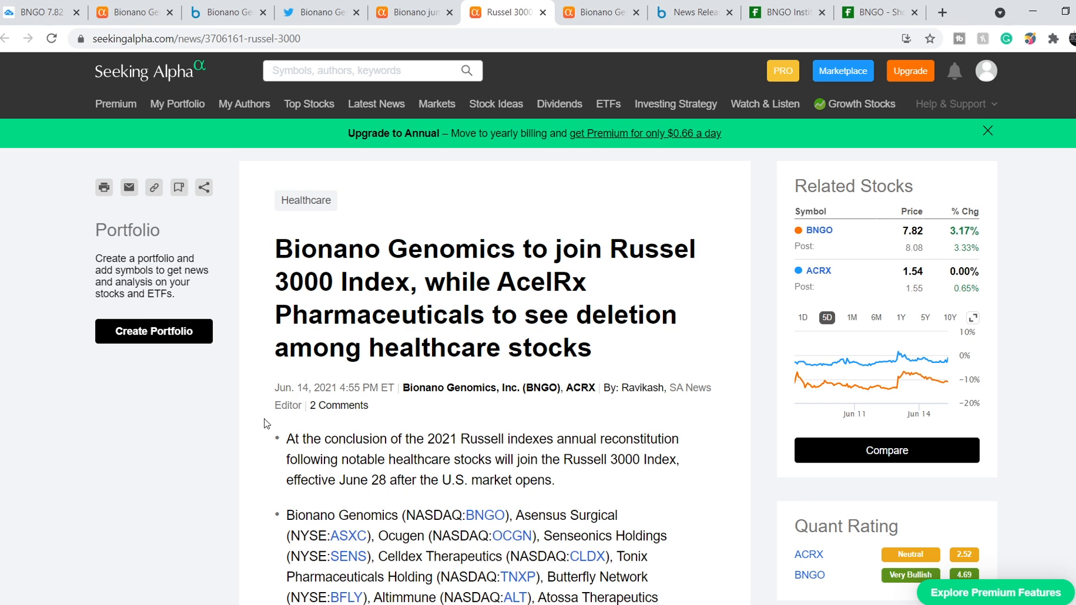
mouse_move(236, 343)
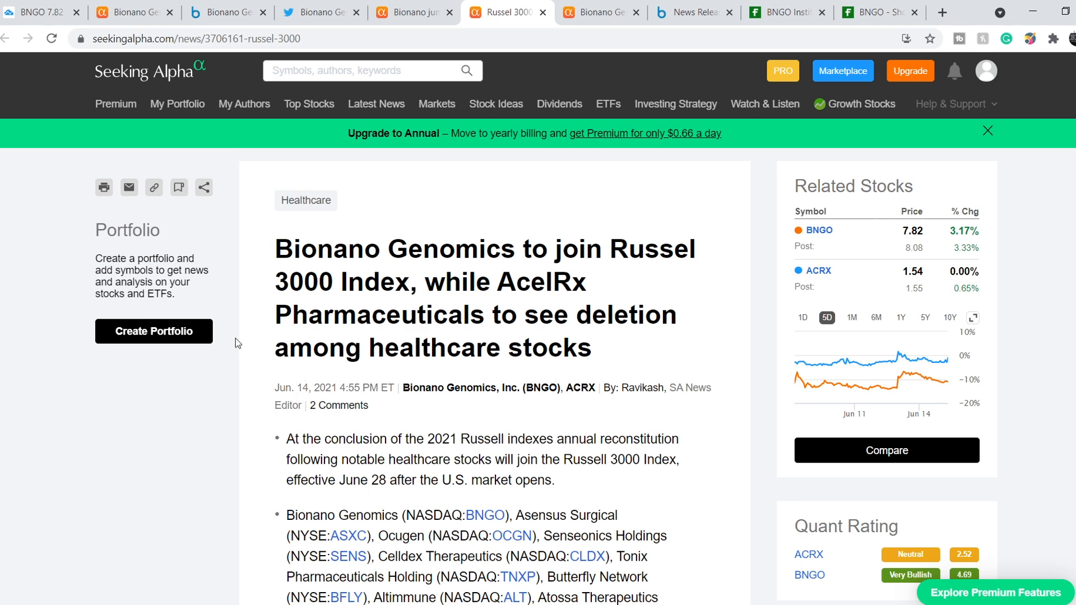
click(363, 70)
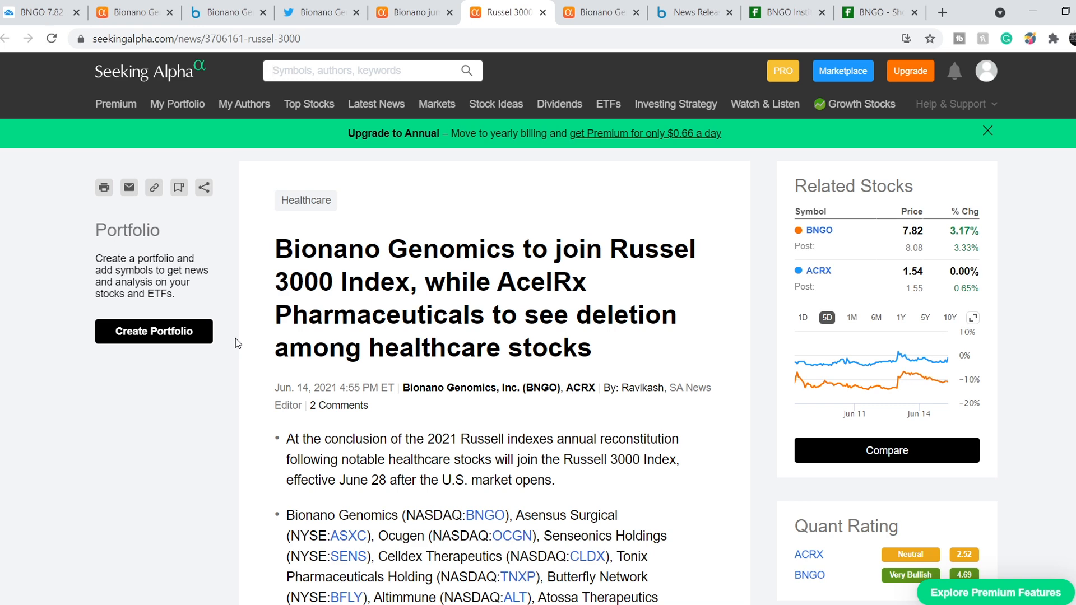
click(363, 70)
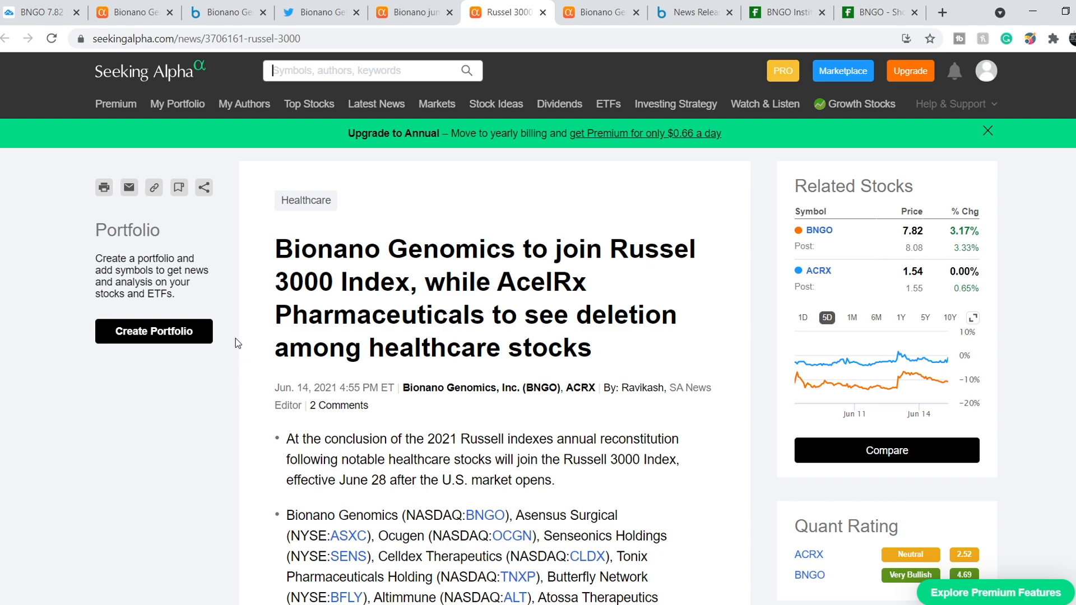
scroll(down, 3)
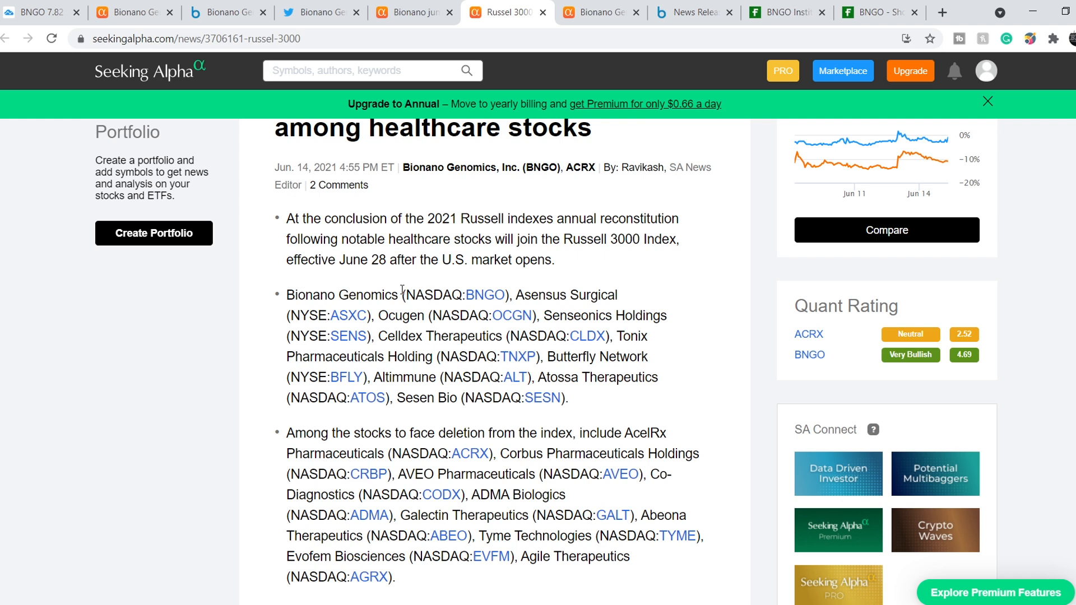
mouse_move(358, 259)
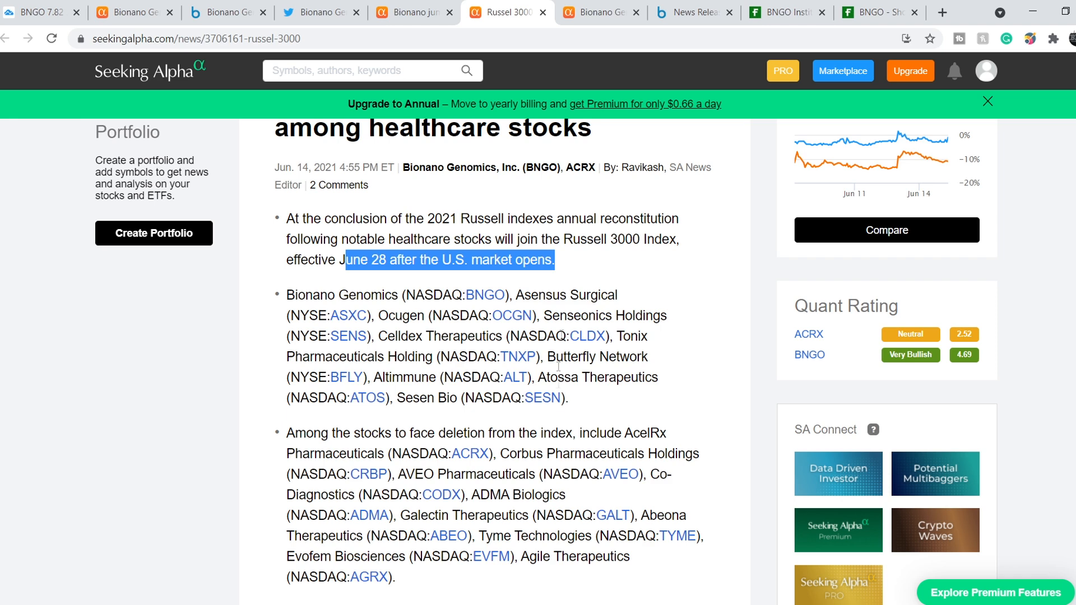
mouse_move(388, 280)
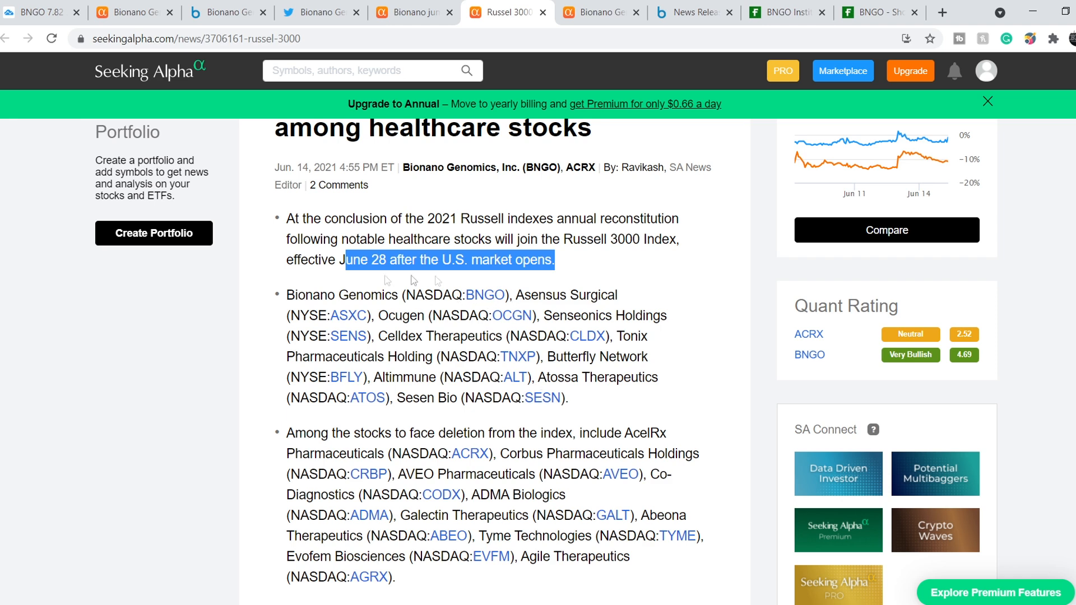
mouse_move(490, 316)
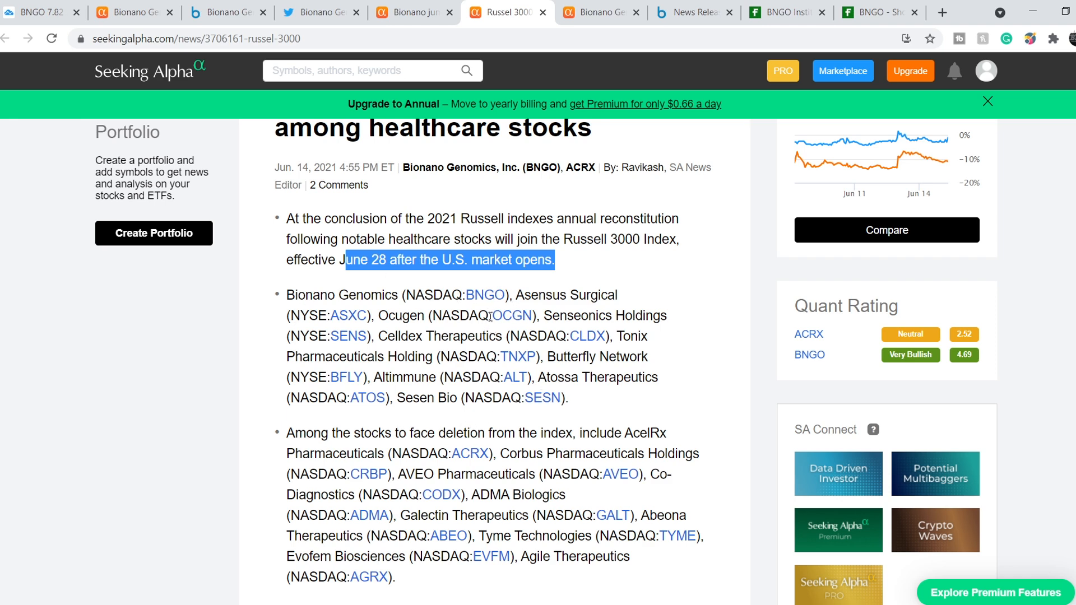
mouse_move(509, 316)
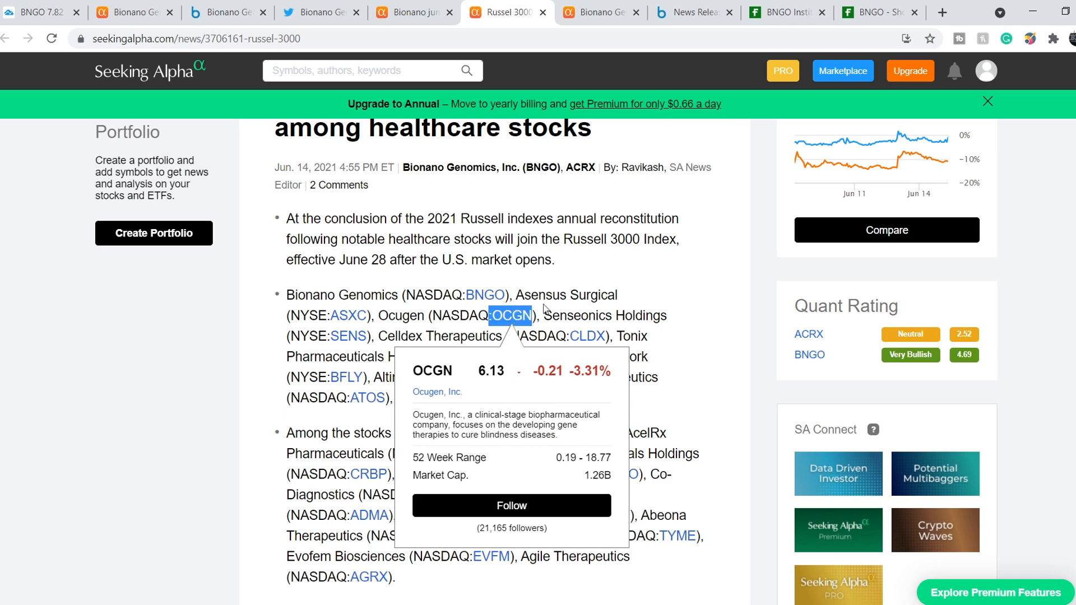
mouse_move(695, 319)
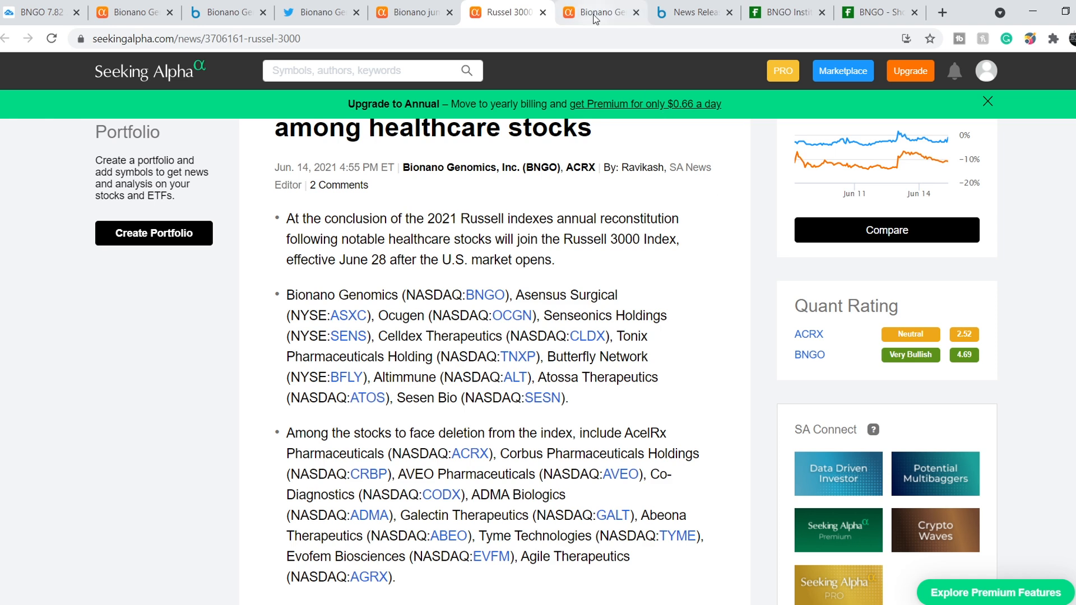
- Read the Seeking Alpha article on Bionano's rally amid the CCO appointment
click(599, 12)
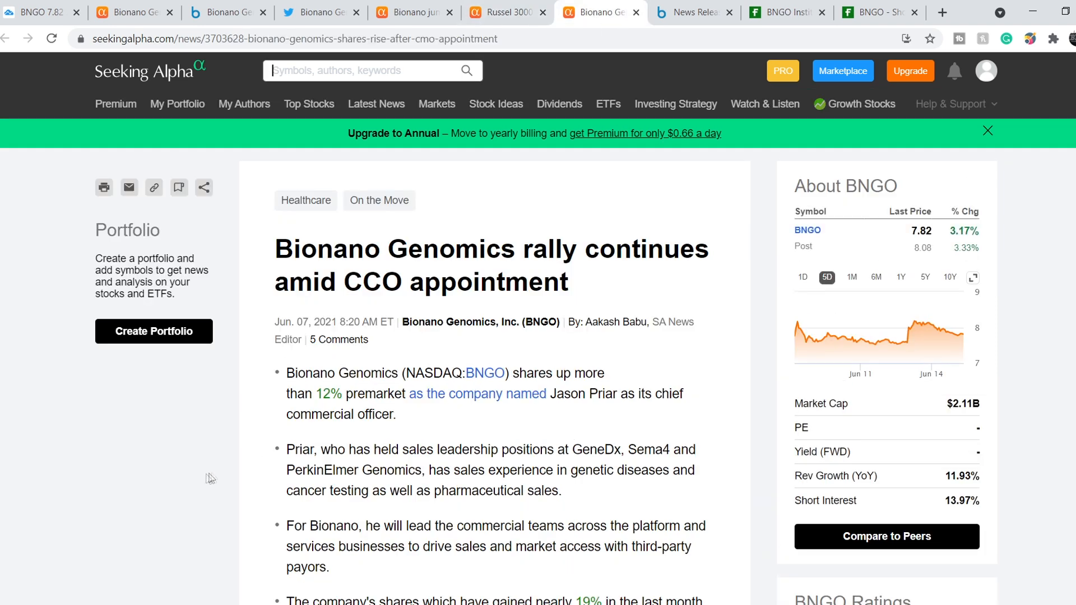
mouse_move(257, 358)
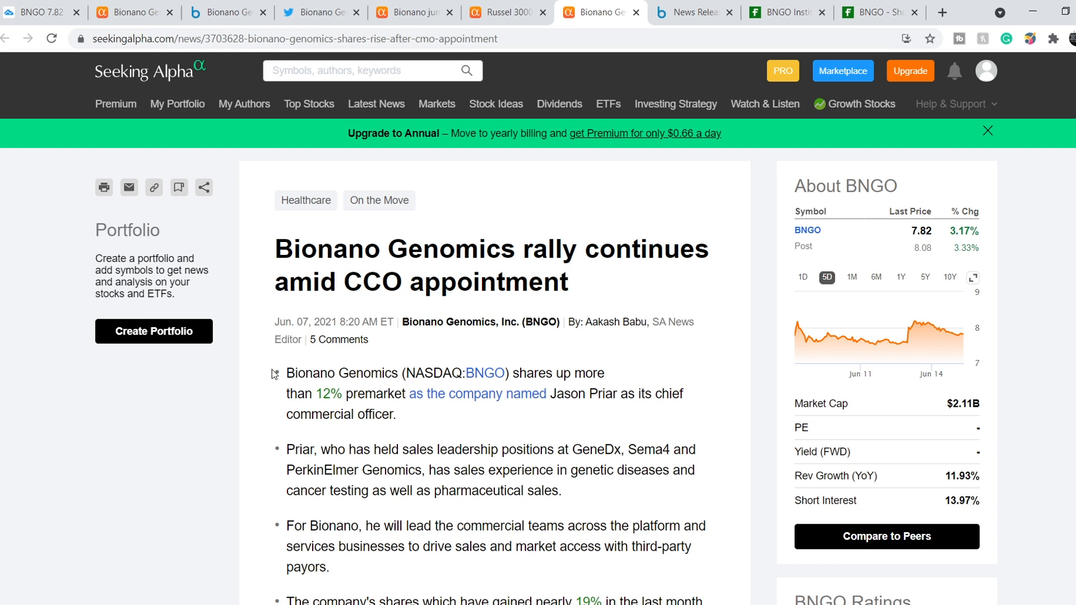
mouse_move(537, 417)
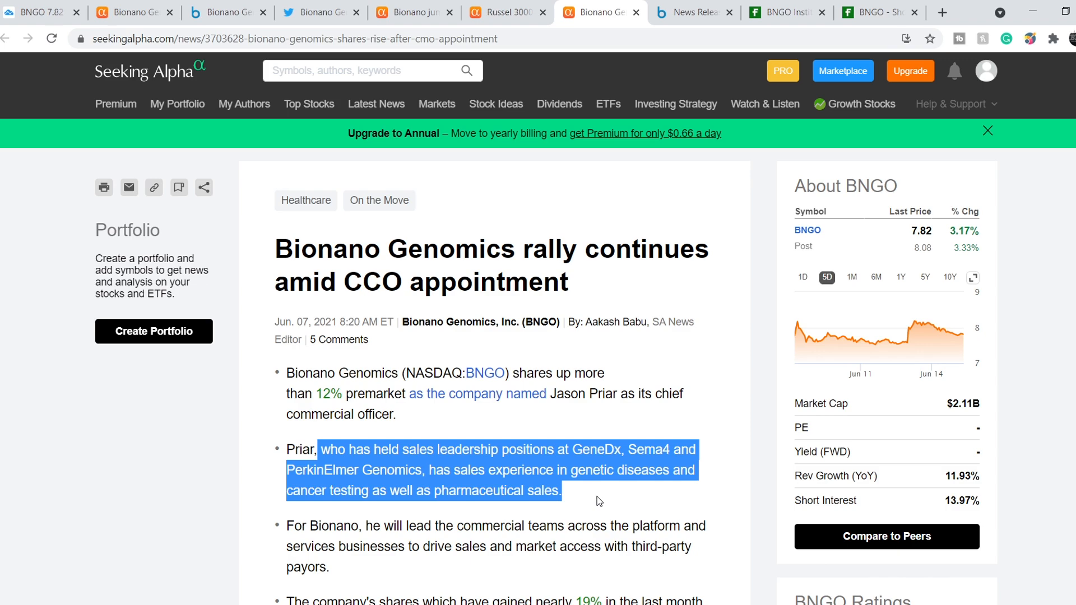
scroll(down, 3)
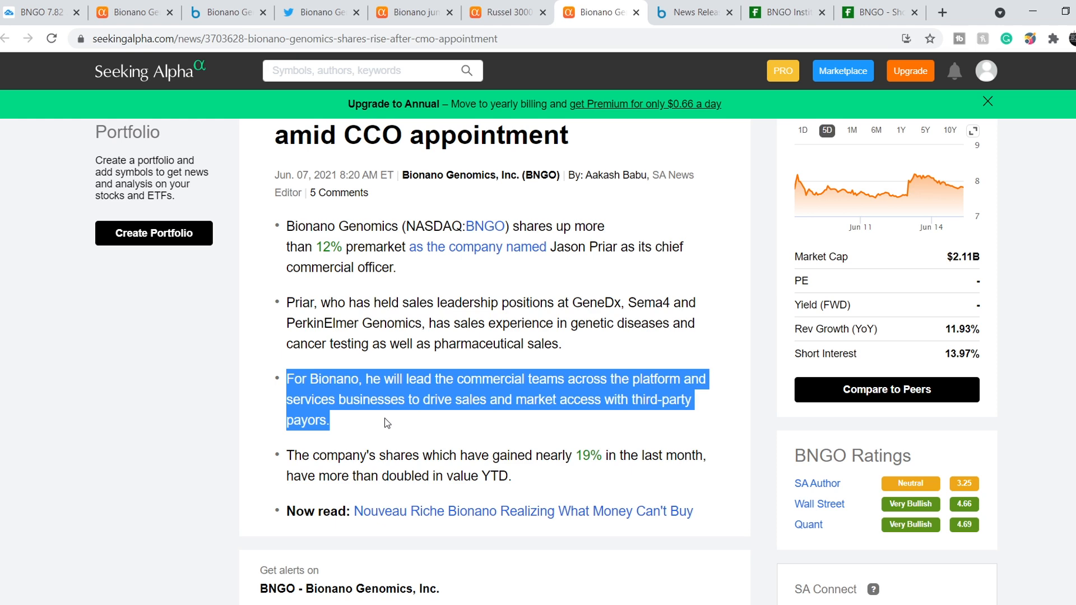
mouse_move(561, 118)
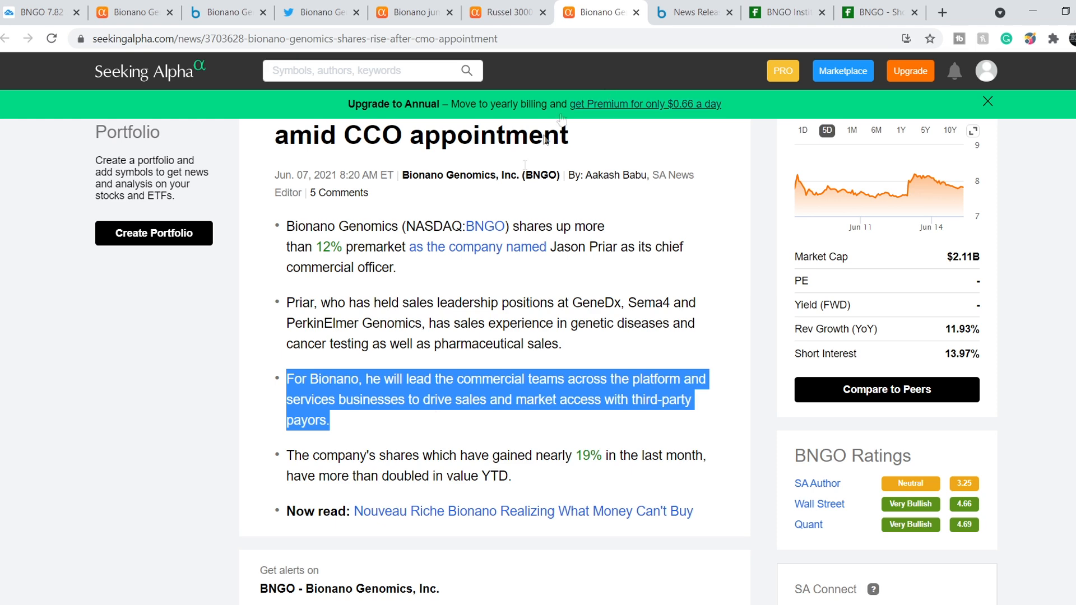
scroll(up, 3)
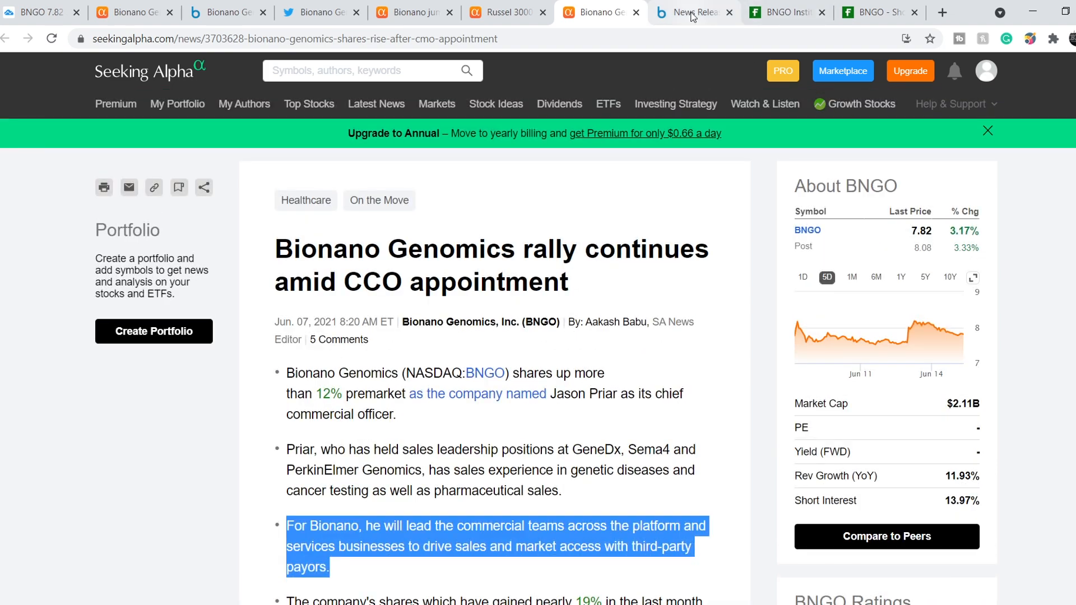
- Switch to the Bionano news release on Richard Shippy's Chief Business Officer appointment
click(686, 12)
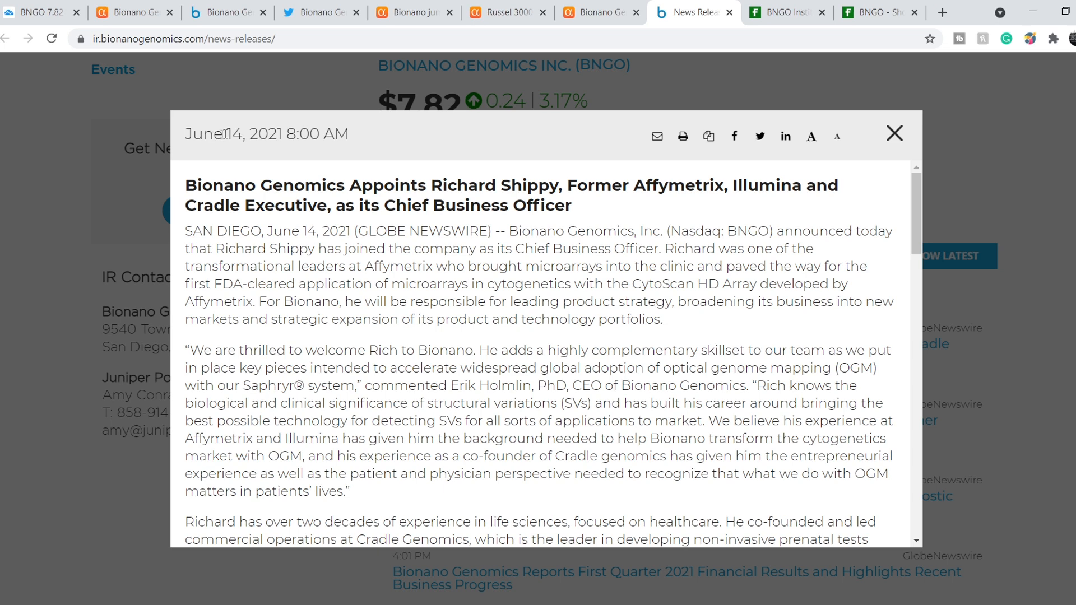
mouse_move(505, 338)
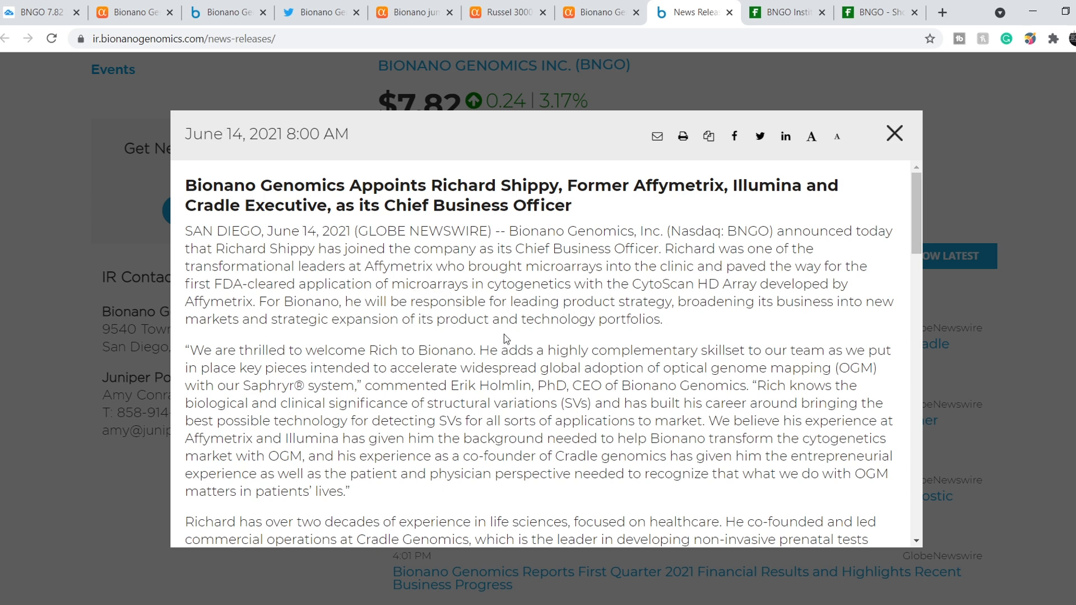
mouse_move(558, 323)
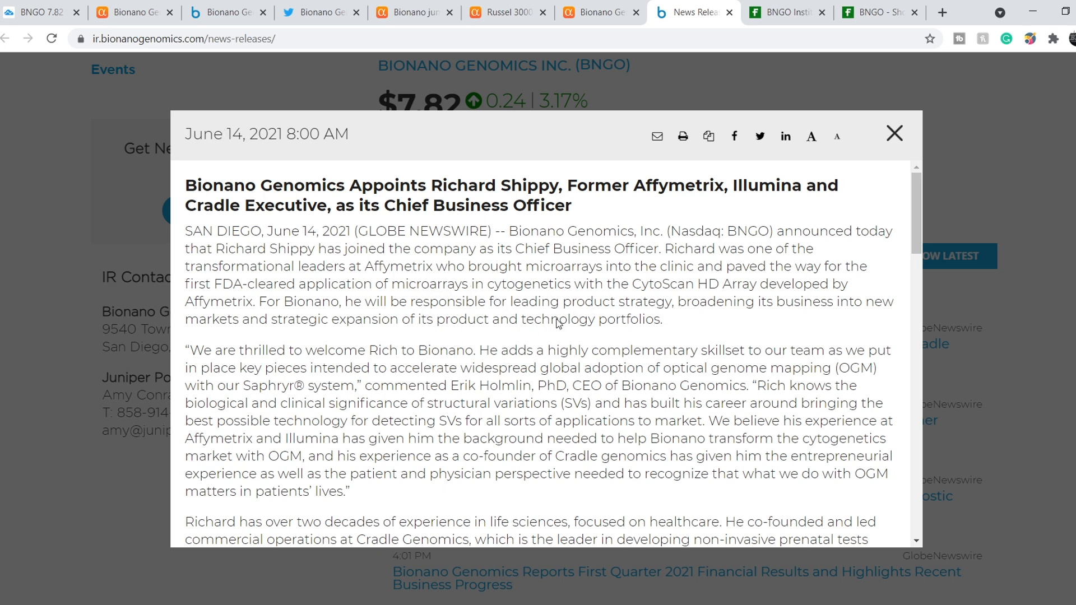
mouse_move(222, 164)
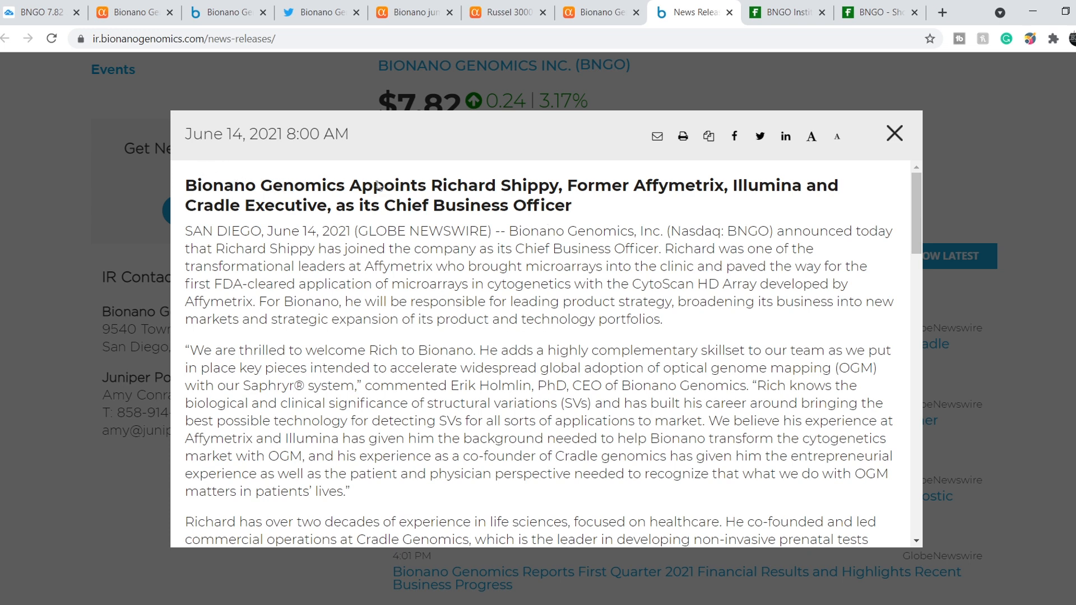
mouse_move(631, 194)
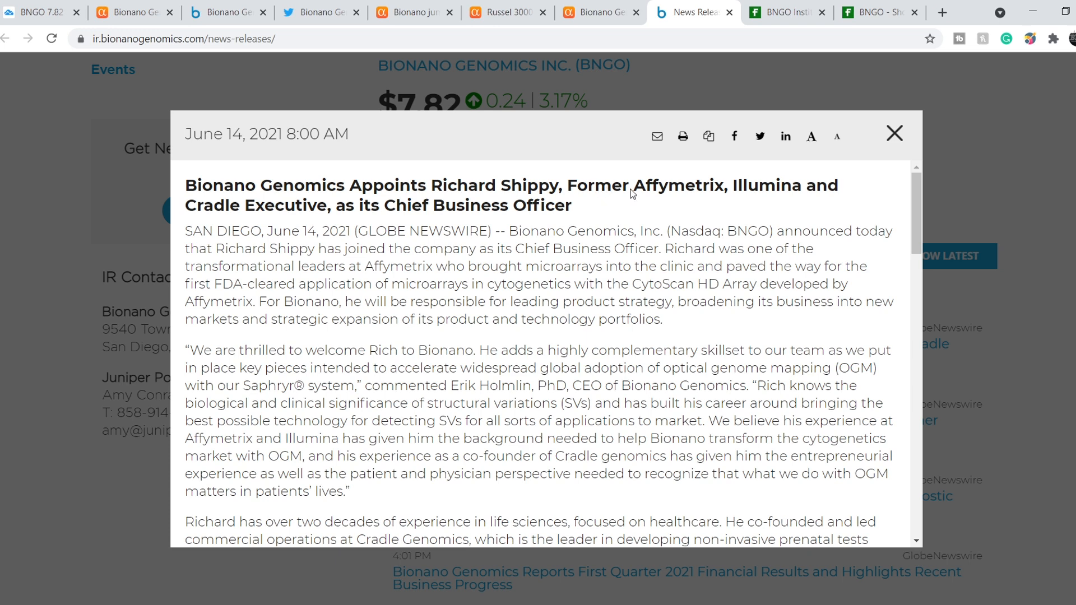
mouse_move(246, 220)
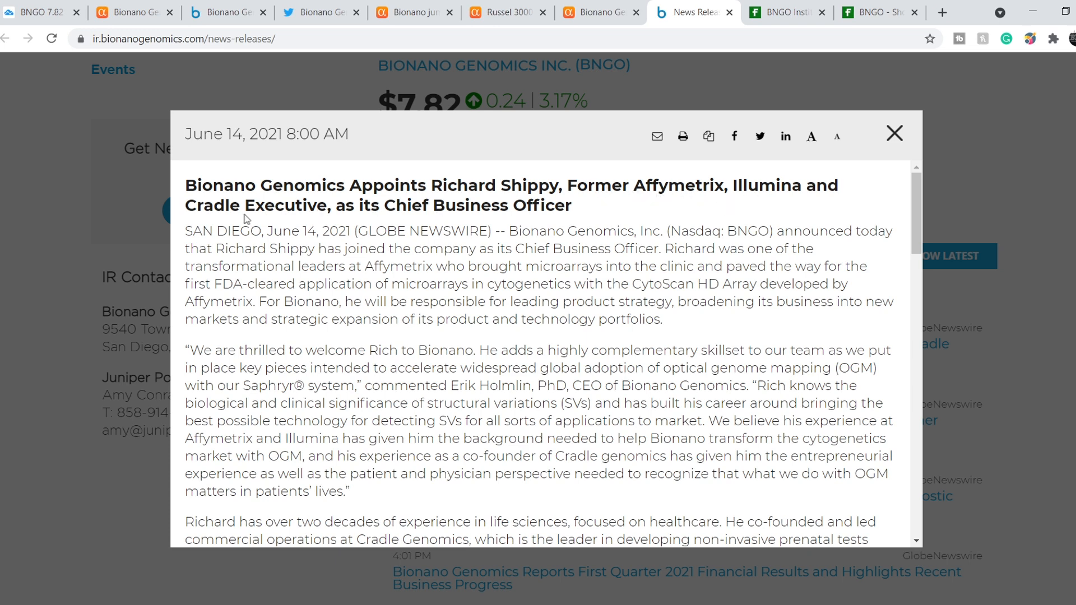
mouse_move(384, 219)
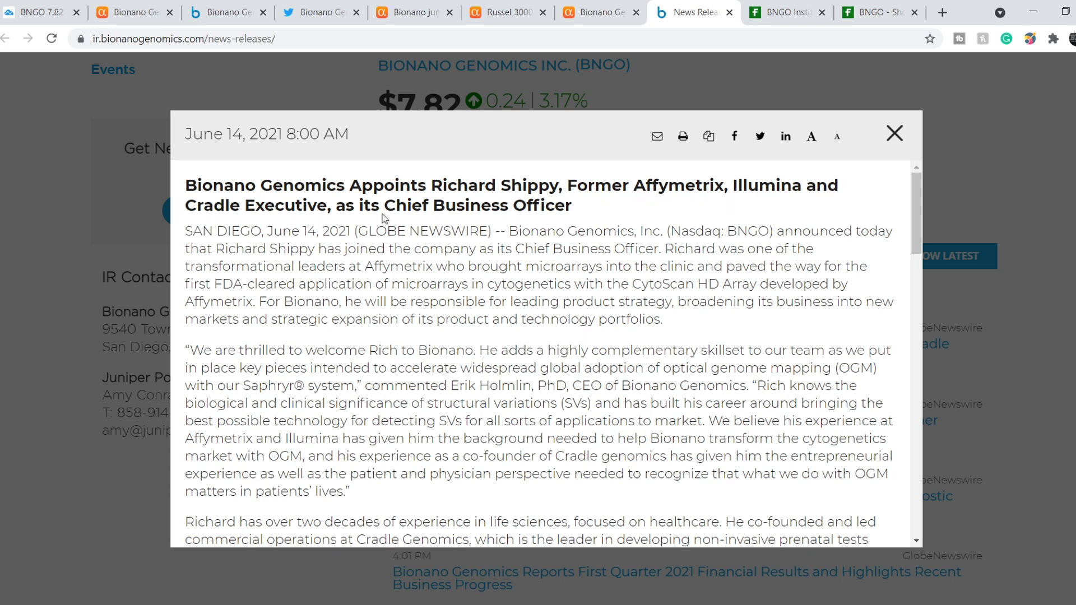
mouse_move(731, 402)
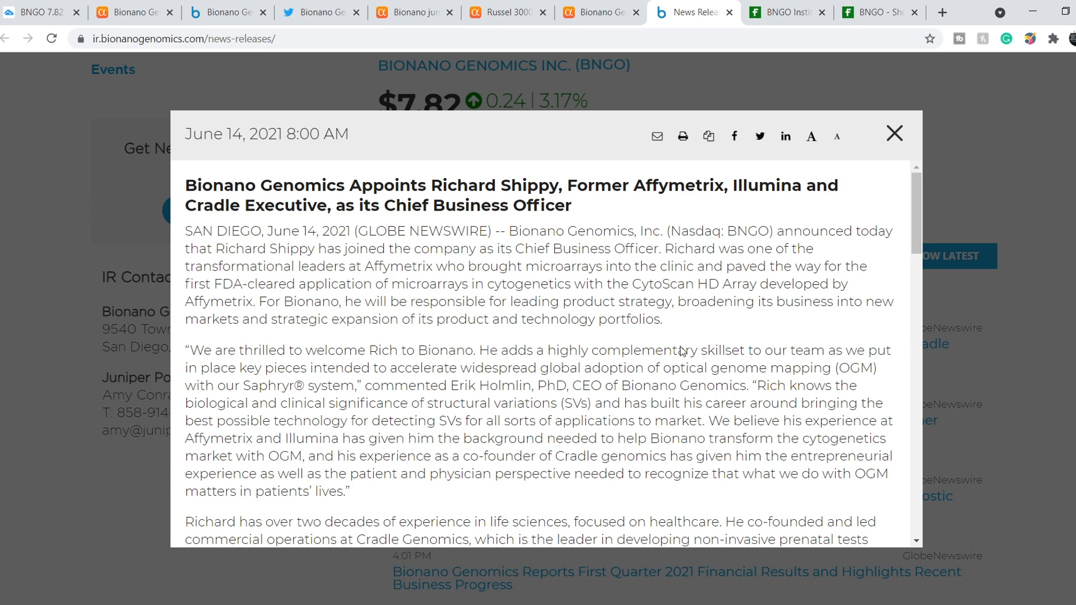
mouse_move(760, 35)
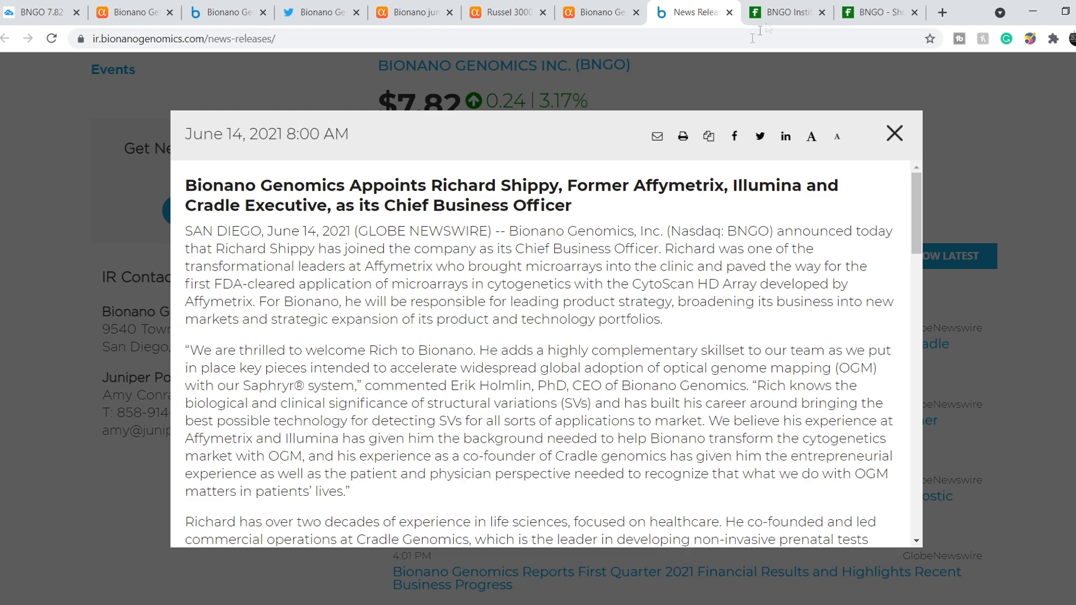
- Scroll through Fintel's BNGO 13F/NPORT filings table, highlighting Citadel's 20,352 shares, and return to its heading
click(782, 12)
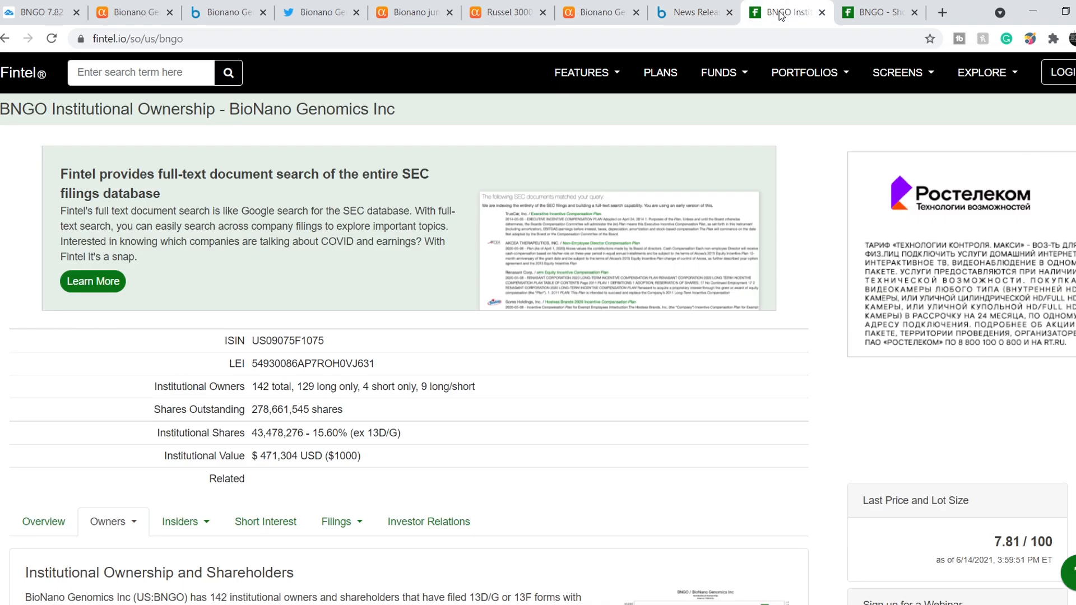
scroll(down, 3)
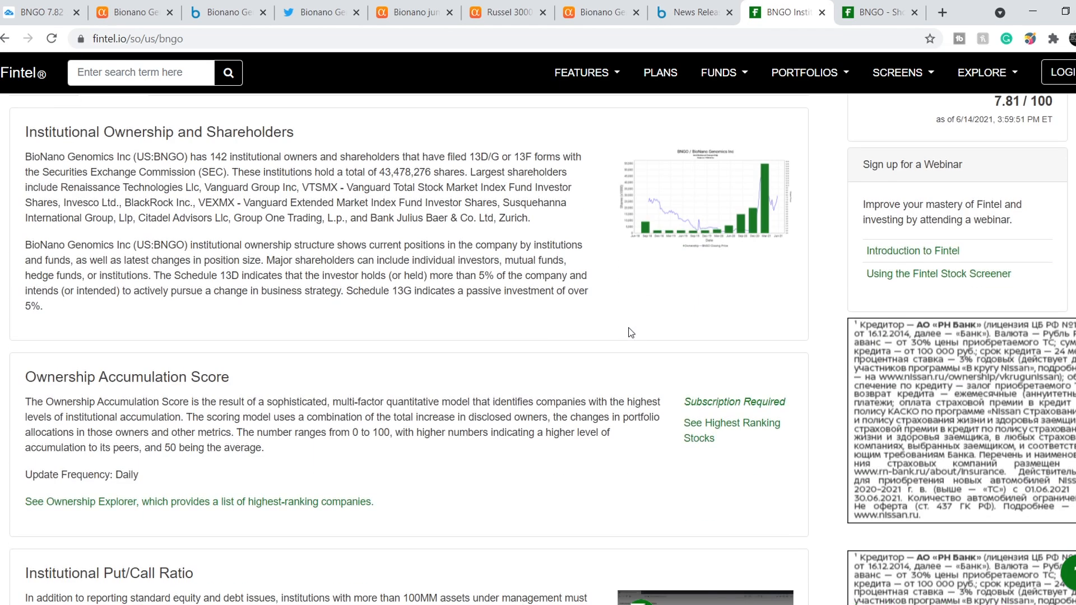
scroll(down, 3)
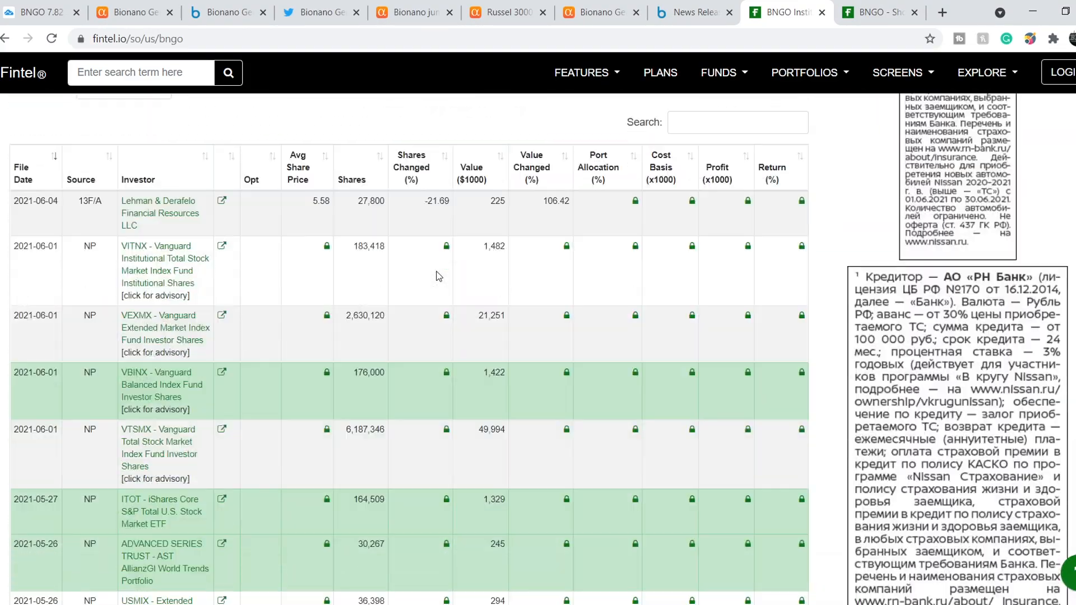
scroll(down, 3)
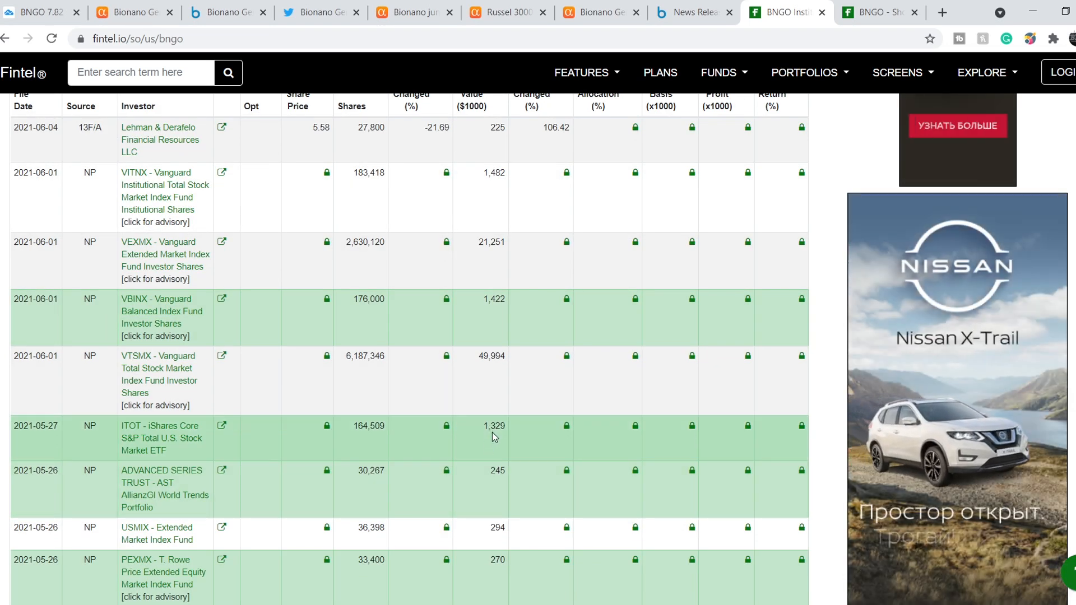
scroll(down, 3)
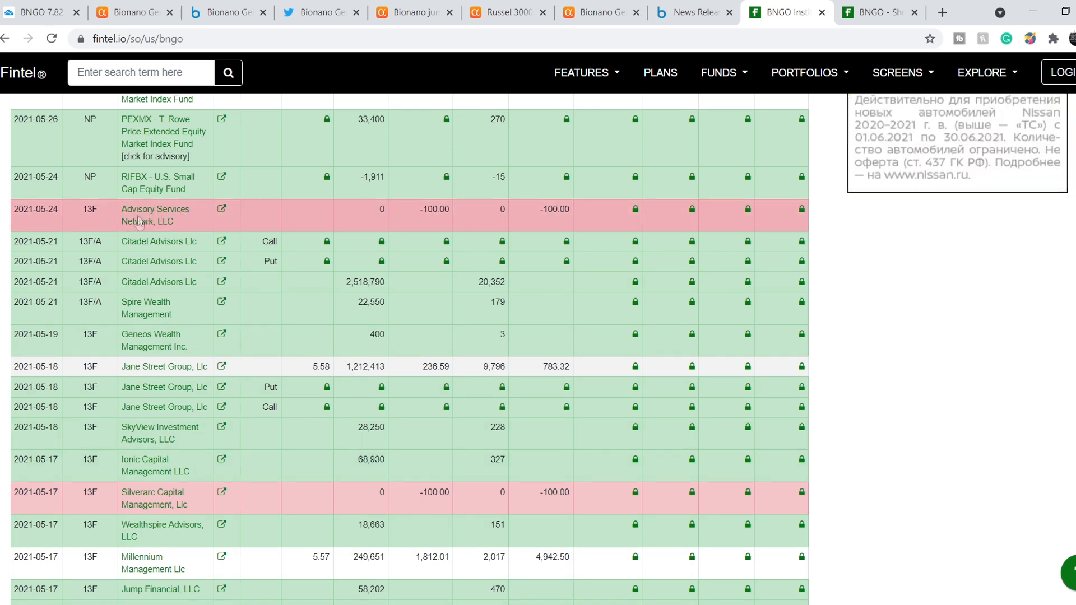
mouse_move(188, 225)
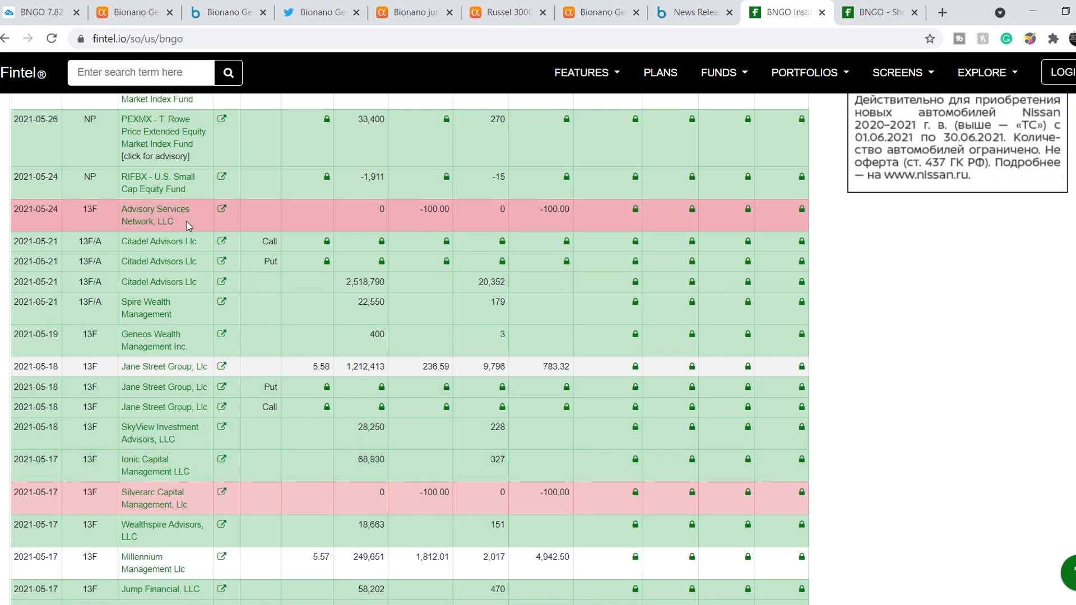
mouse_move(200, 222)
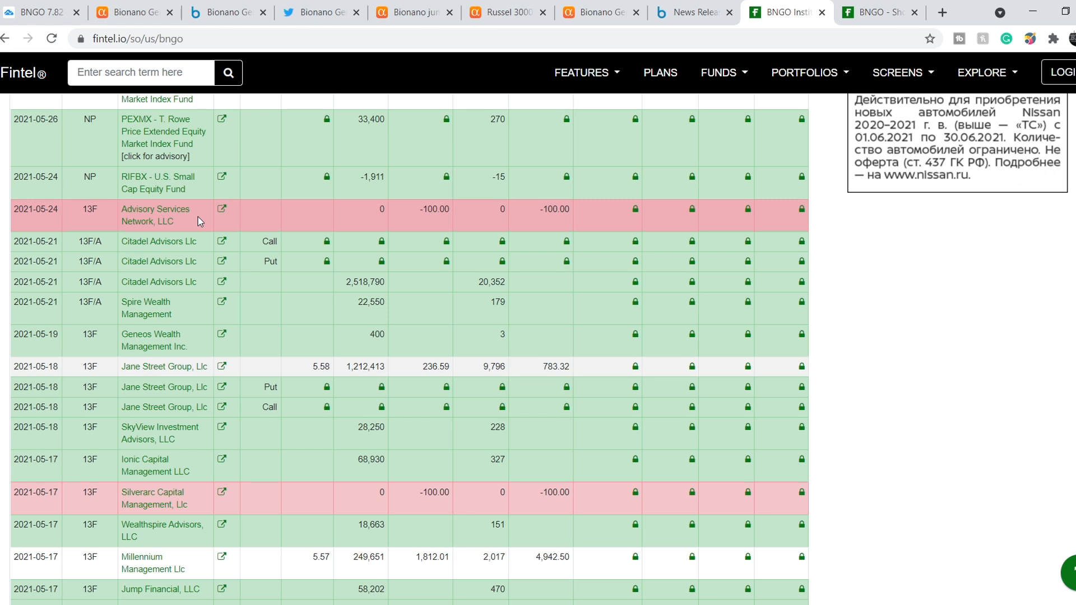
mouse_move(146, 509)
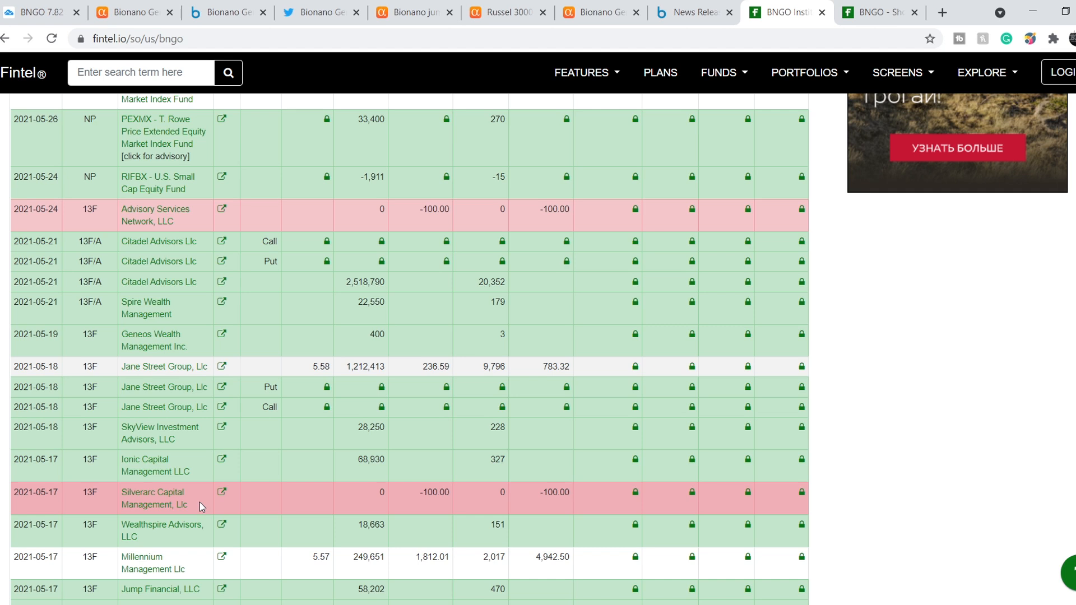
mouse_move(400, 444)
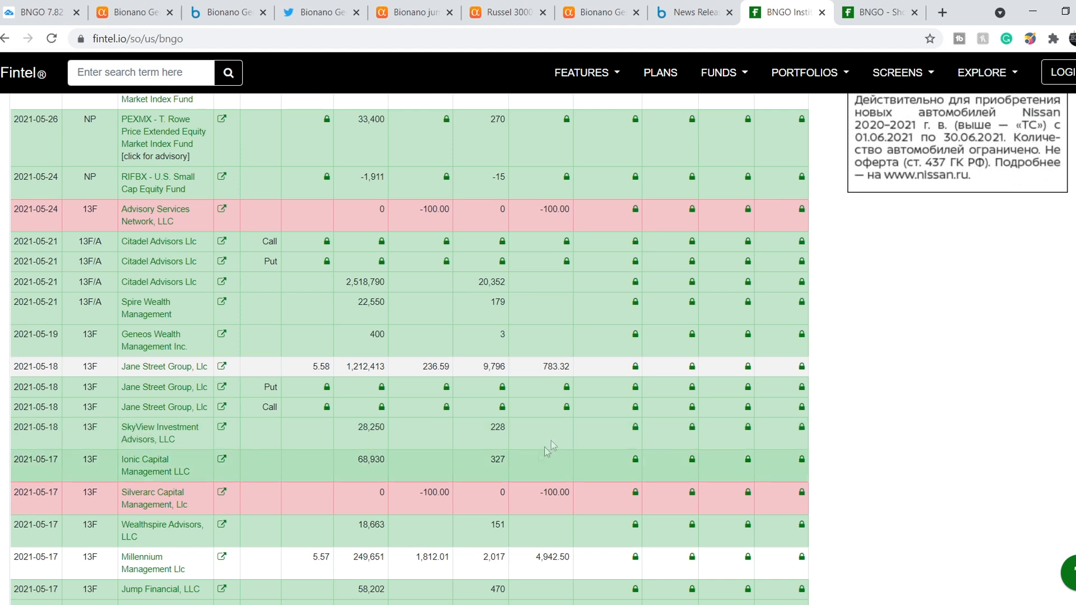
mouse_move(477, 293)
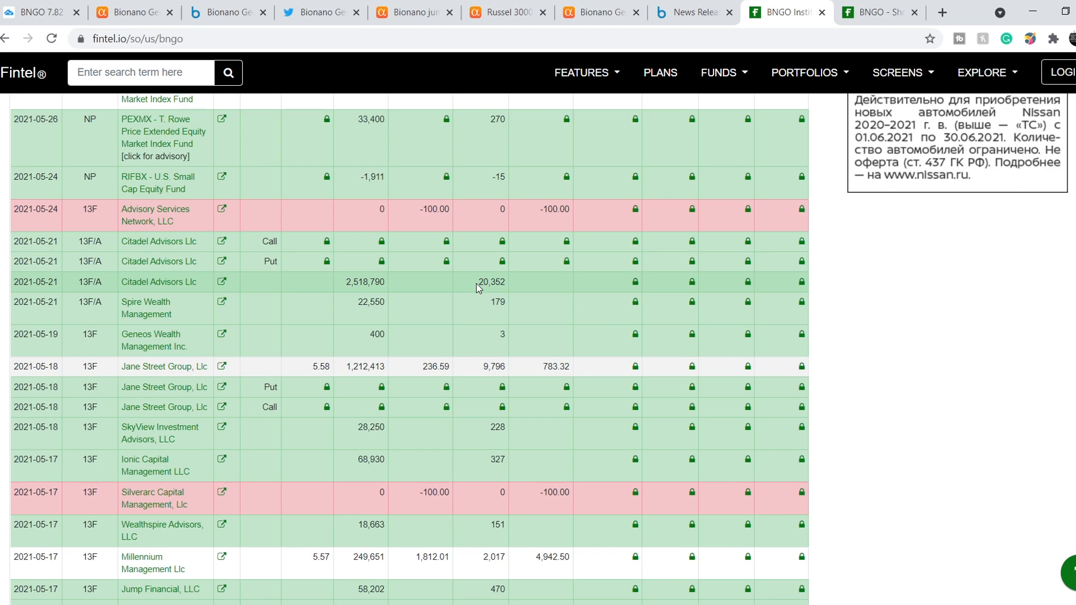
double_click(489, 282)
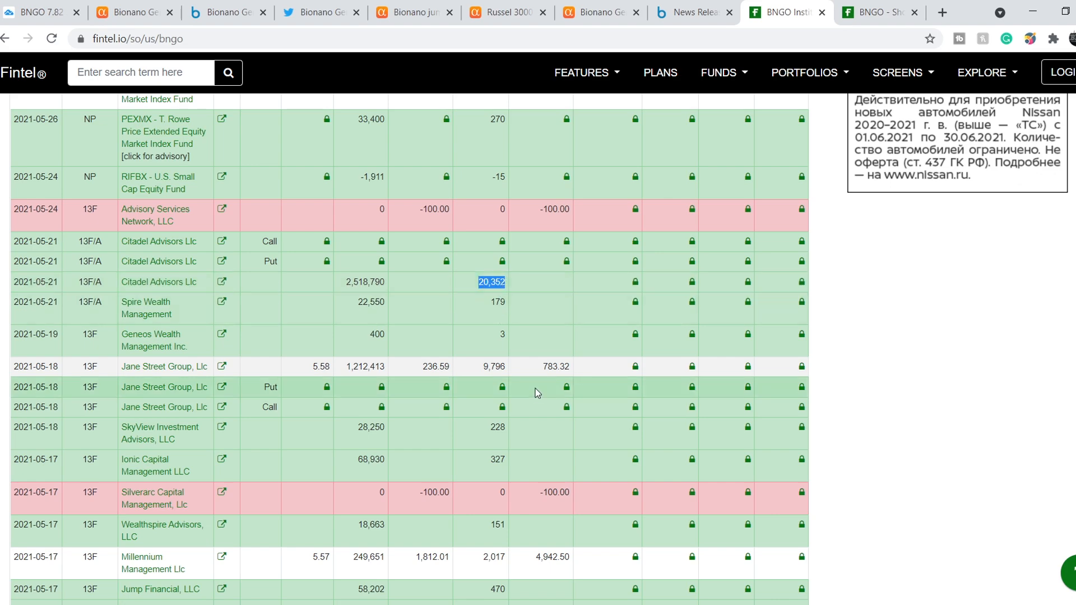
scroll(up, 3)
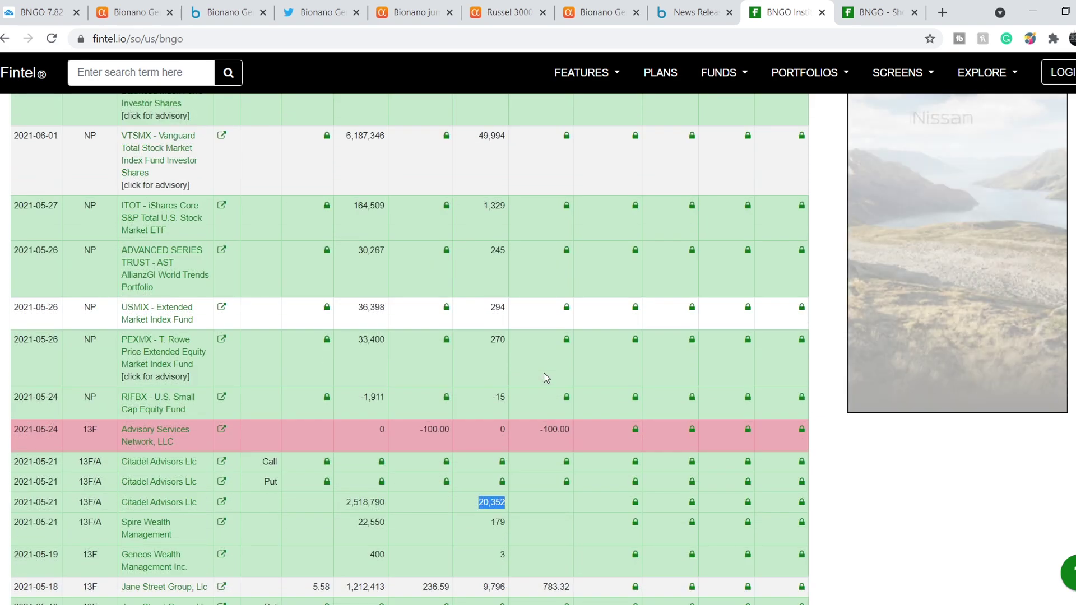
scroll(up, 3)
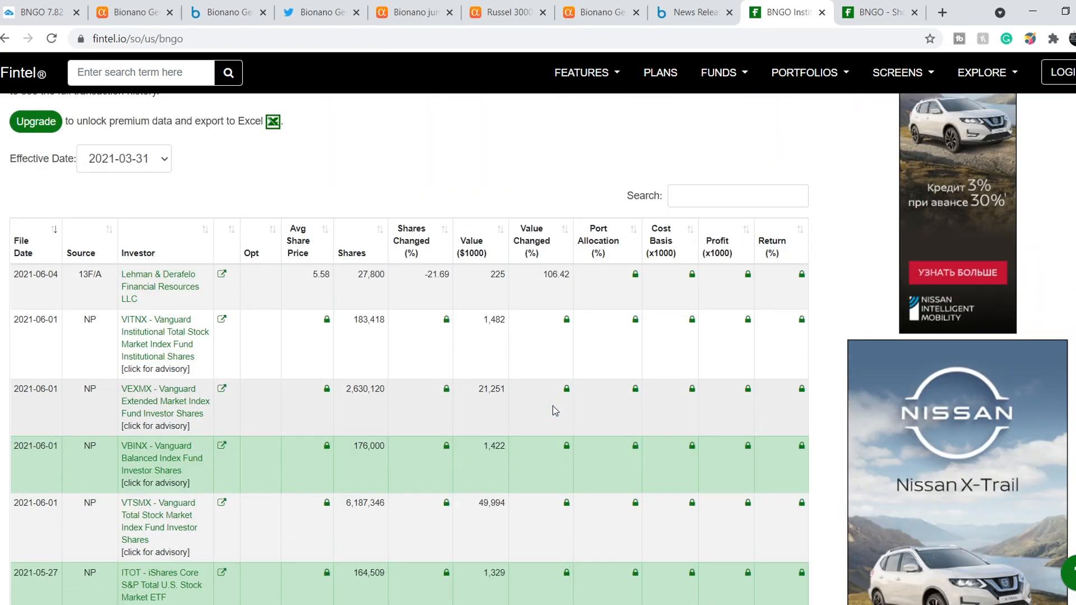
scroll(up, 3)
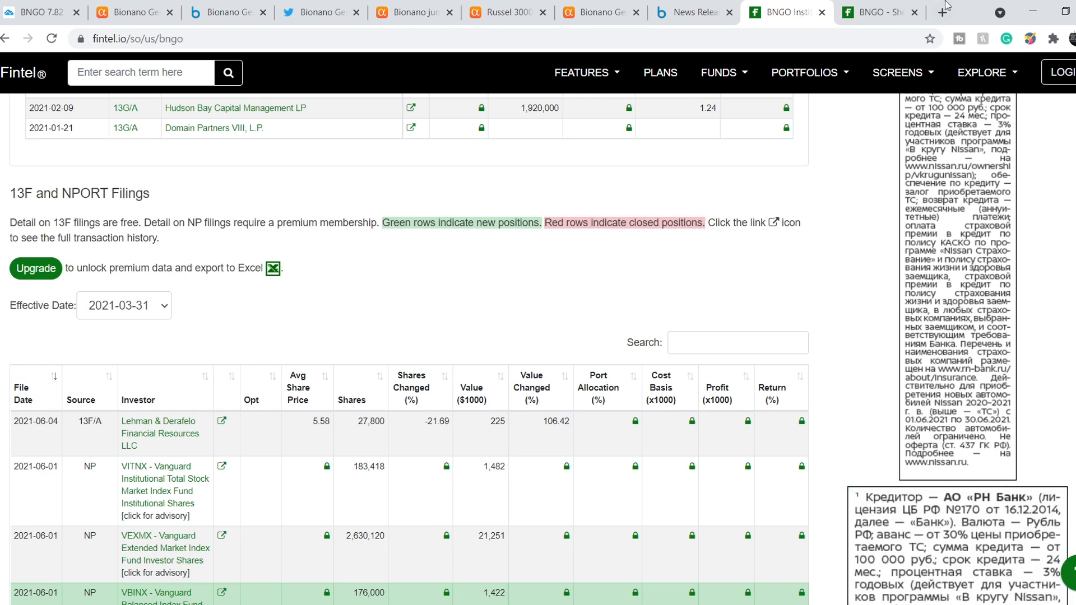
- On Fintel's BNGO short interest page, highlight the 17% short volume ratio and 1.64 borrow fee rate
click(879, 12)
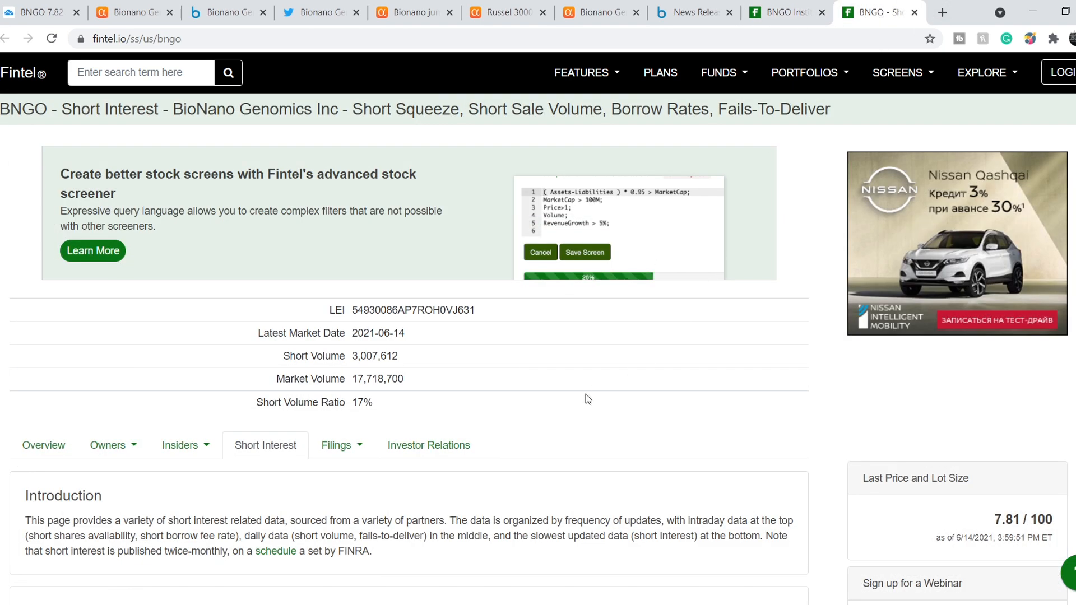
mouse_move(337, 412)
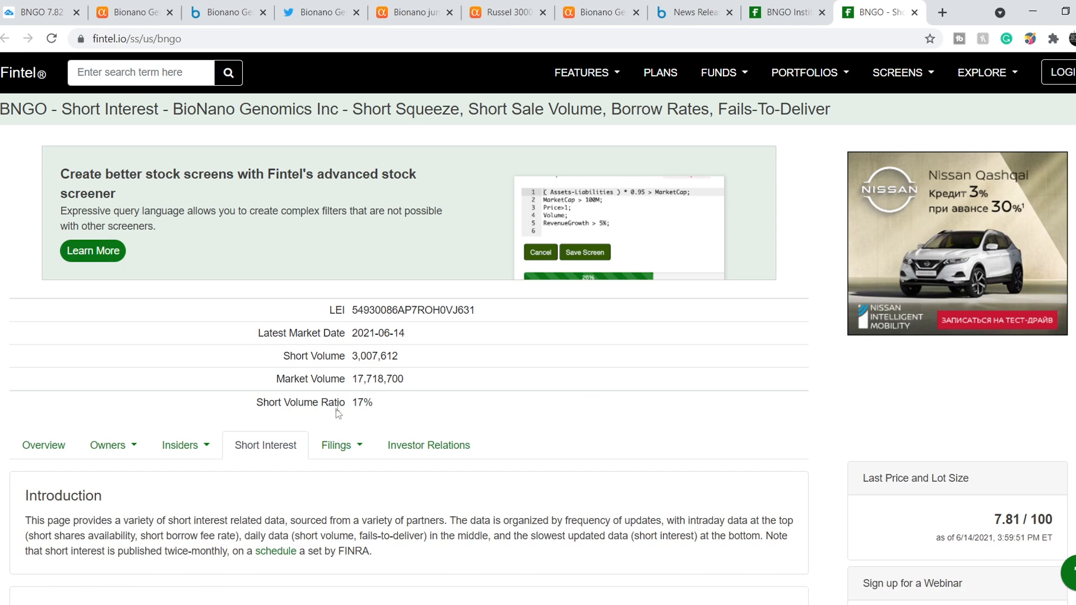
double_click(360, 402)
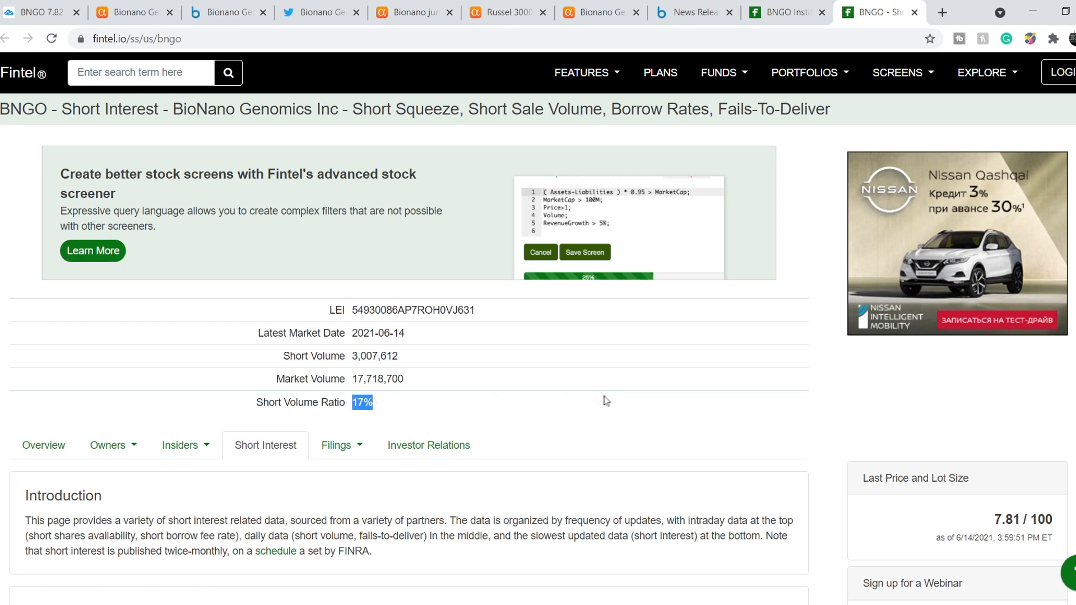
scroll(down, 3)
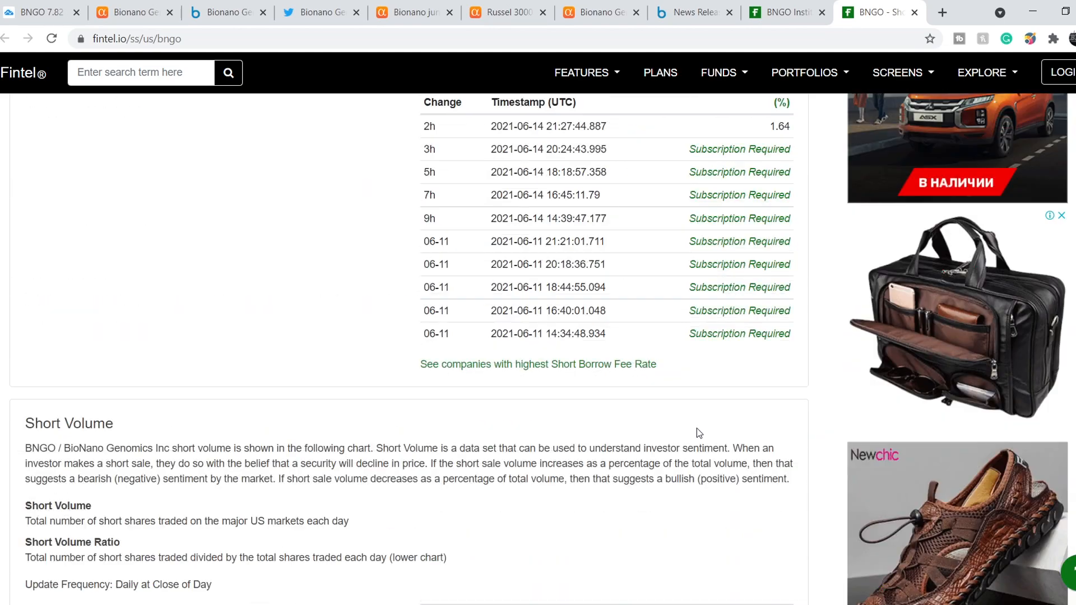
scroll(down, 3)
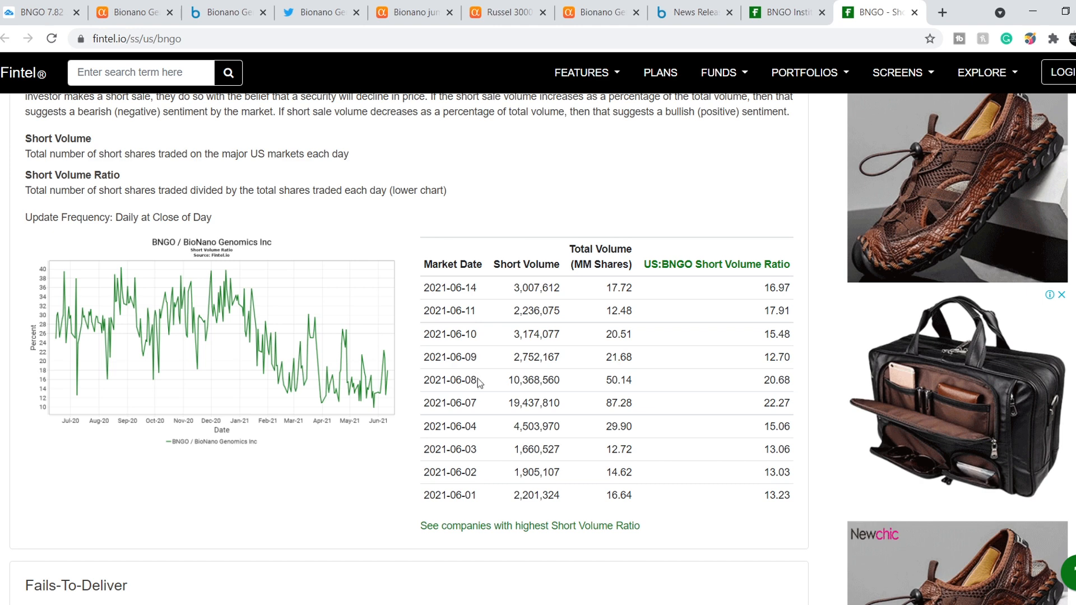
mouse_move(703, 340)
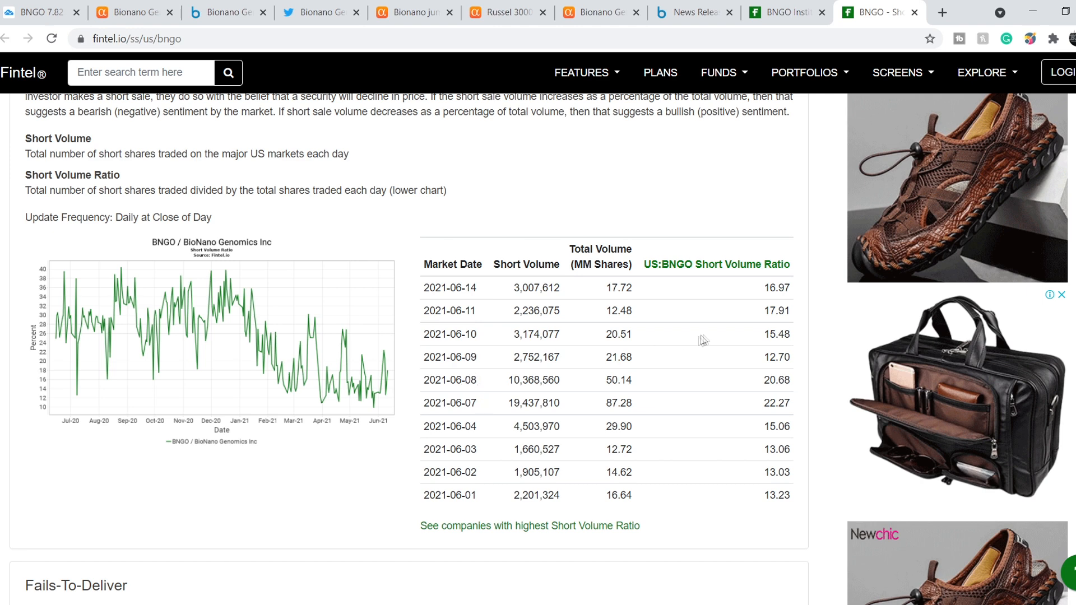
mouse_move(785, 288)
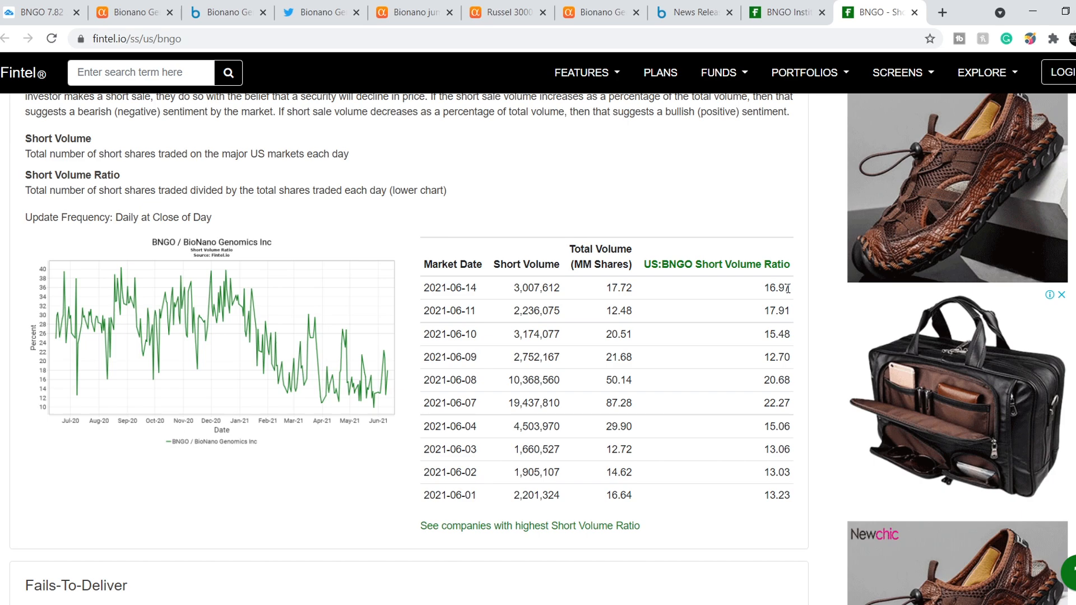
scroll(up, 3)
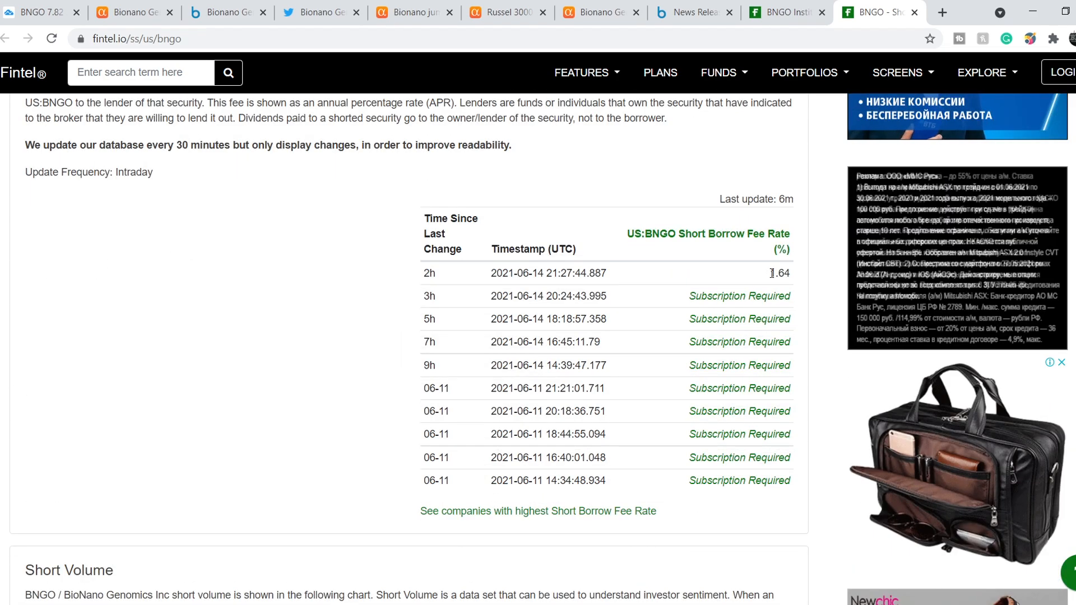
double_click(778, 274)
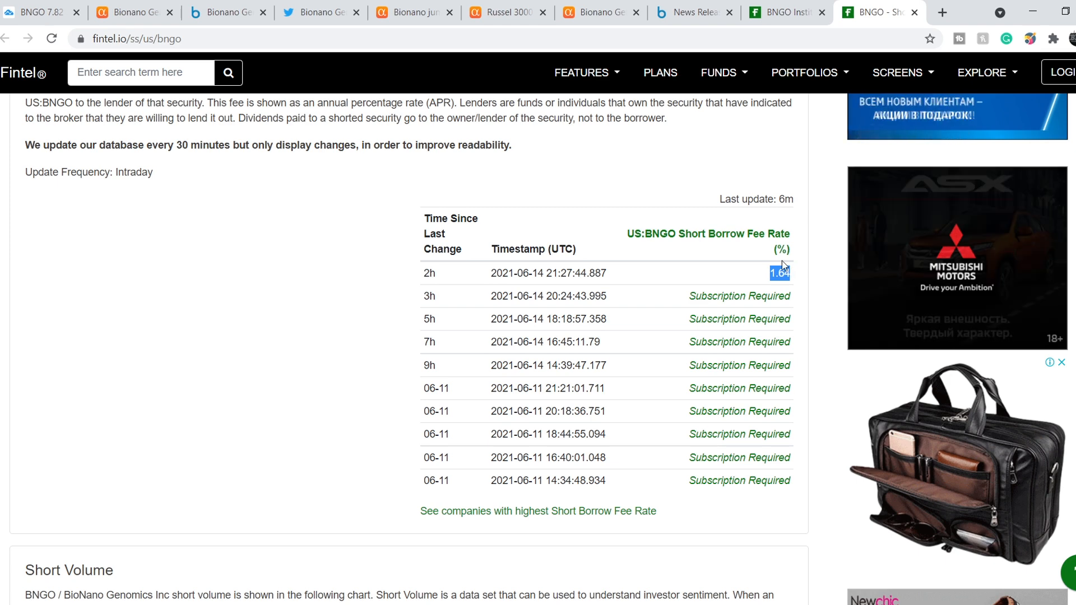
mouse_move(259, 215)
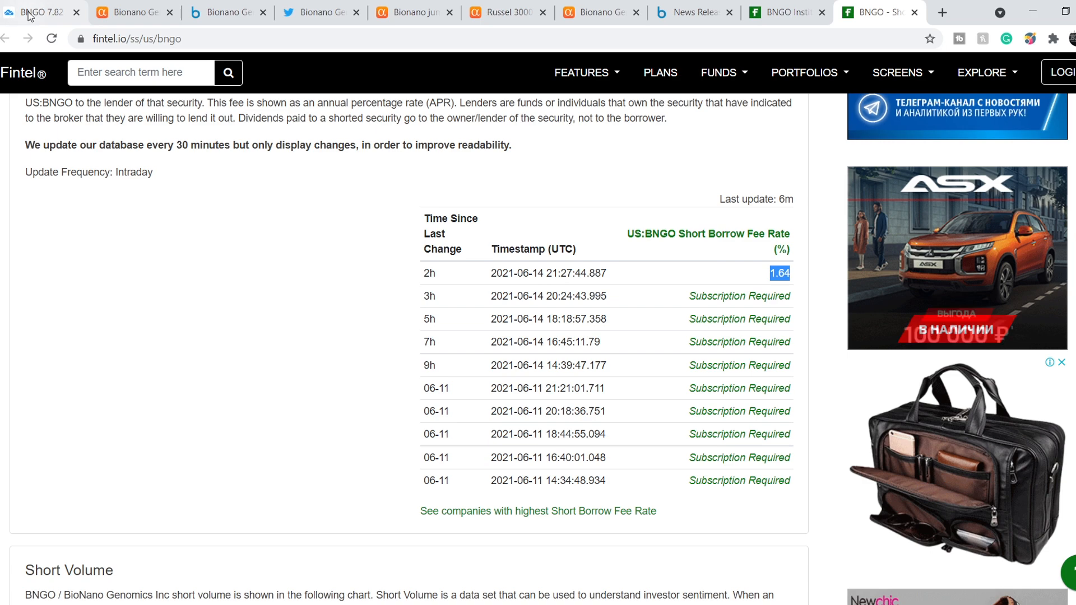
- Return to the BNGO TradingView chart and zoom into its Elliott wave and Fibonacci drawings
click(38, 11)
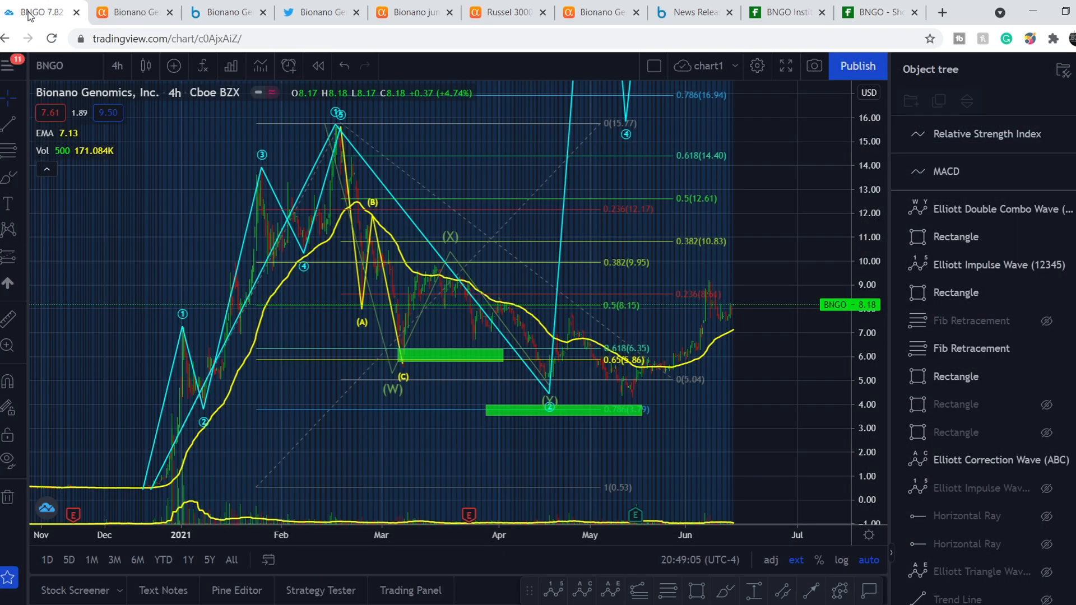
mouse_move(237, 392)
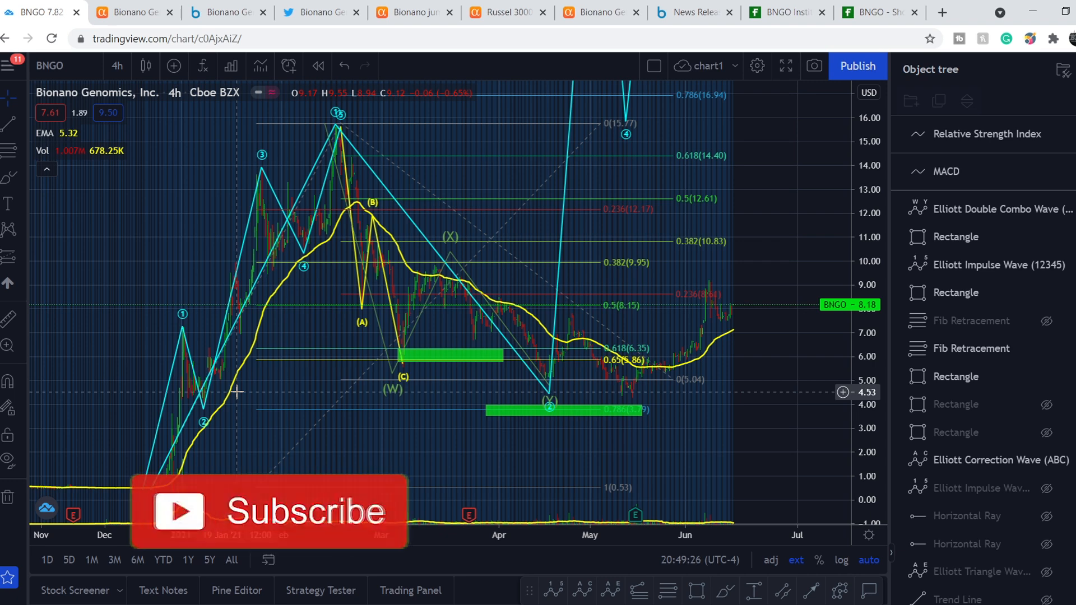
click(268, 511)
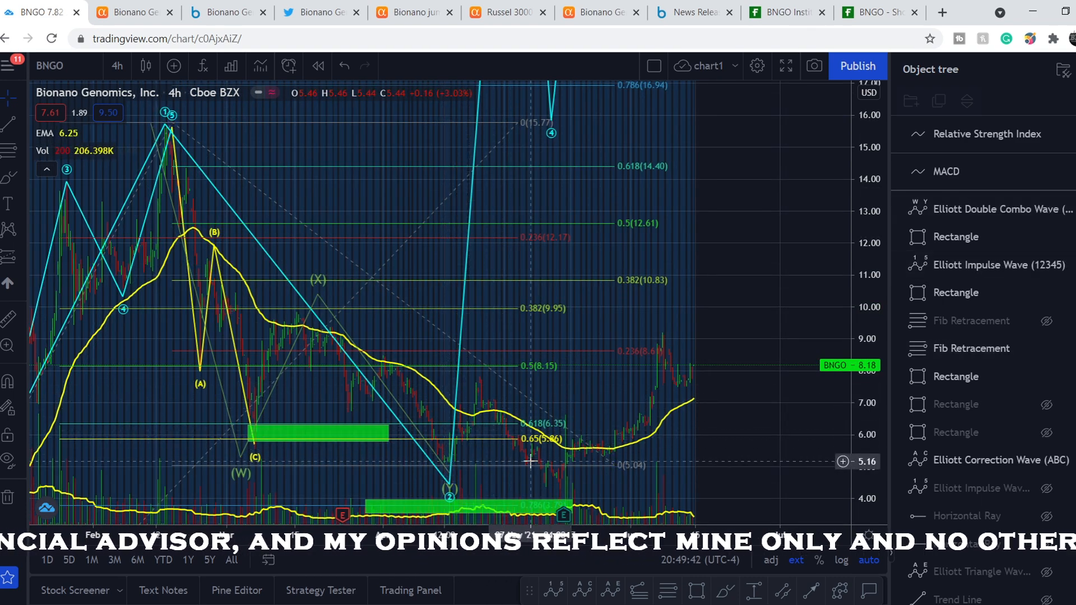
mouse_move(539, 456)
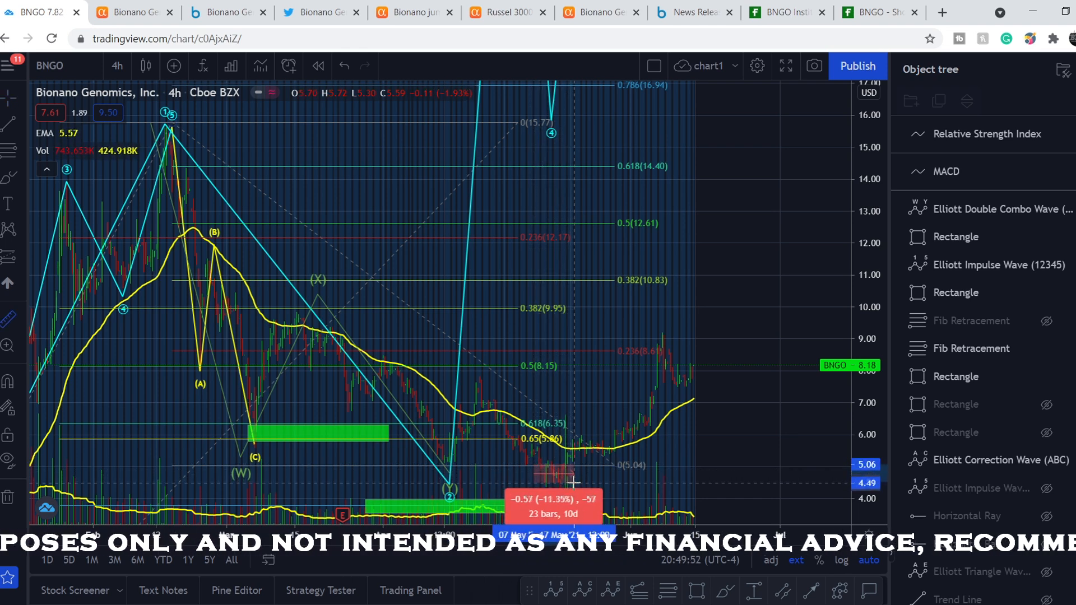
mouse_move(507, 473)
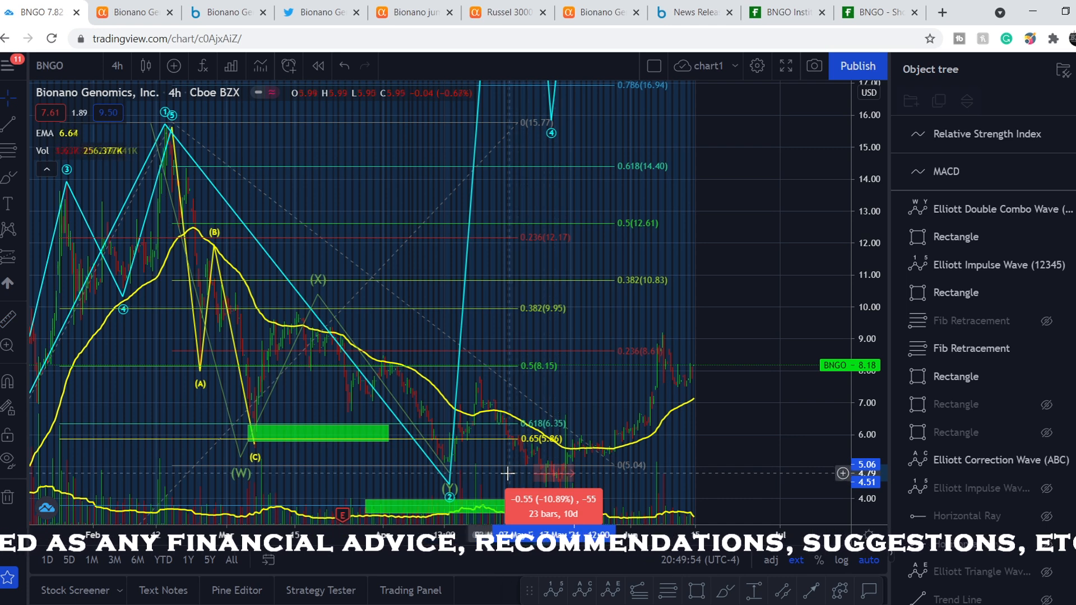
mouse_move(613, 494)
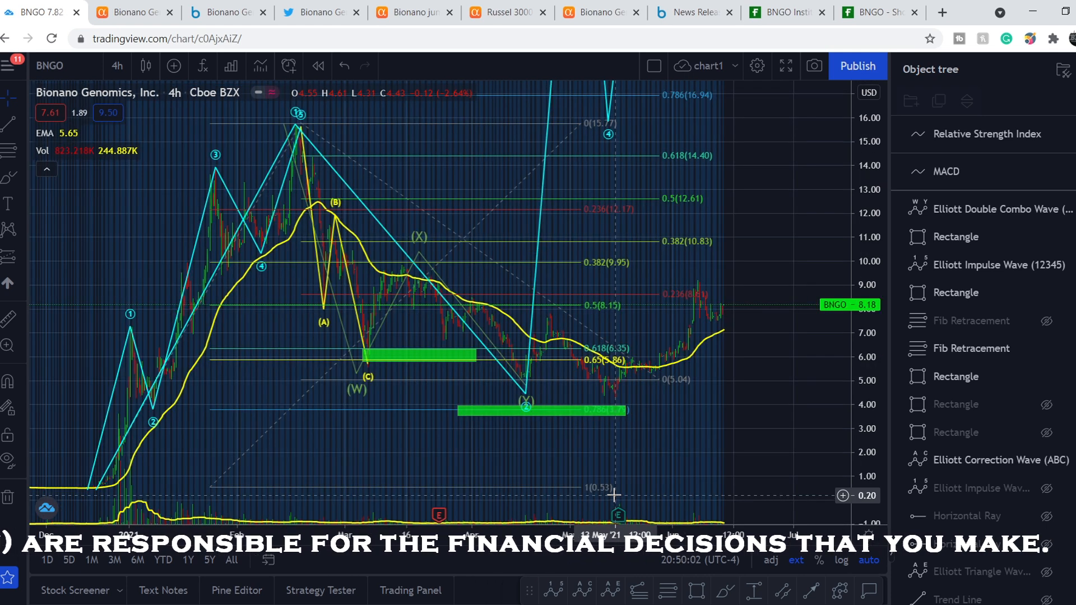
mouse_move(640, 424)
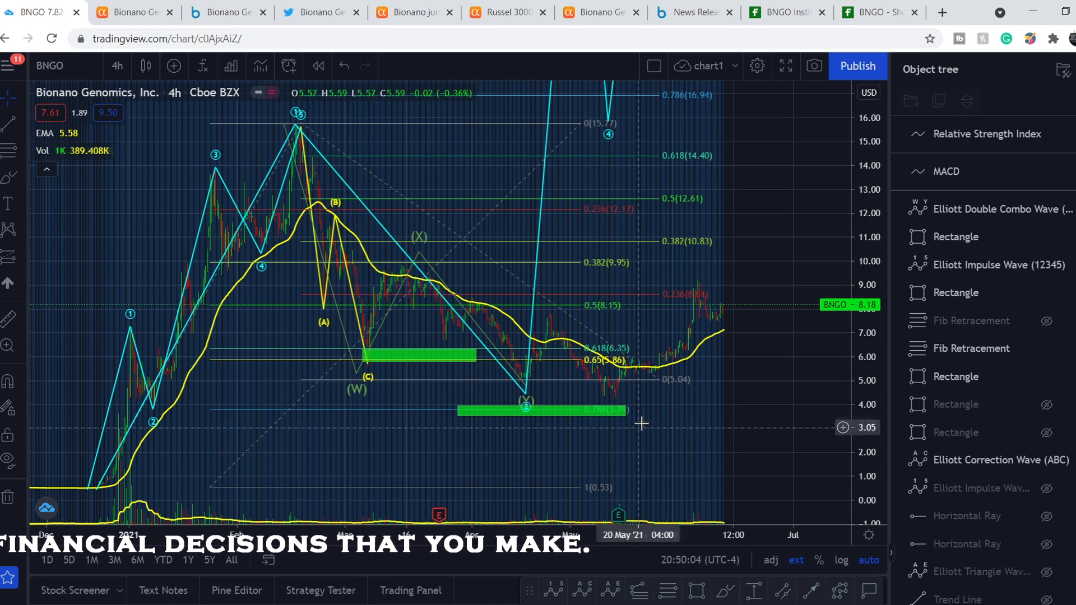
mouse_move(600, 384)
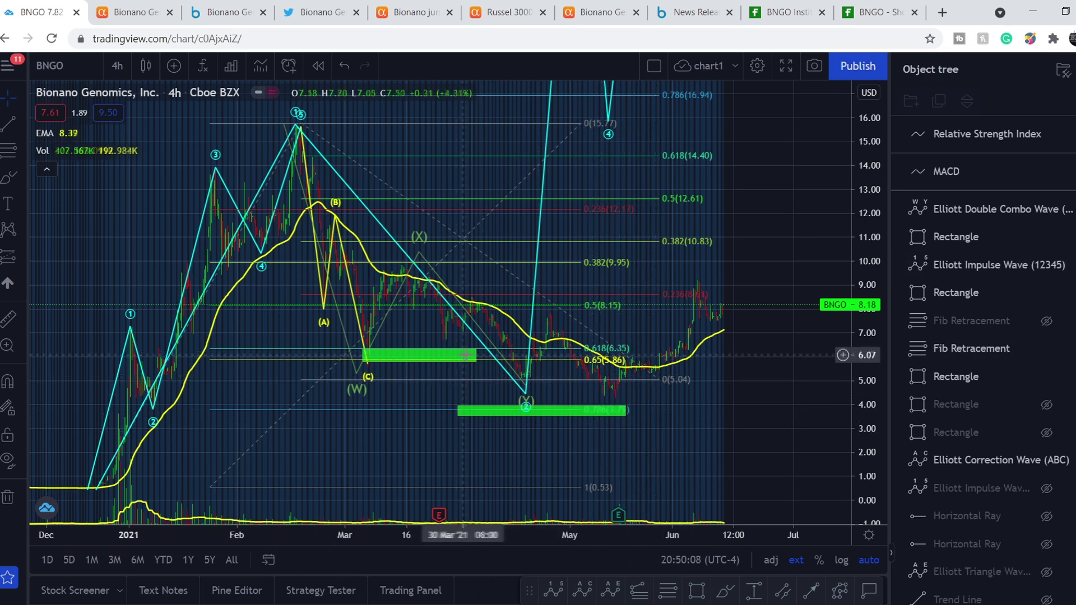
mouse_move(463, 357)
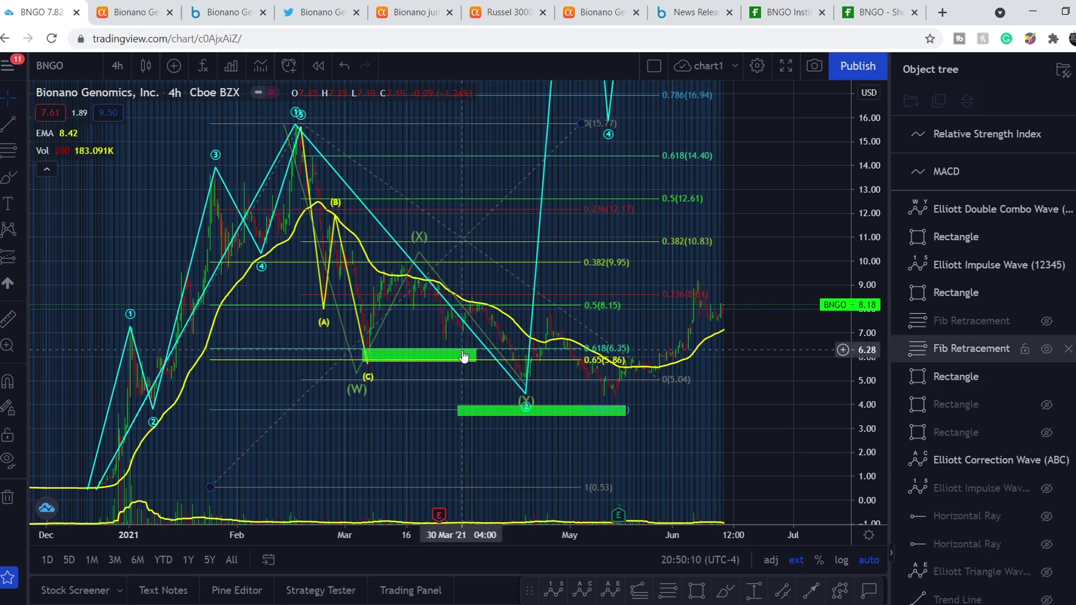
mouse_move(601, 384)
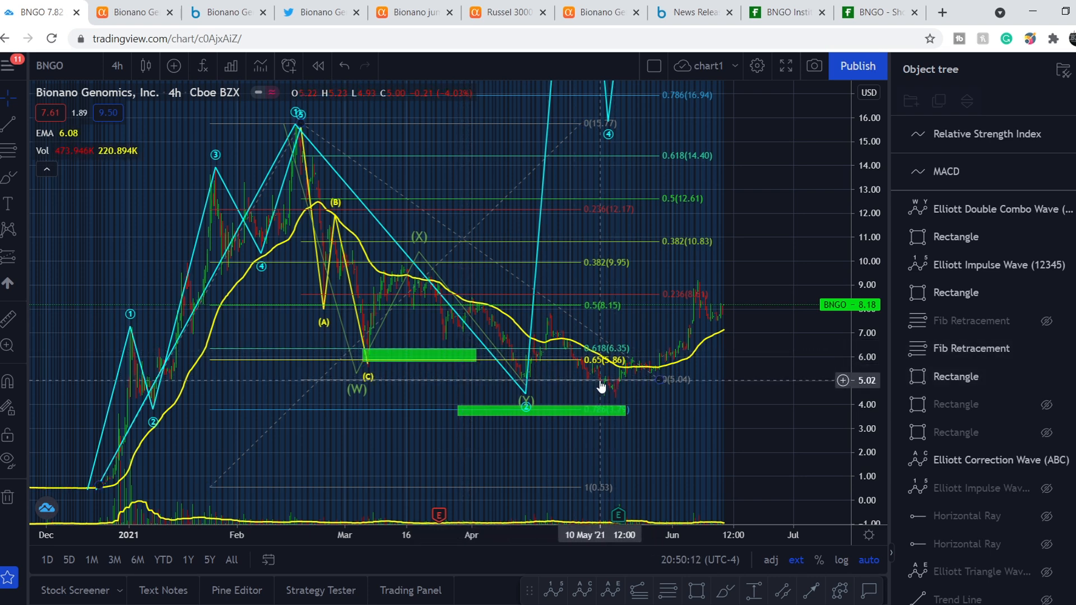
mouse_move(581, 387)
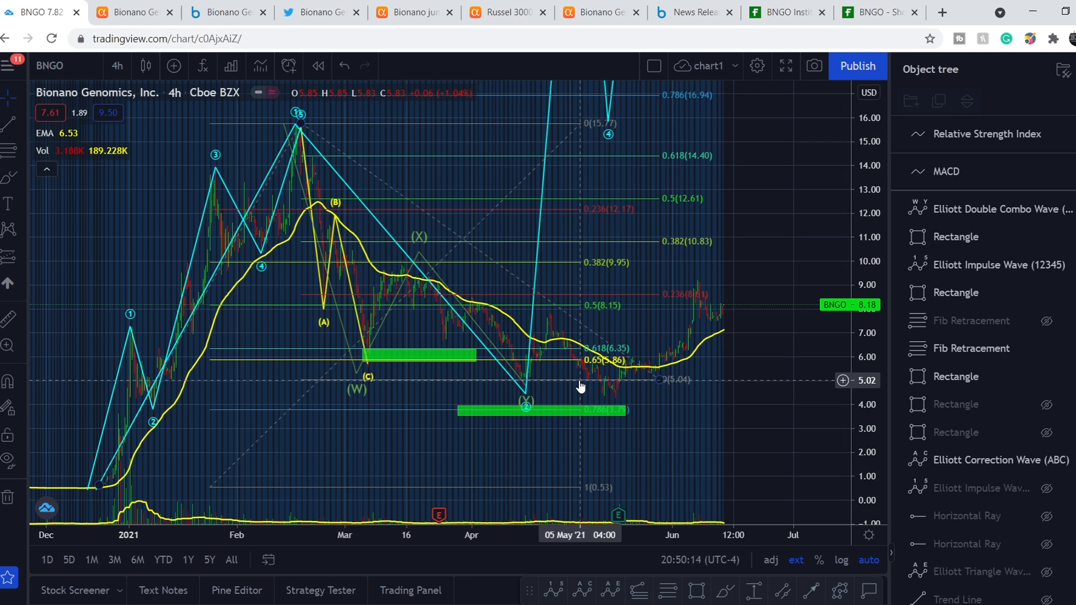
mouse_move(609, 395)
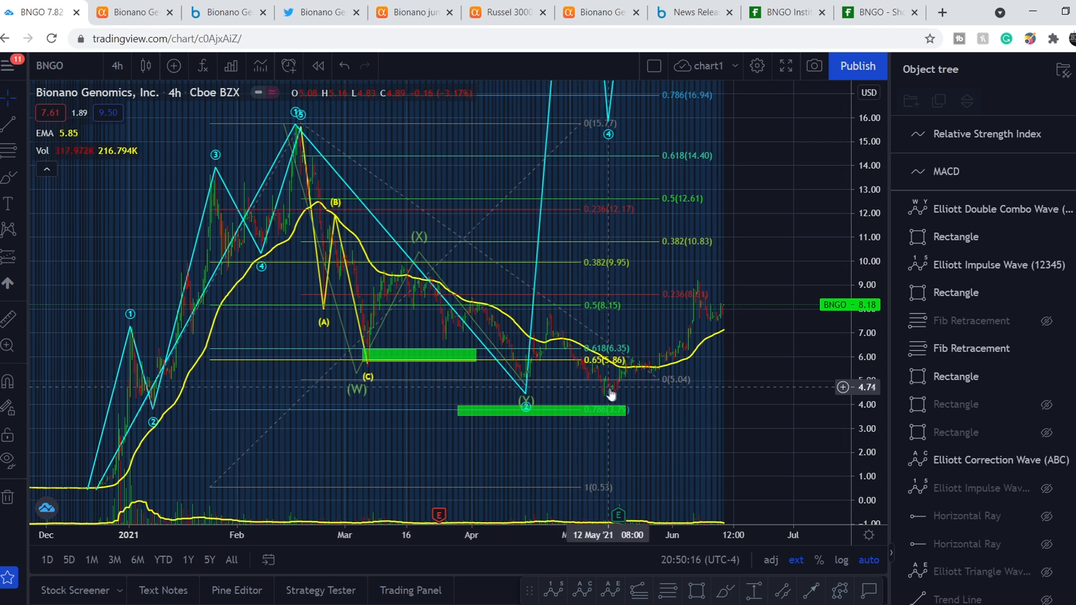
mouse_move(614, 394)
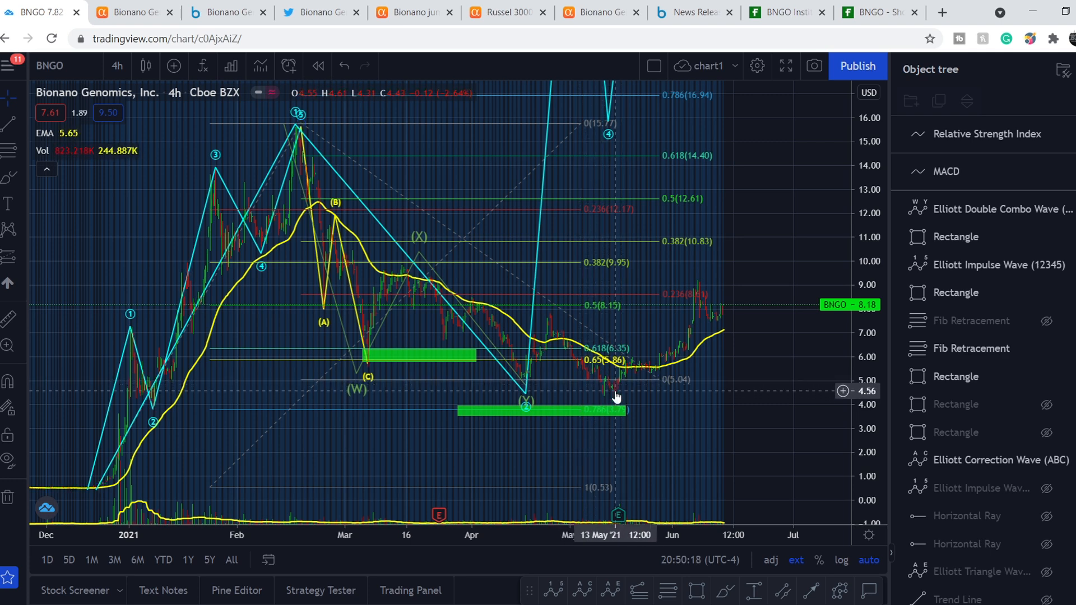
mouse_move(620, 390)
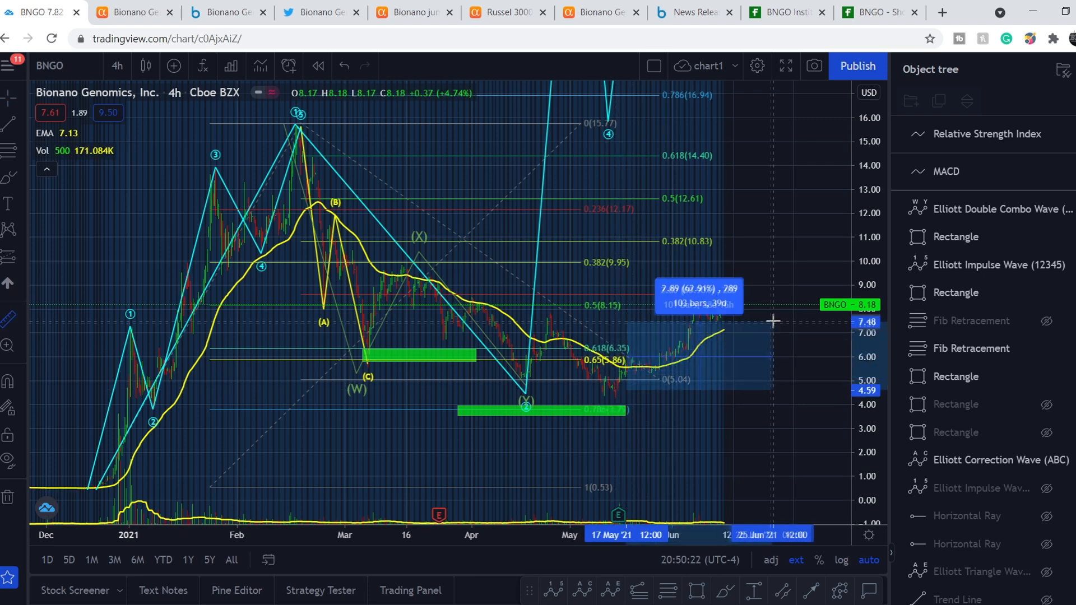
mouse_move(782, 305)
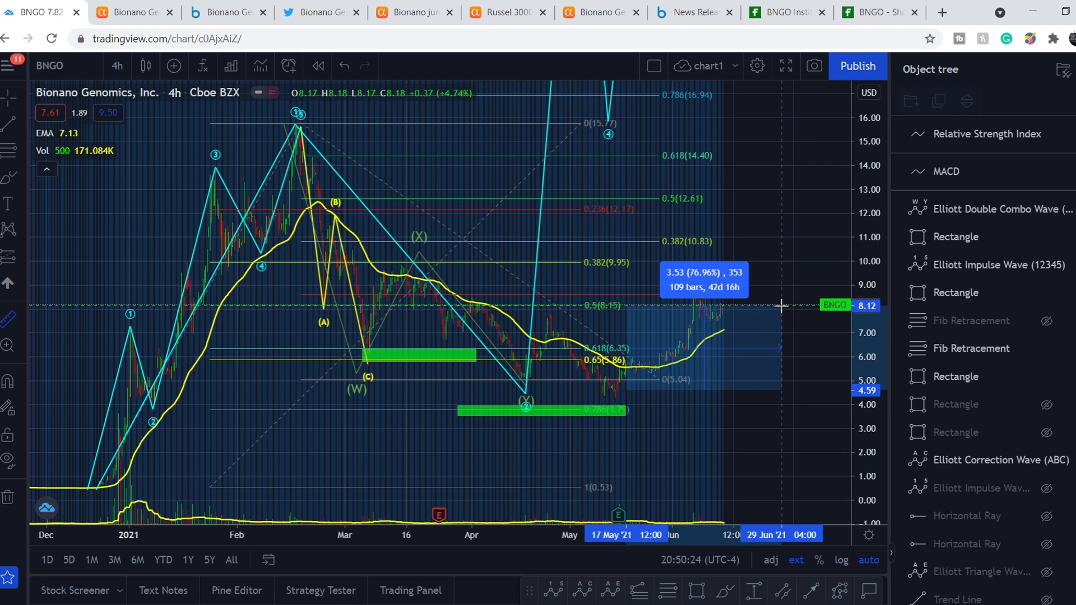
mouse_move(753, 421)
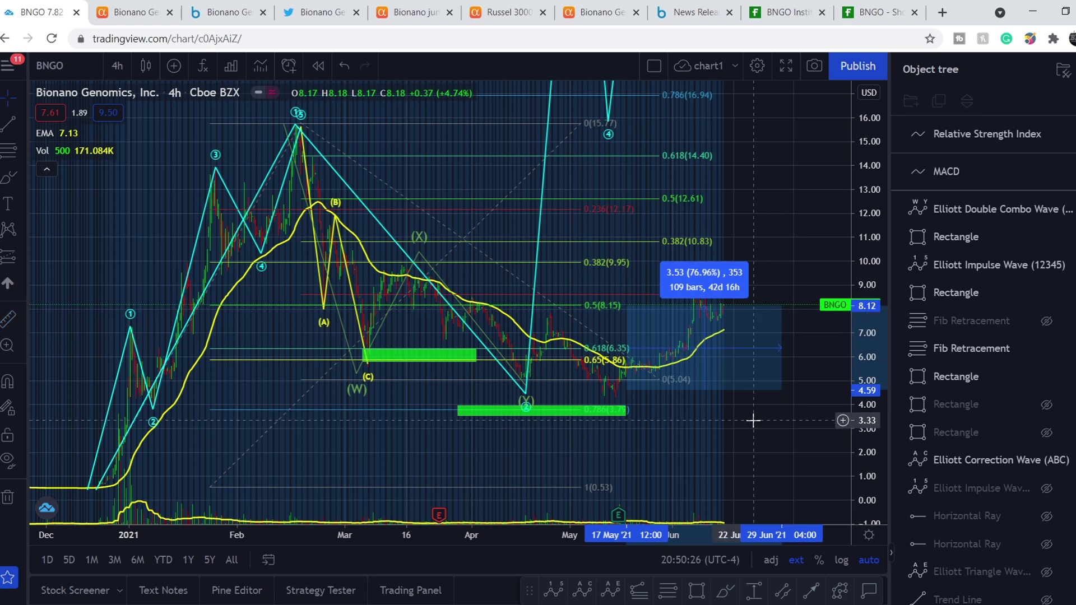
mouse_move(762, 431)
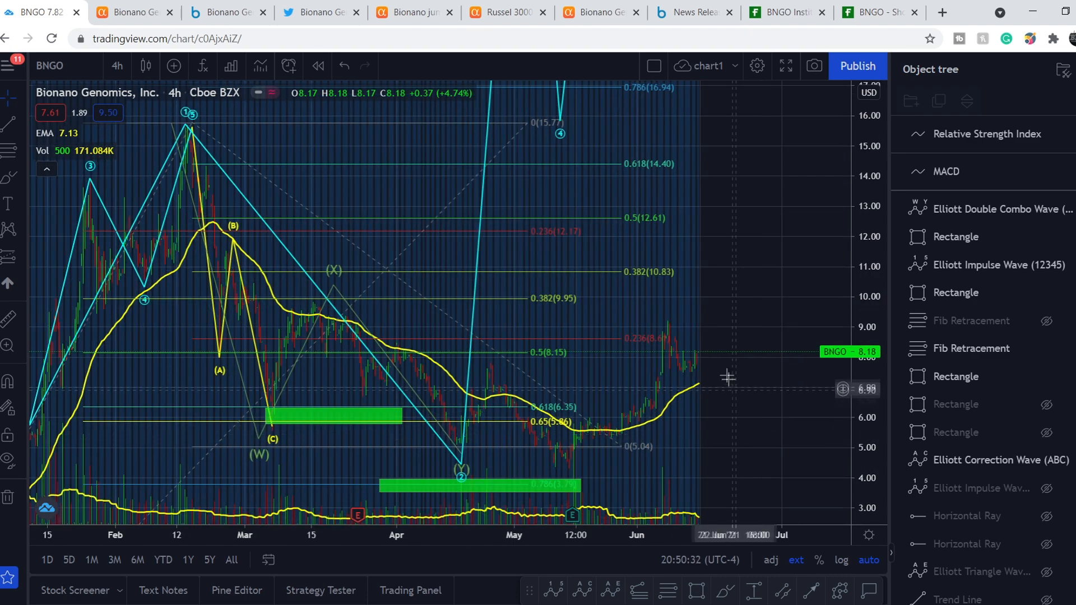
mouse_move(702, 359)
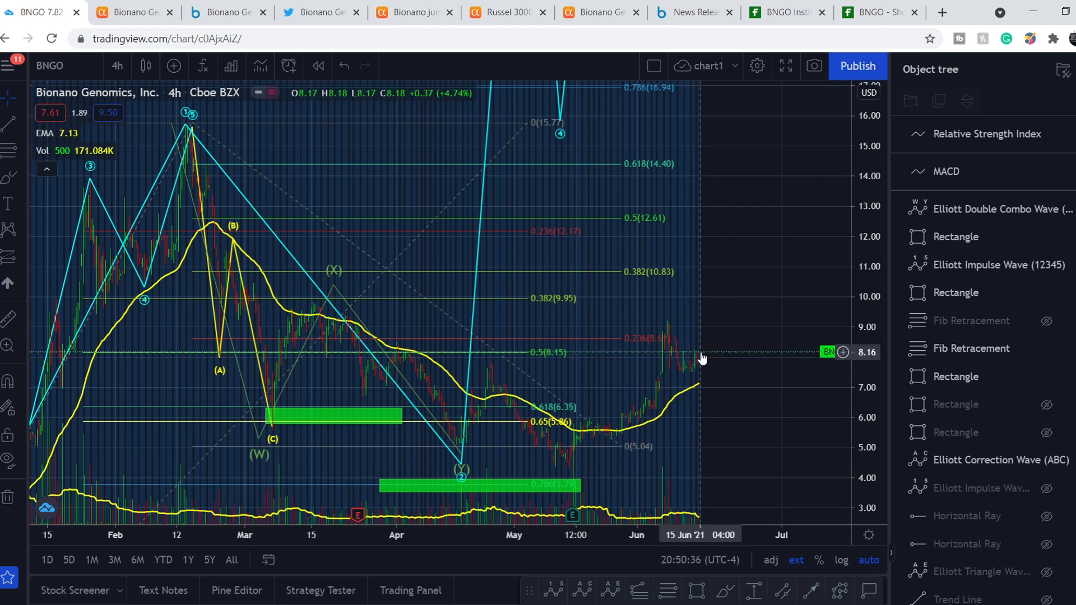
mouse_move(798, 314)
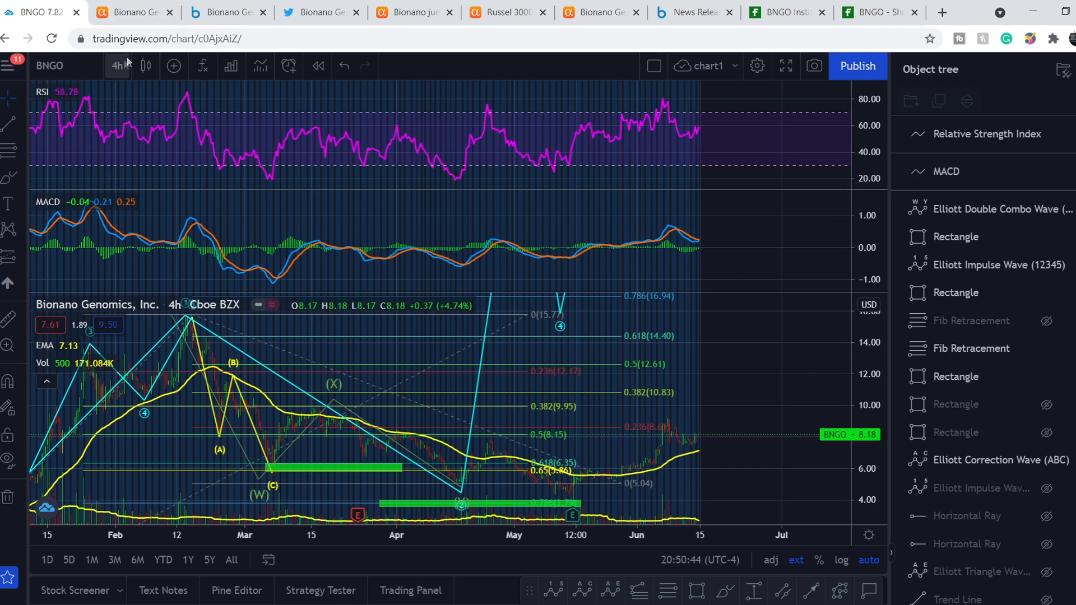
- Check the BNGO chart on daily candles, then set its interval to 3 hours
click(116, 66)
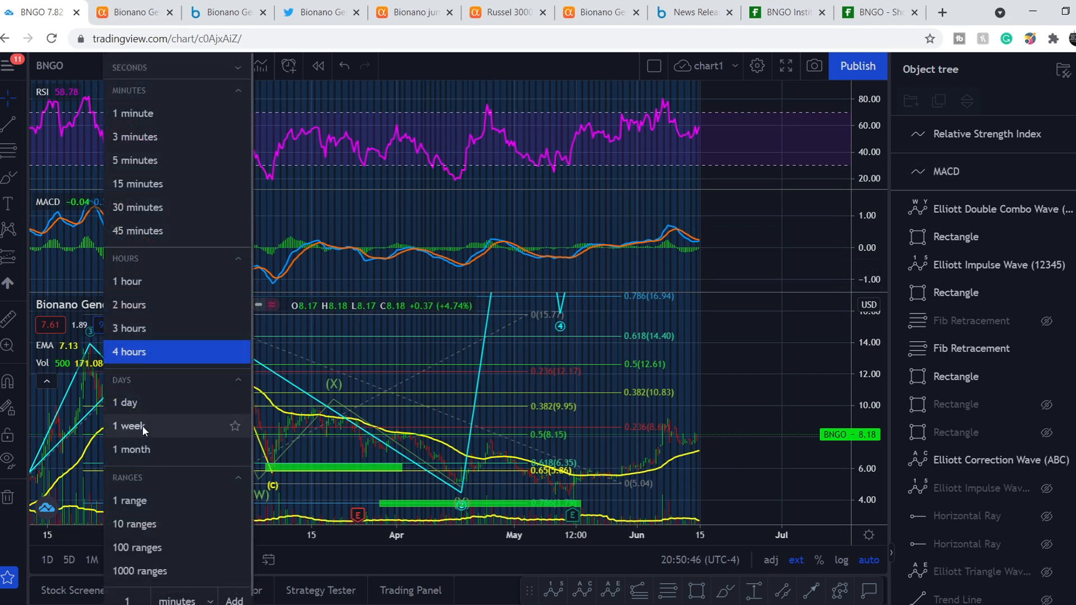
click(130, 402)
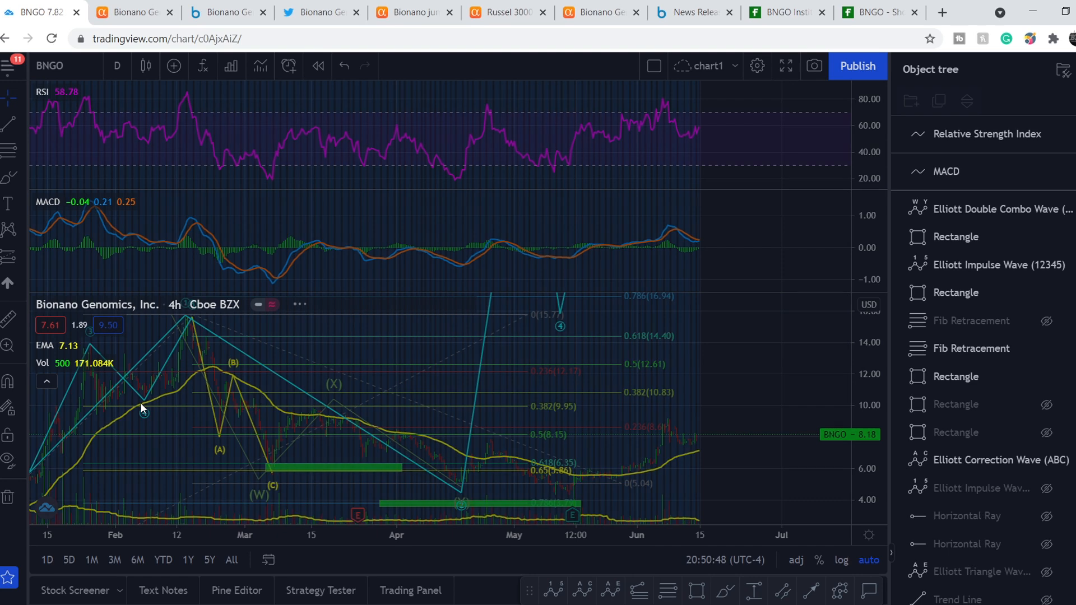
click(116, 66)
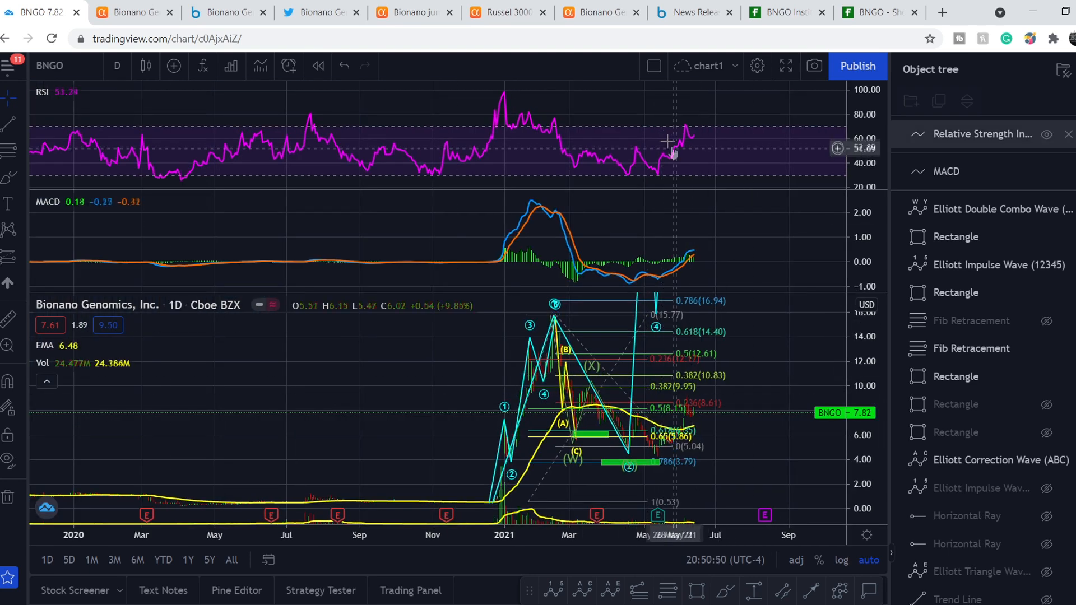
mouse_move(685, 142)
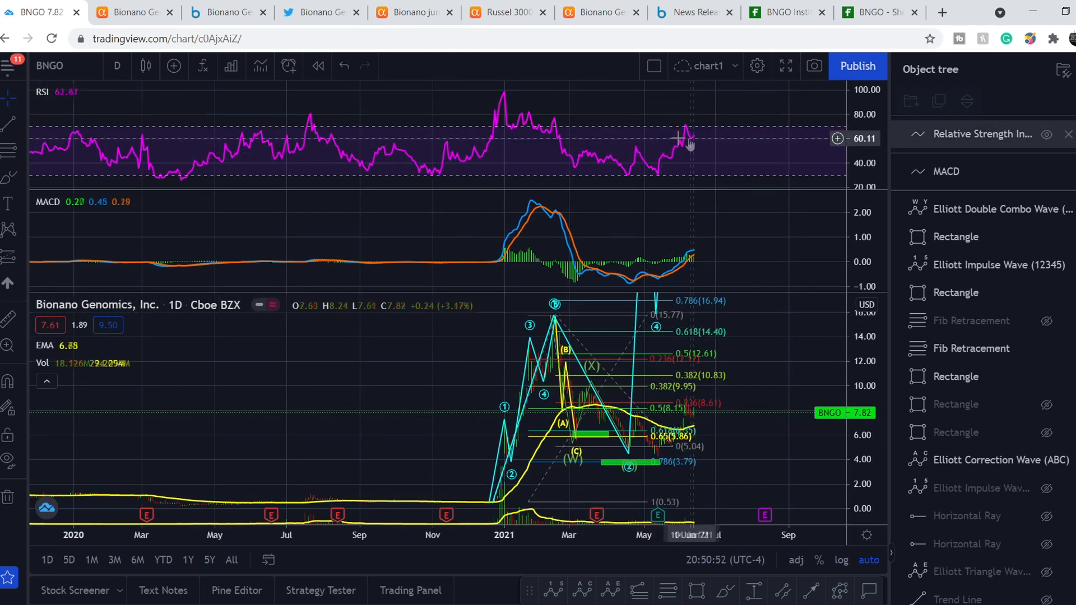
mouse_move(689, 272)
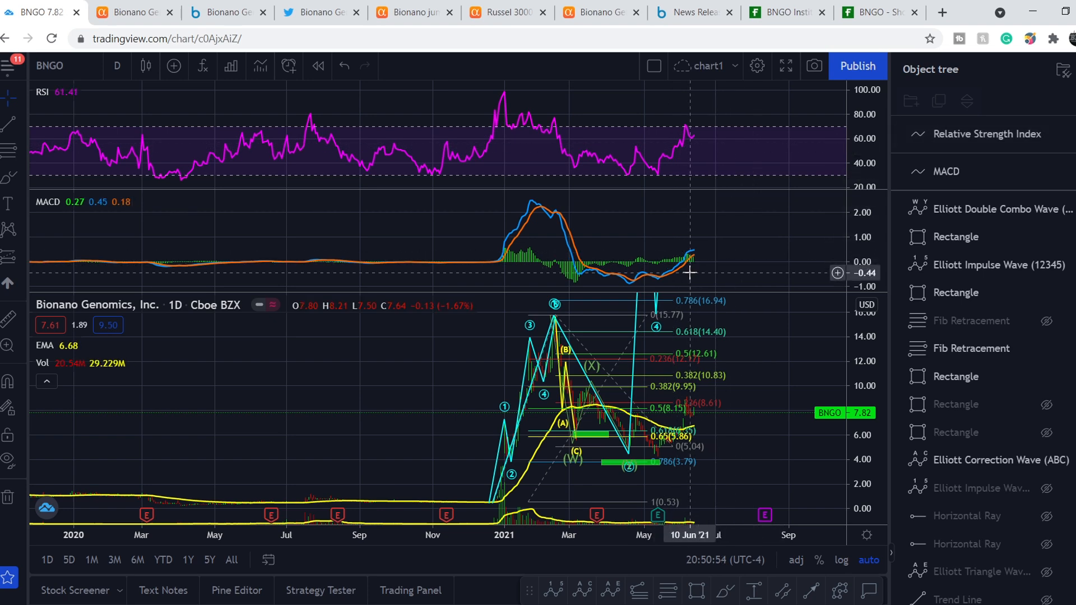
mouse_move(716, 261)
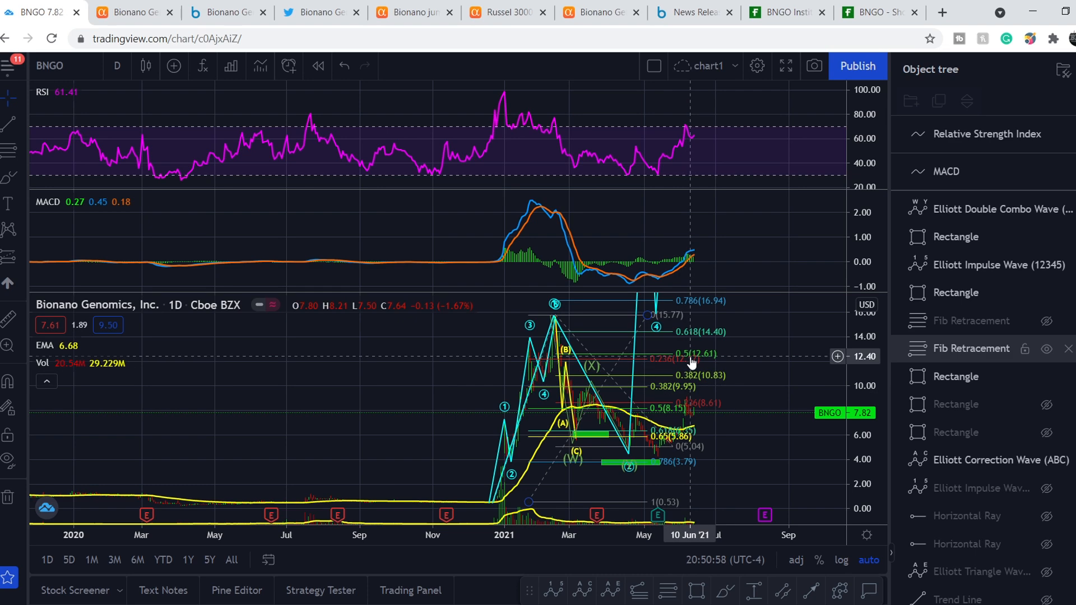
click(117, 66)
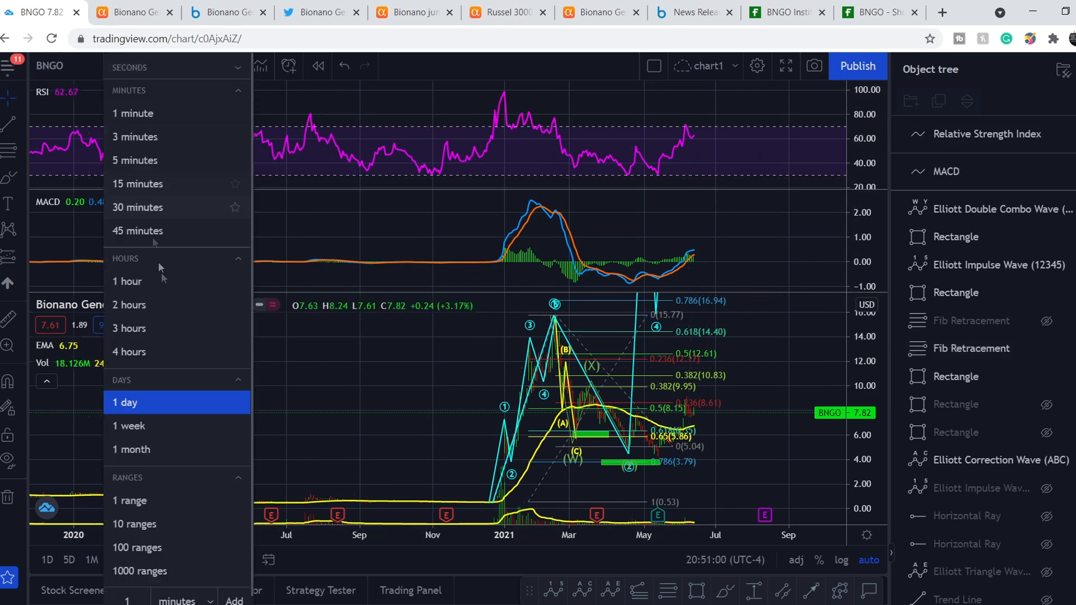
click(129, 328)
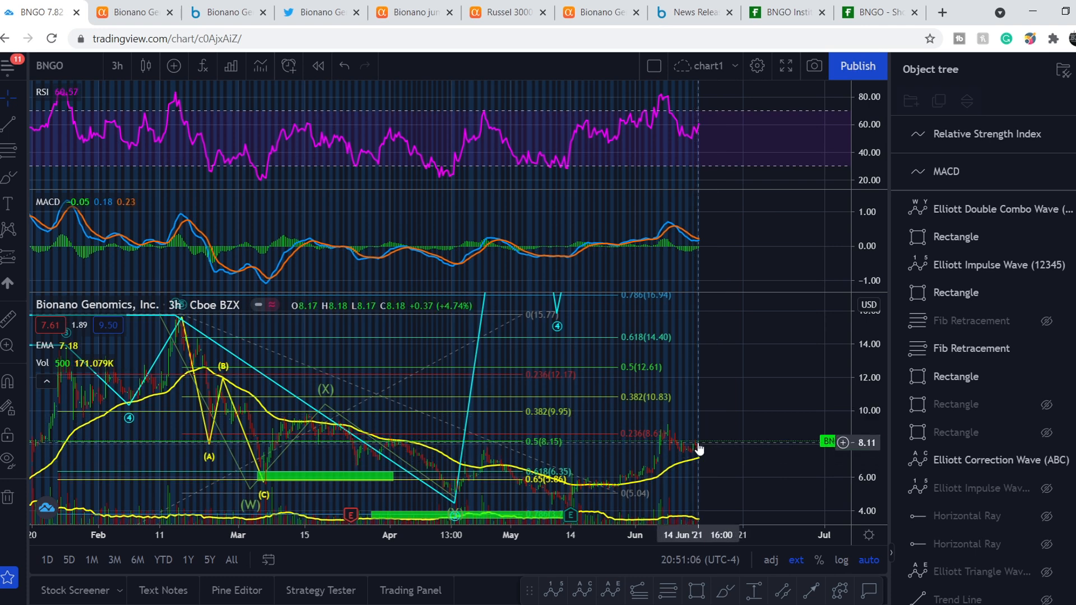
mouse_move(701, 468)
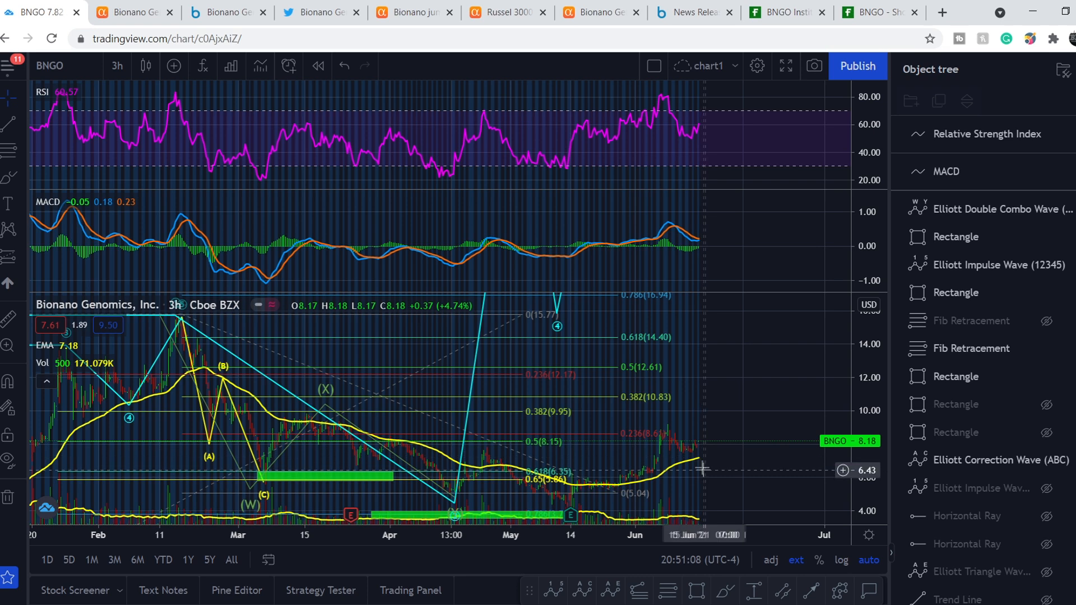
mouse_move(706, 470)
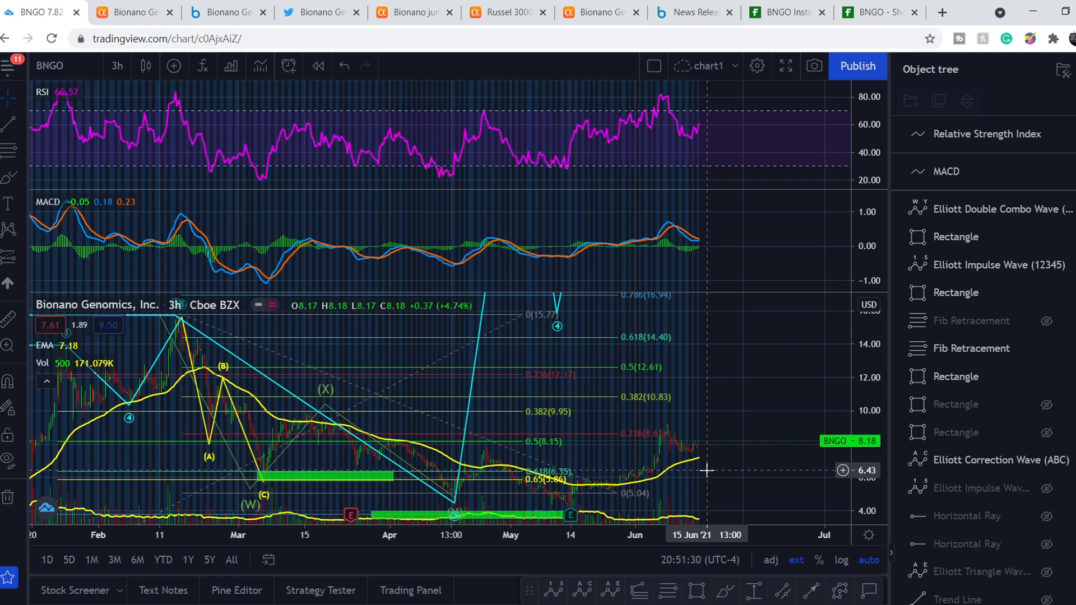
mouse_move(703, 473)
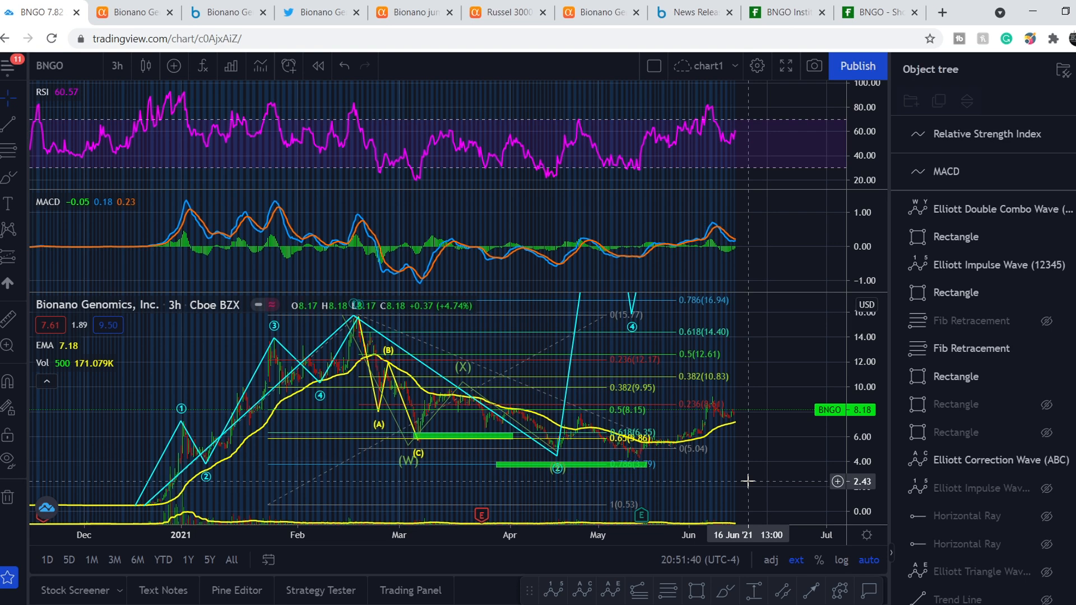
mouse_move(675, 452)
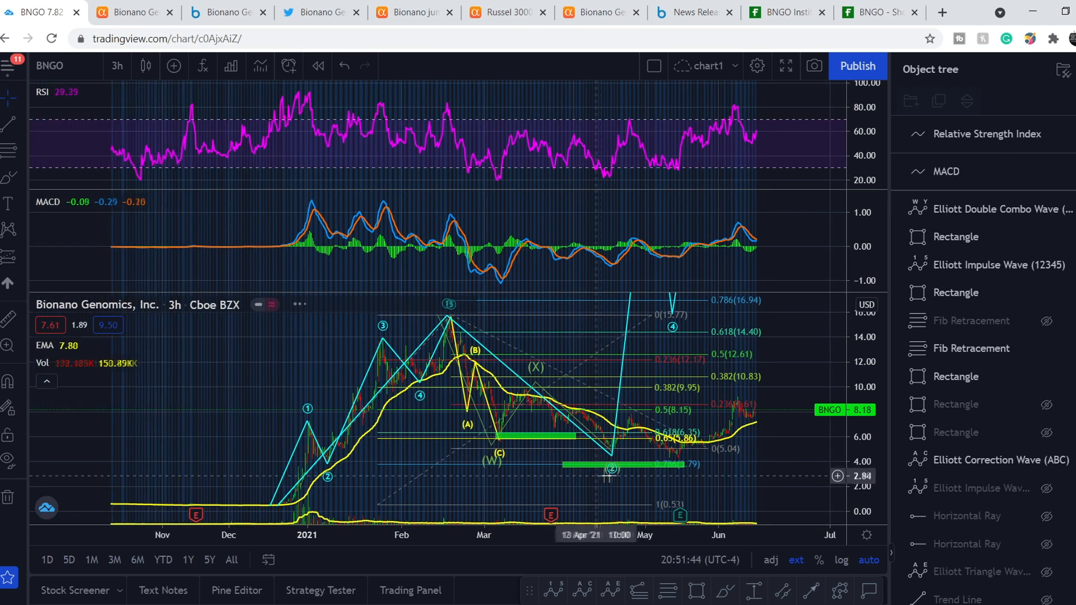
mouse_move(710, 452)
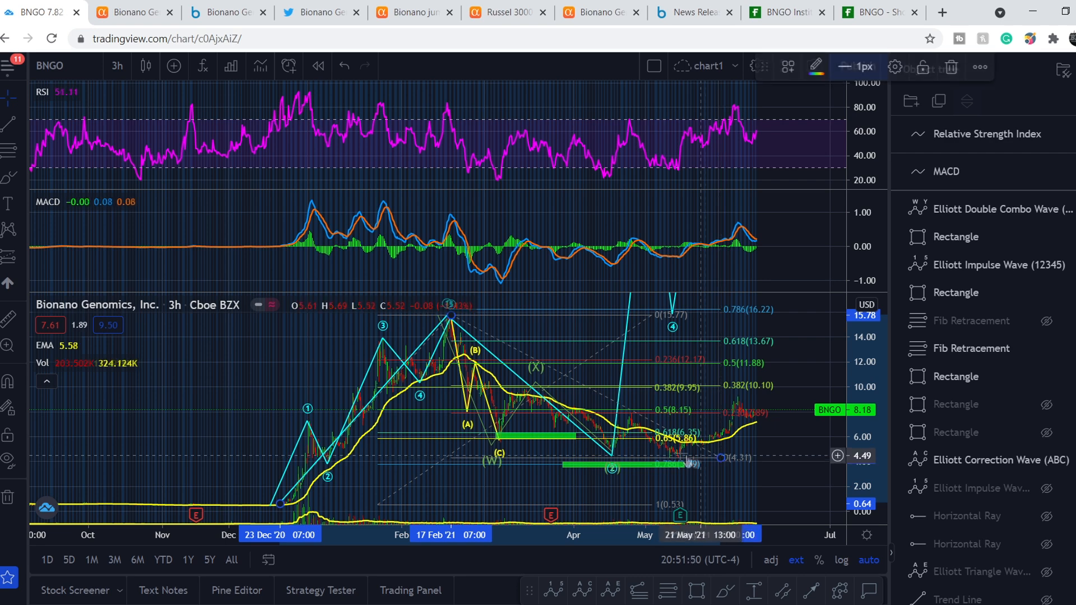
mouse_move(677, 459)
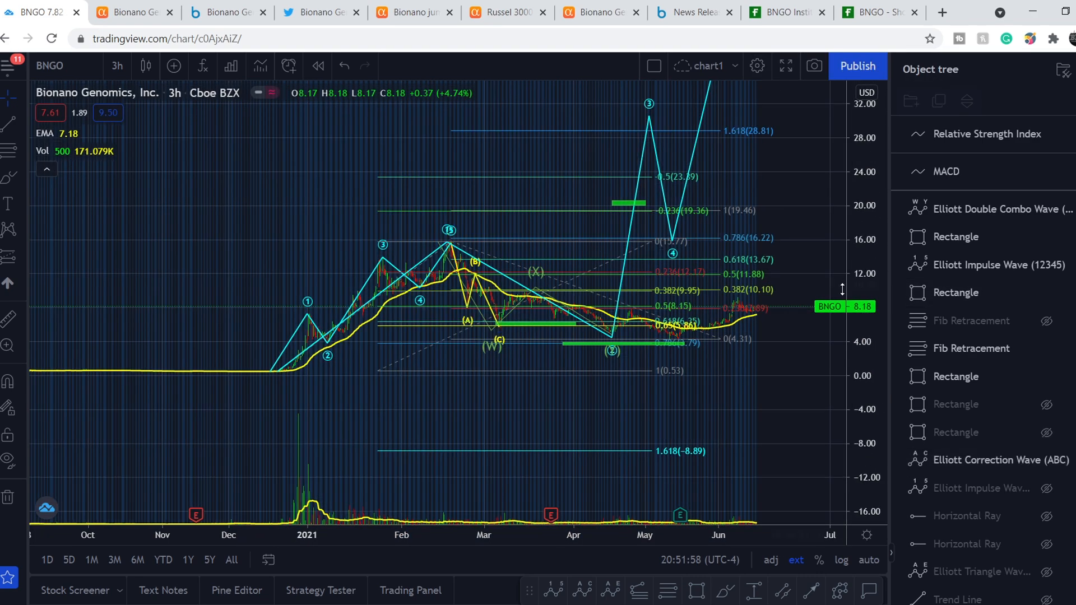
mouse_move(831, 279)
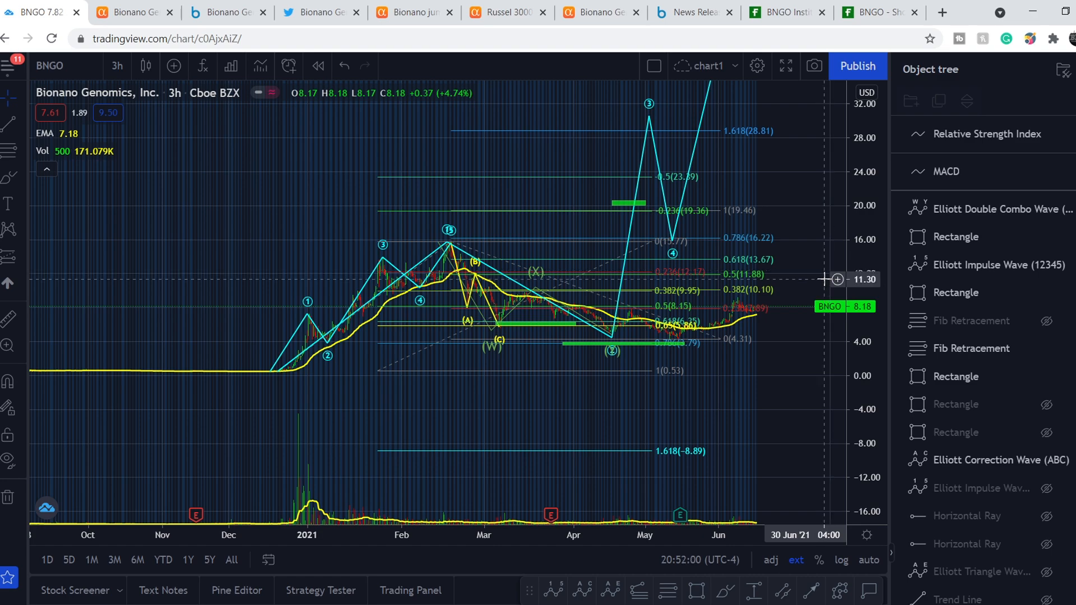
mouse_move(795, 168)
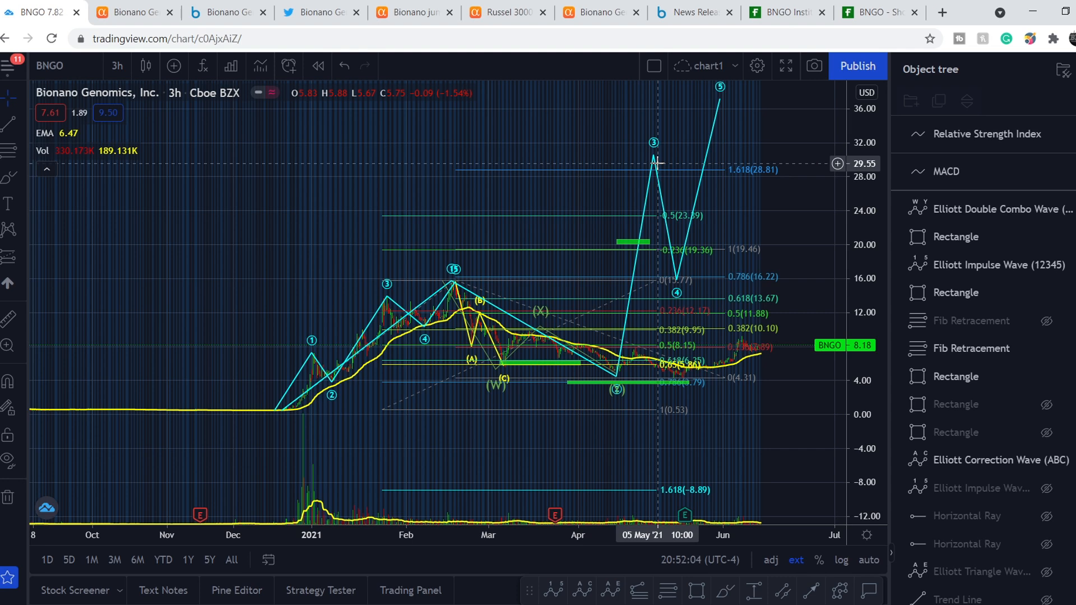
- Select the Elliott impulse wave count to adjust wave 3 toward the 28.81 extension
click(992, 264)
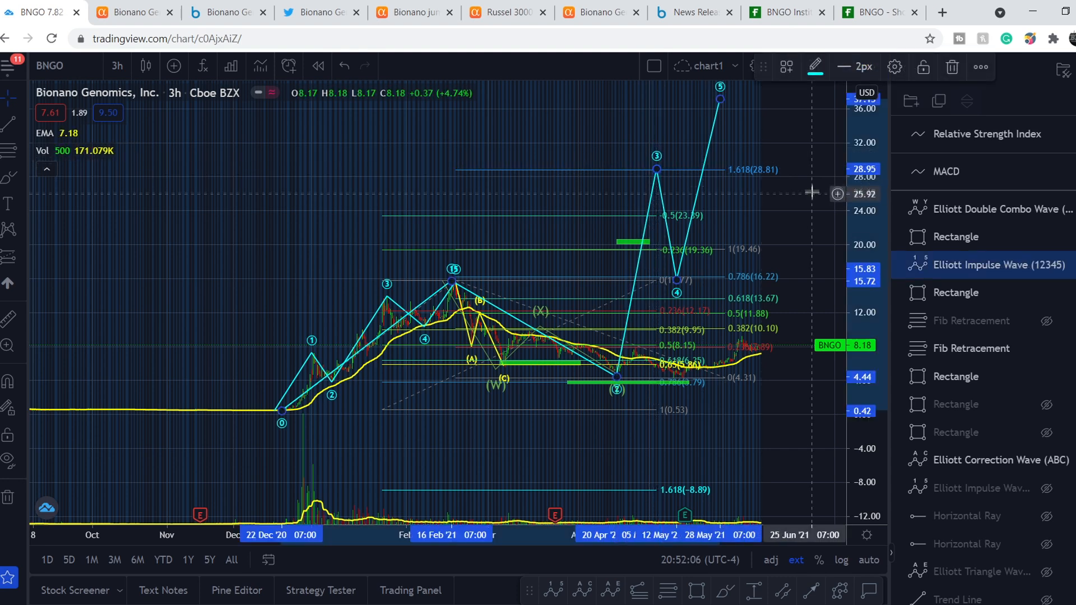
mouse_move(768, 180)
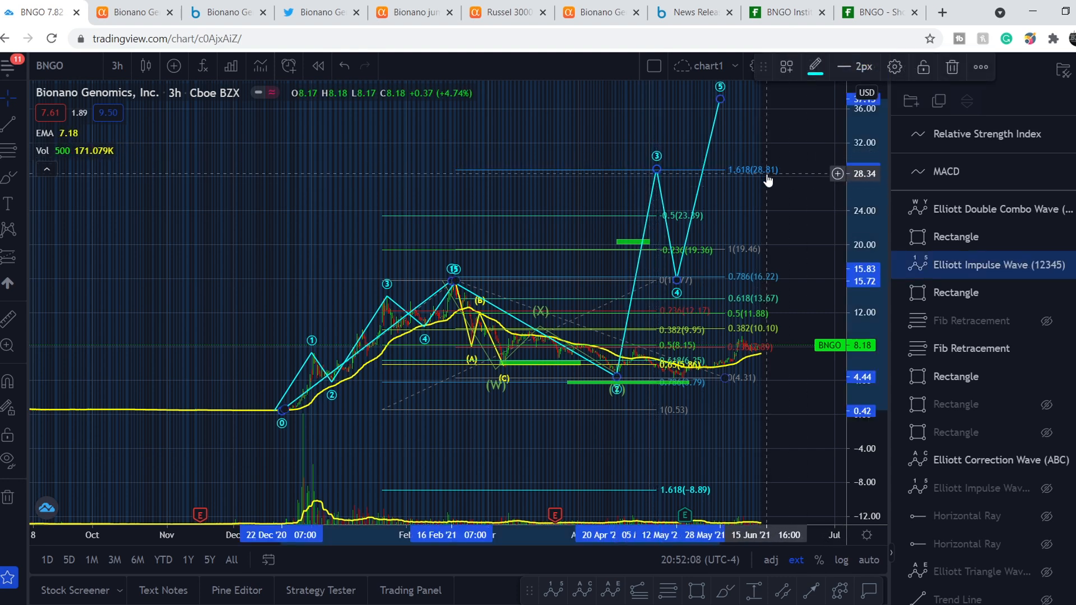
mouse_move(740, 288)
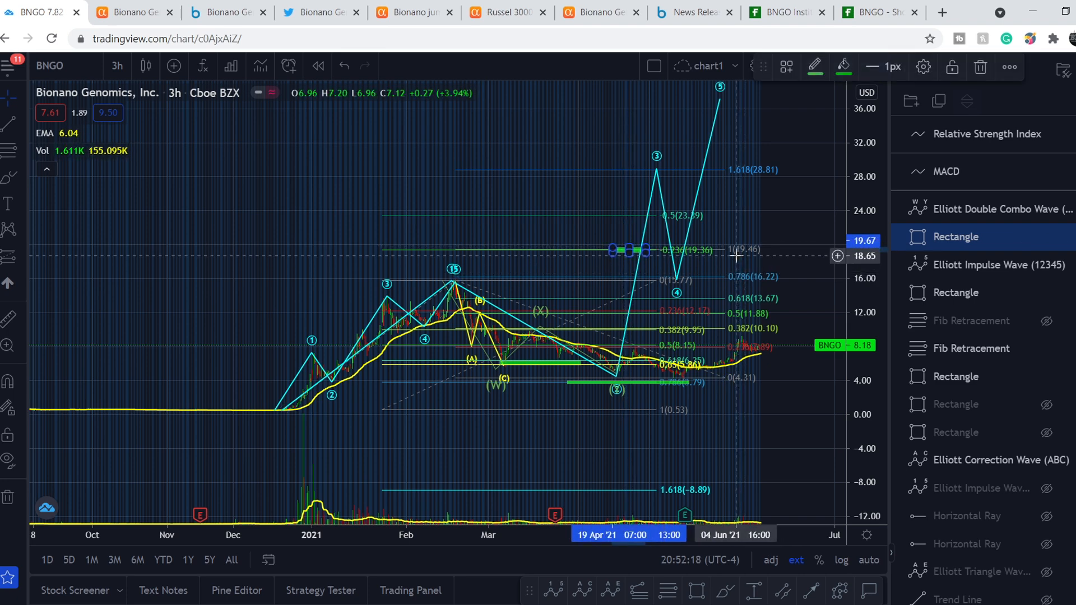
mouse_move(808, 173)
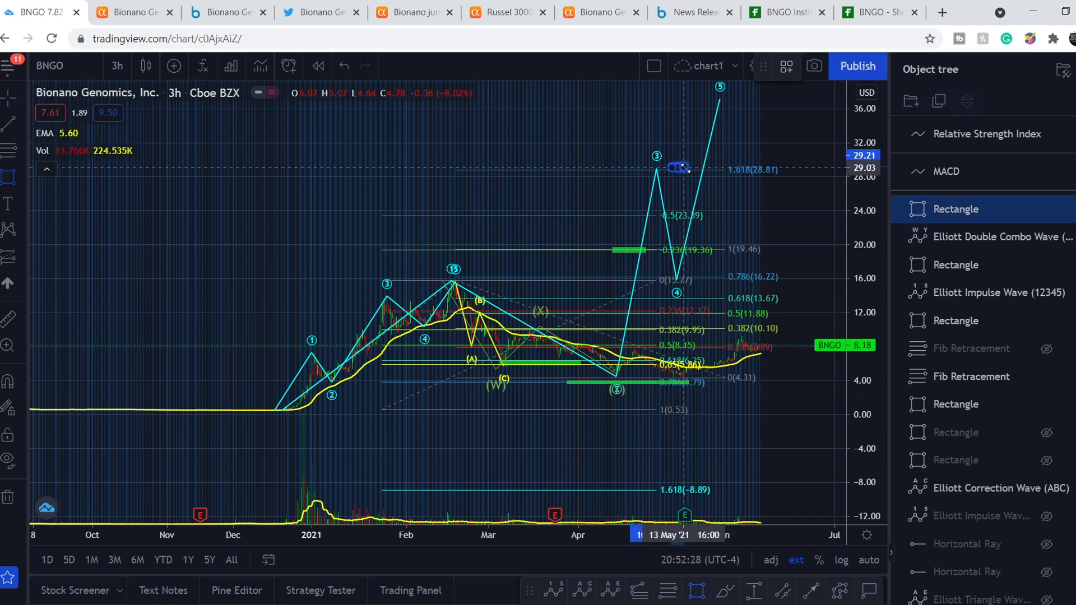
- Place a green target box on the 1.618 extension level at 28.81 beside the wave-3 peak
click(679, 169)
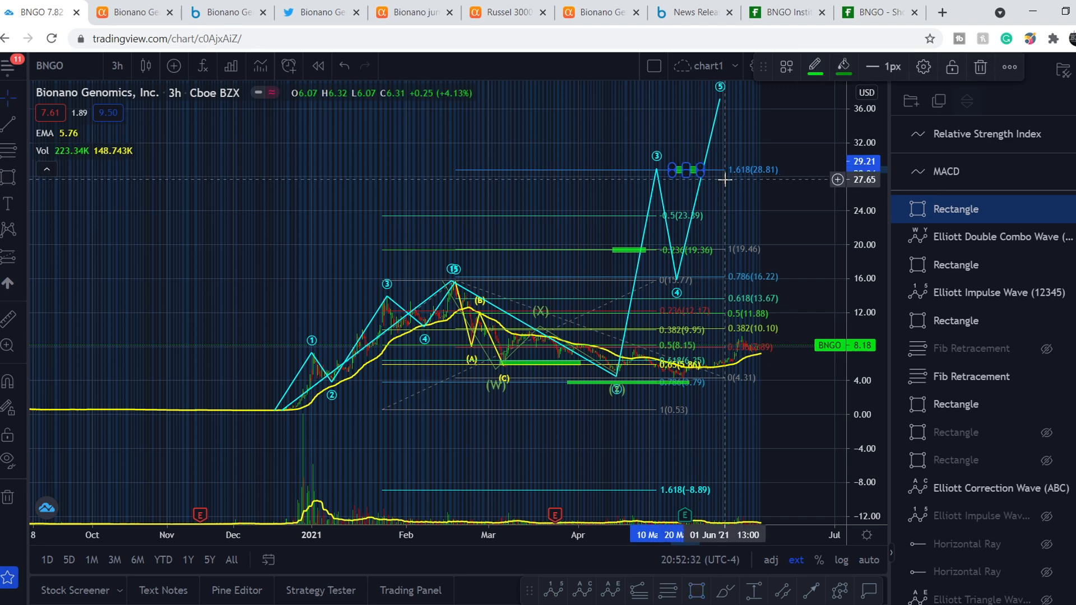
mouse_move(799, 236)
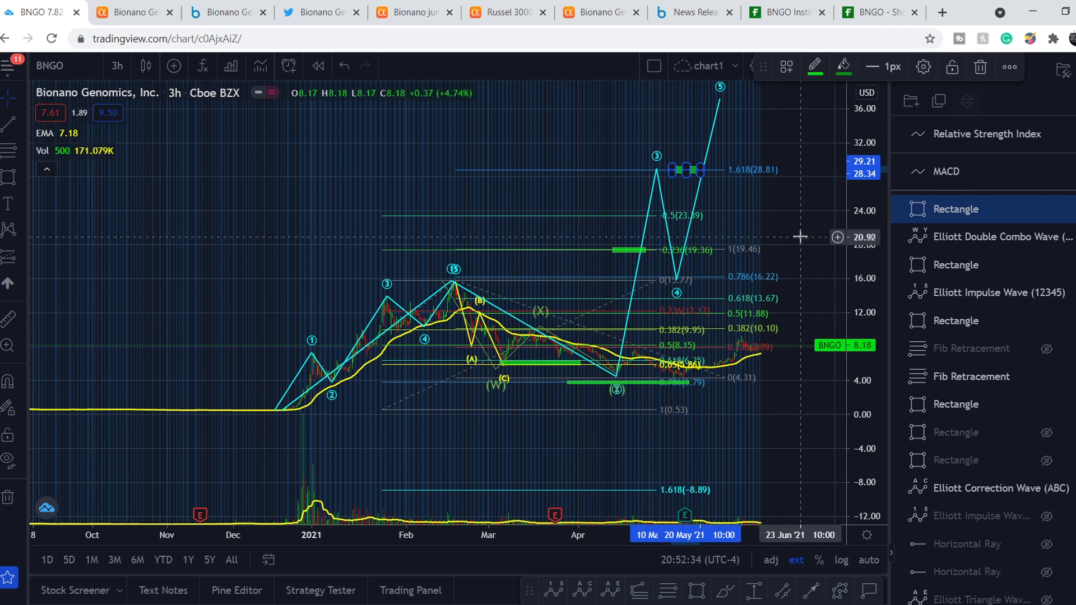
mouse_move(794, 398)
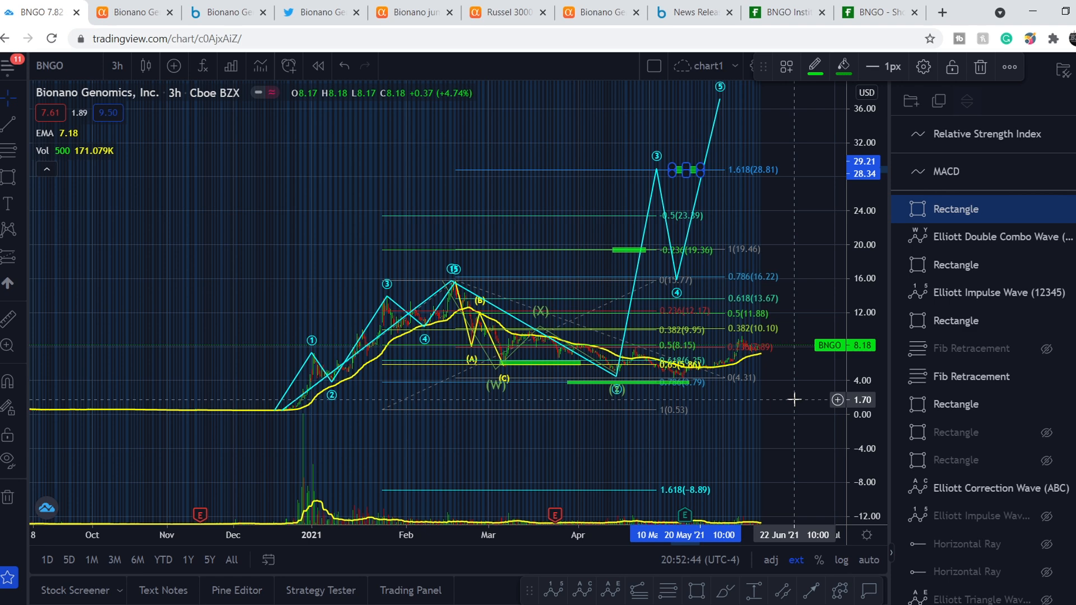
mouse_move(786, 406)
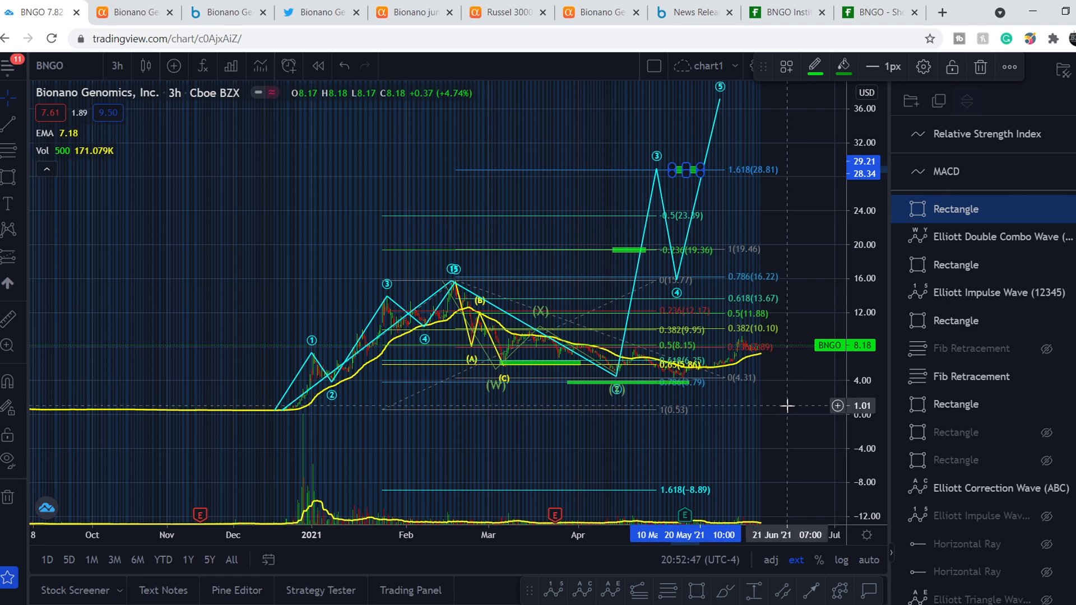